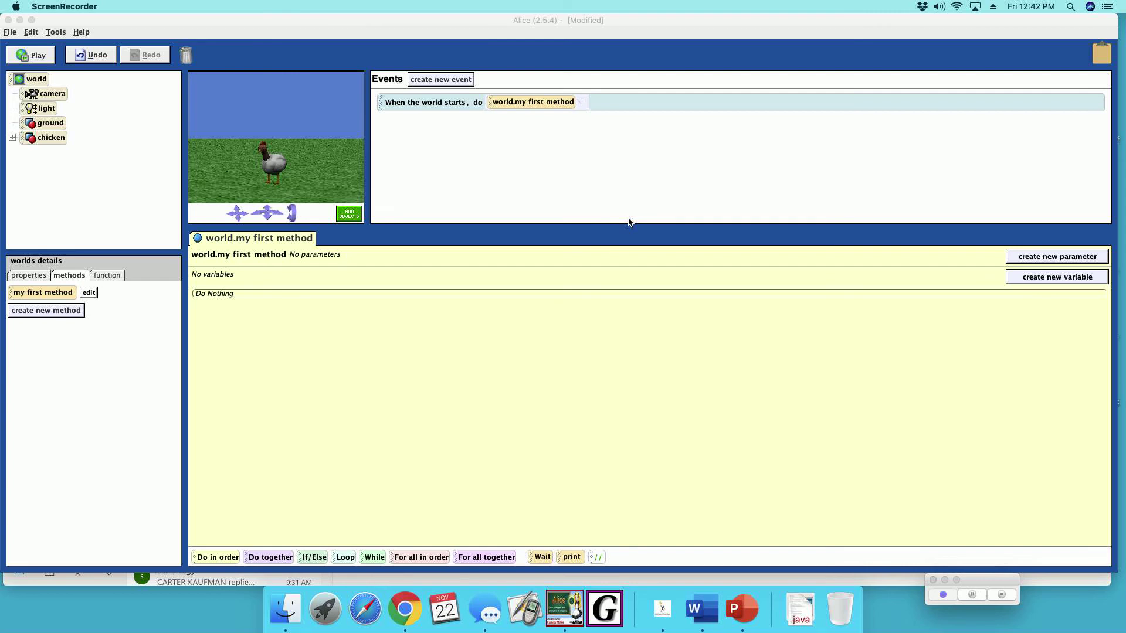
mouse_move(290, 376)
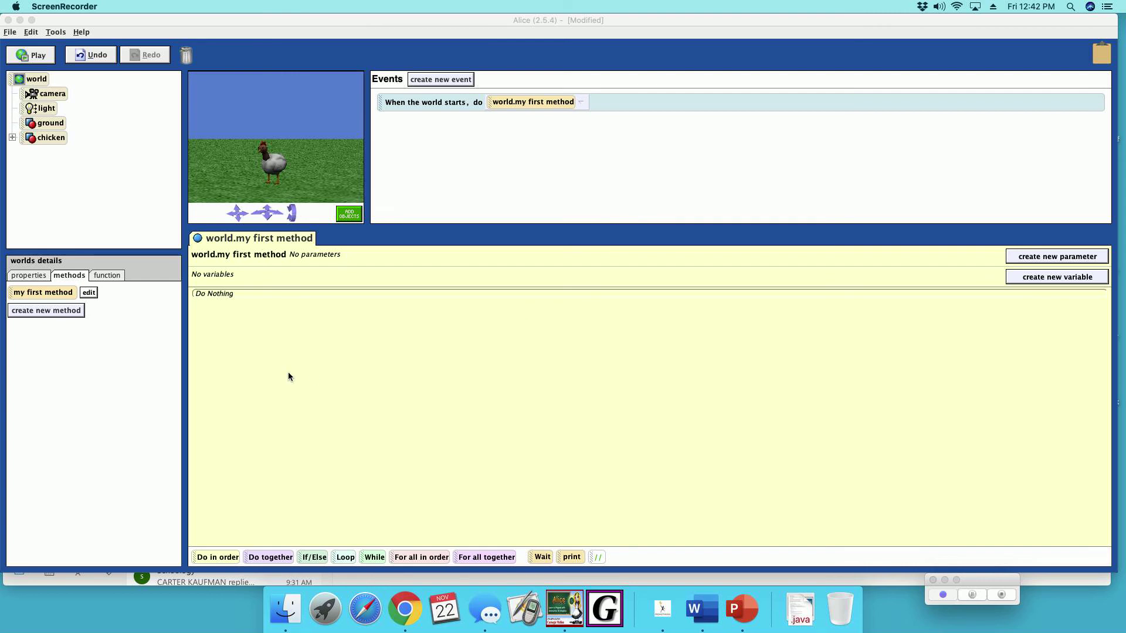
mouse_move(233, 378)
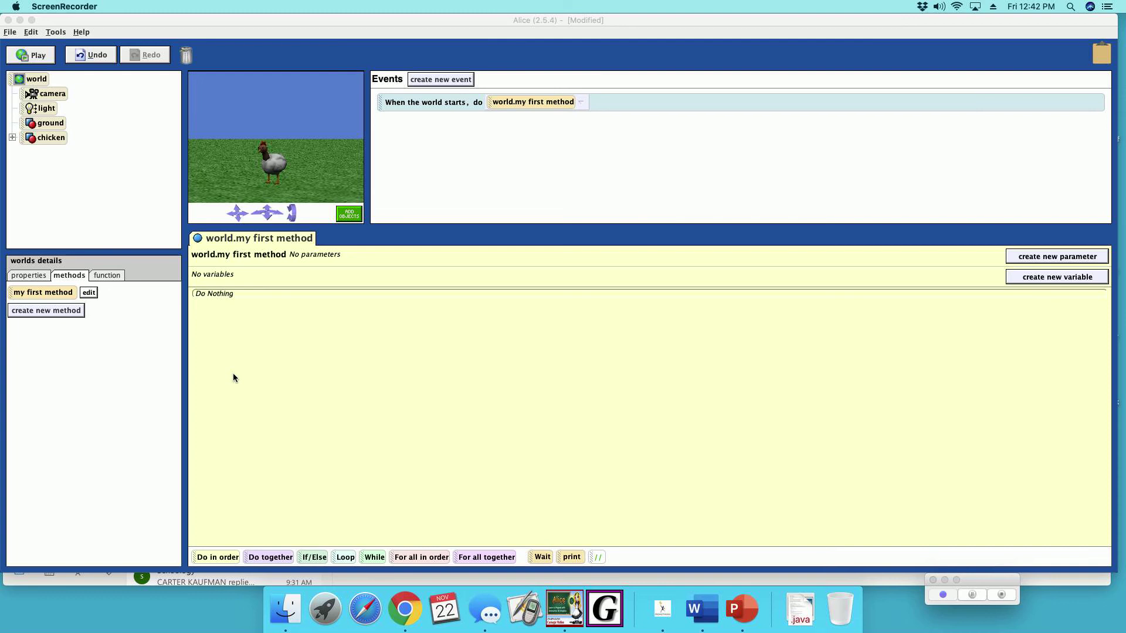
mouse_move(175, 369)
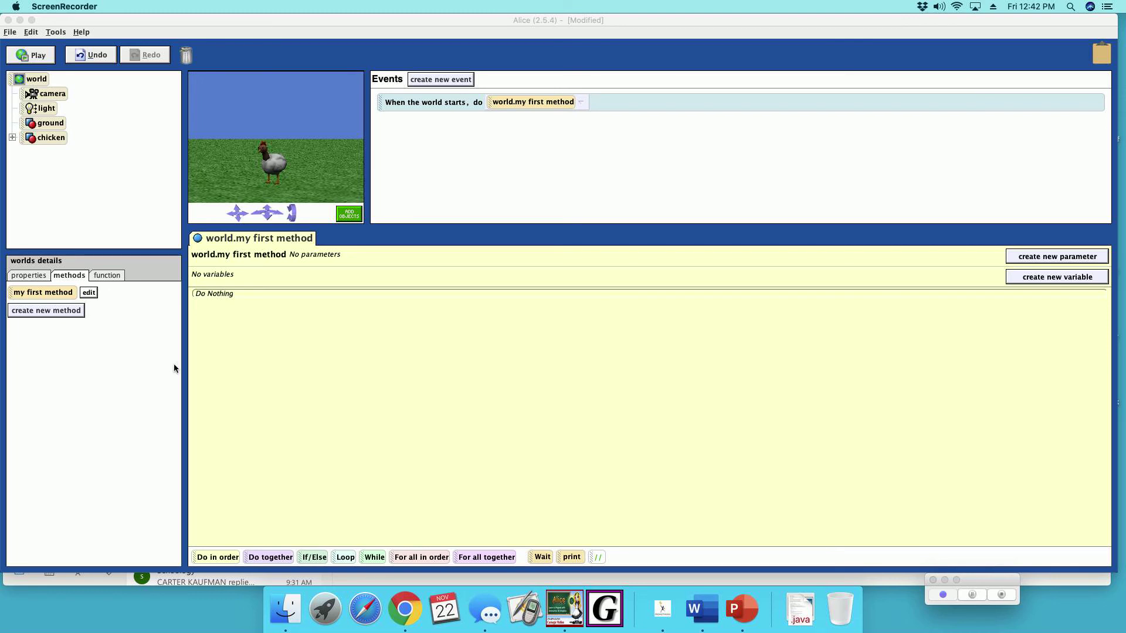
Create two empty chicken methods named dance and walk.
left_click(50, 139)
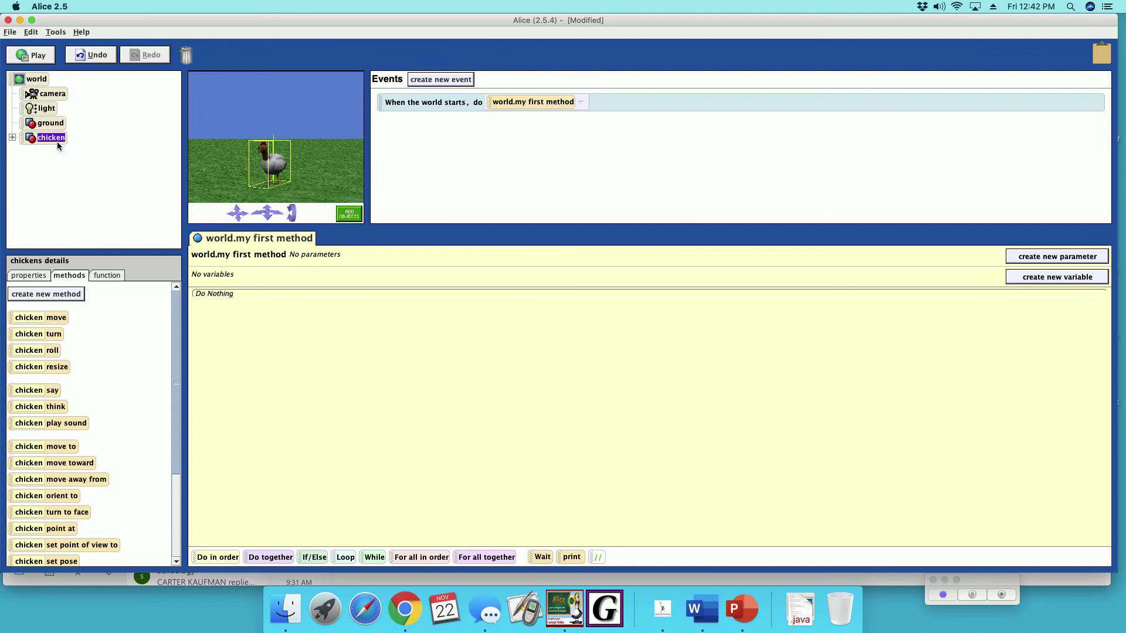
left_click(45, 294)
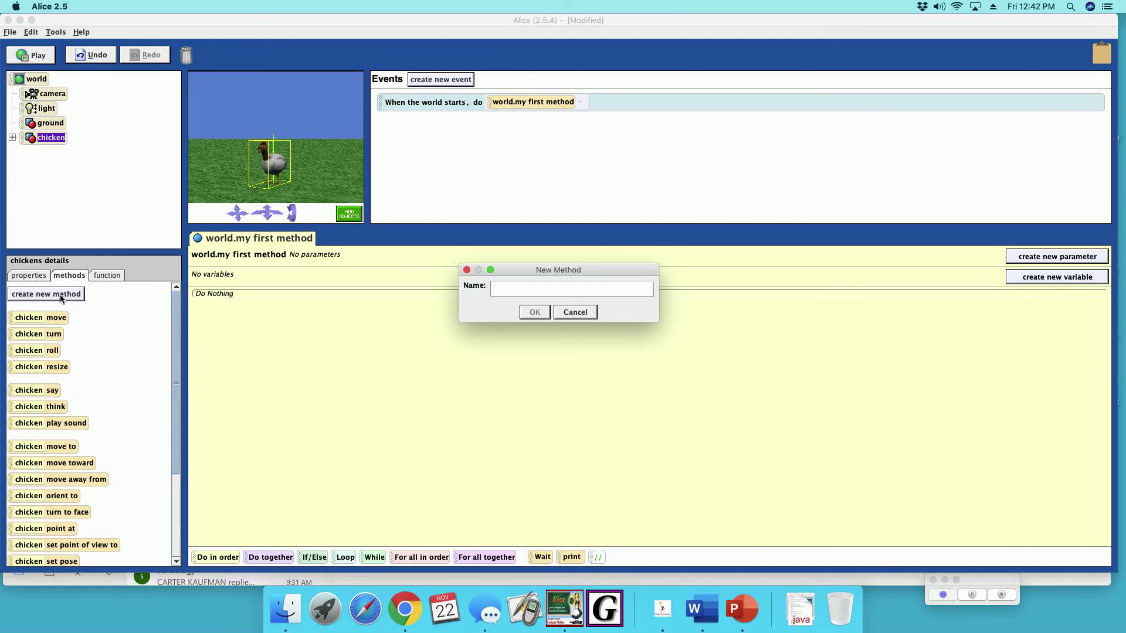
type("dance")
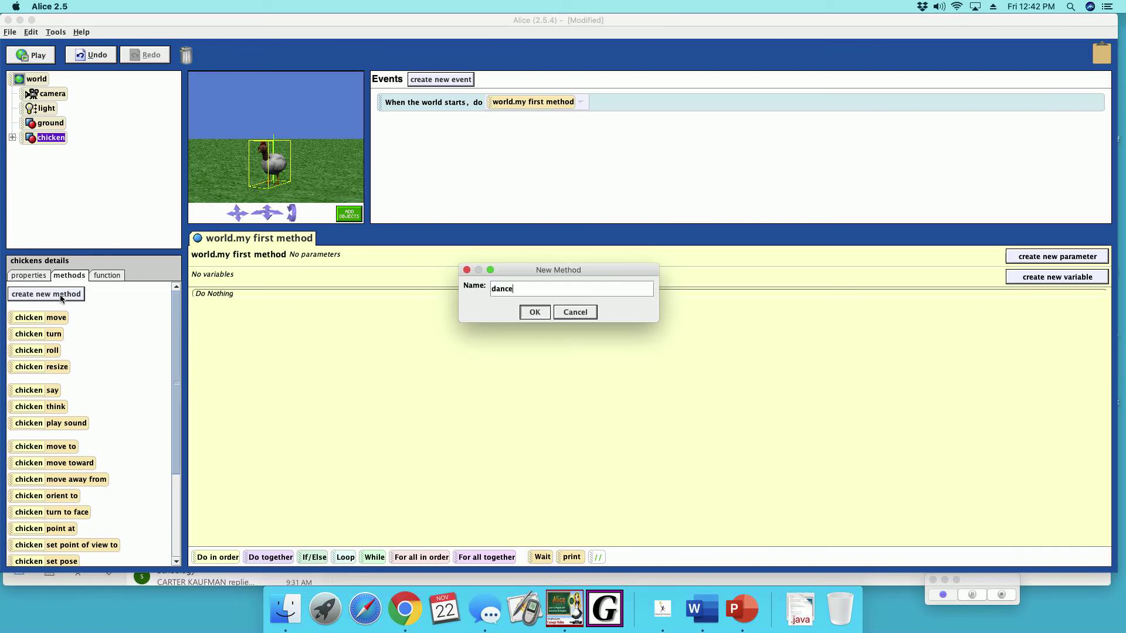
left_click(535, 312)
type("walk")
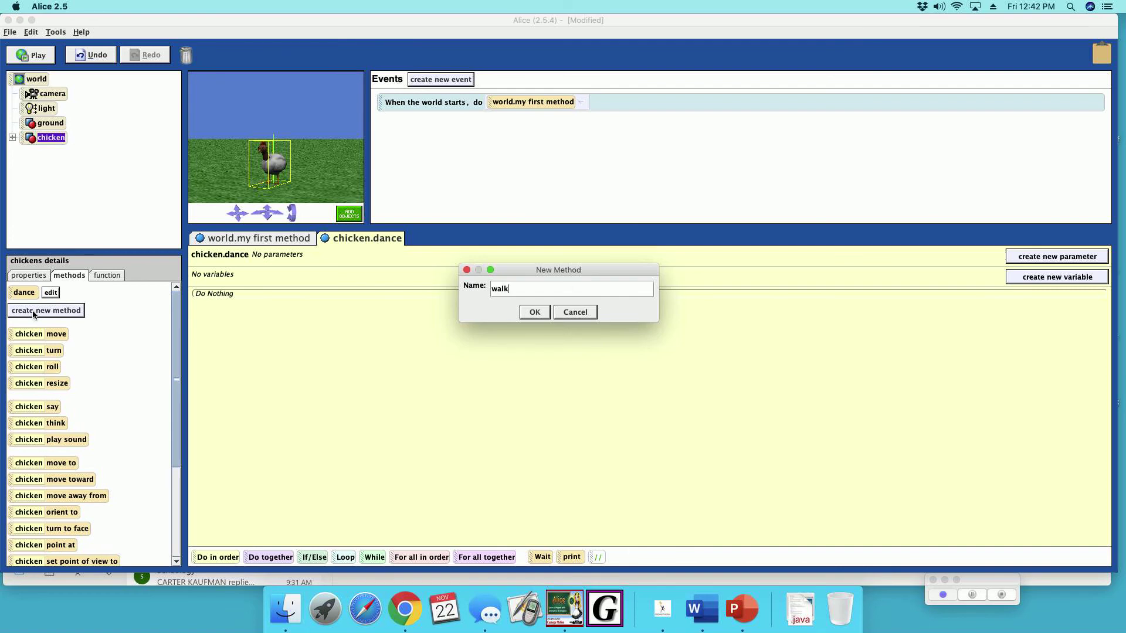
left_click(535, 312)
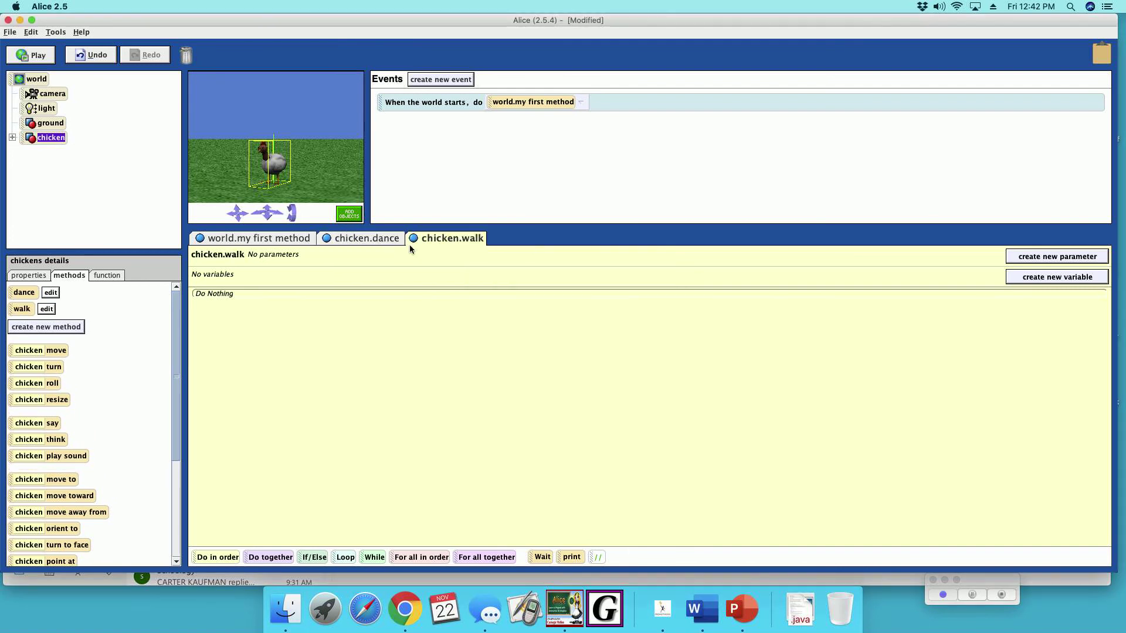
mouse_move(431, 299)
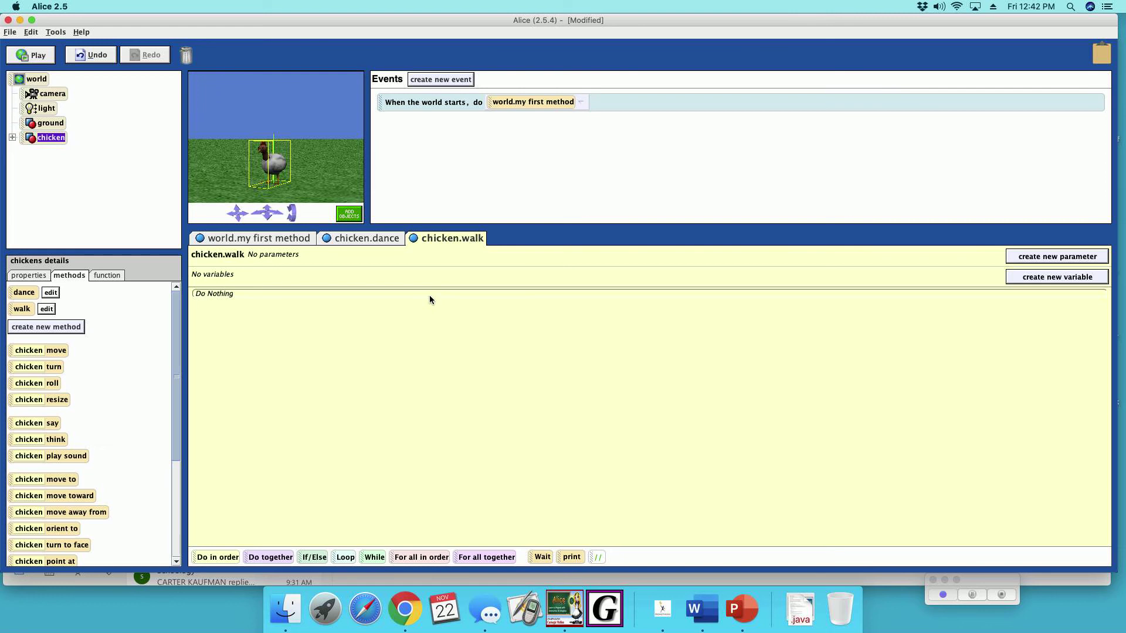
mouse_move(271, 560)
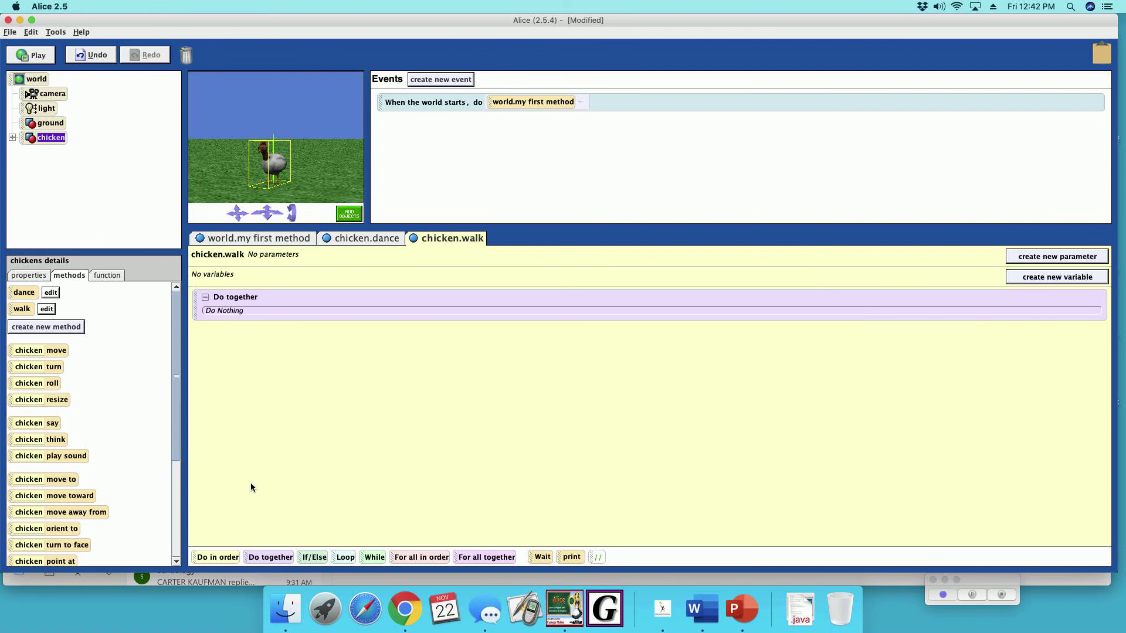
mouse_move(59, 276)
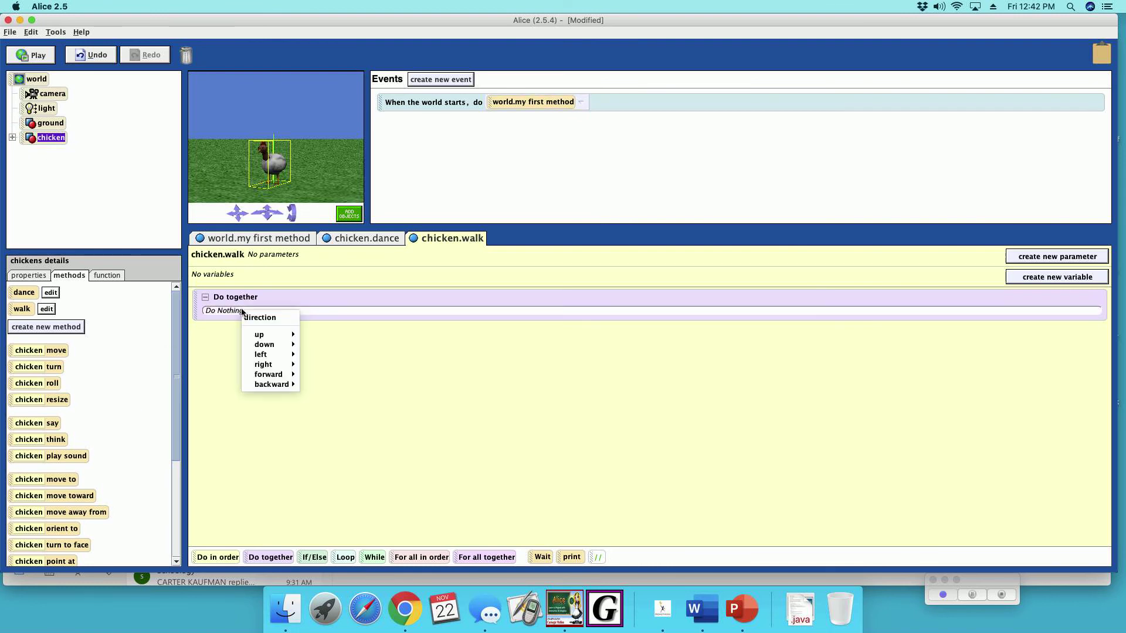
mouse_move(268, 374)
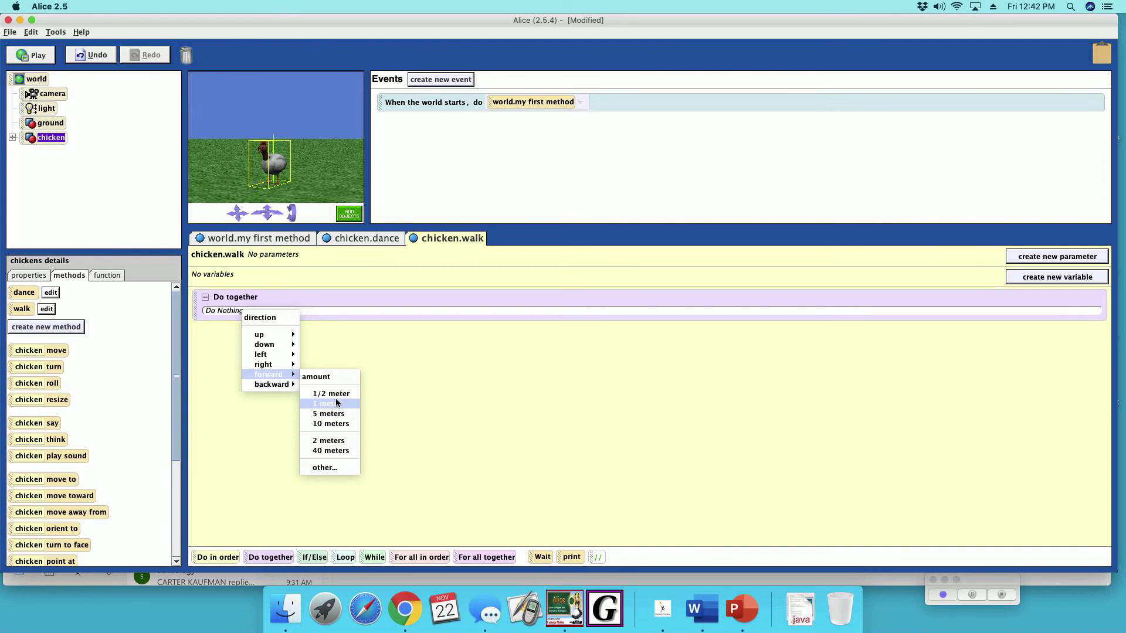
Make the chicken move forward 1/2 meter inside the Do together.
left_click(331, 394)
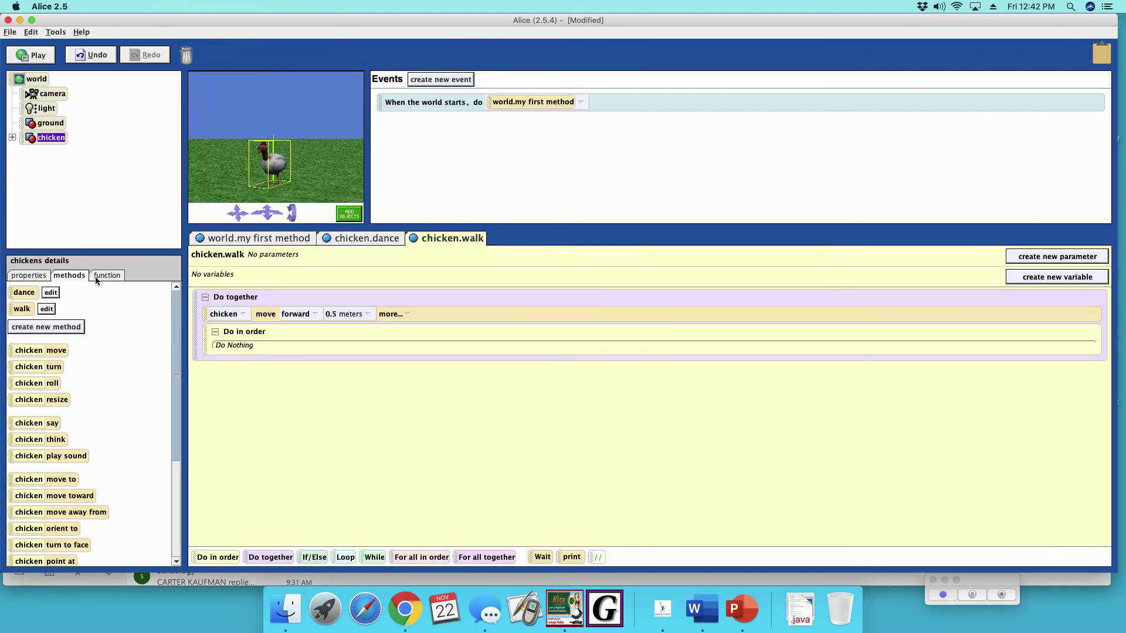
Add a chicken.LeftLeg forward turn of 0.1 revolutions inside the Do in order.
left_click(11, 138)
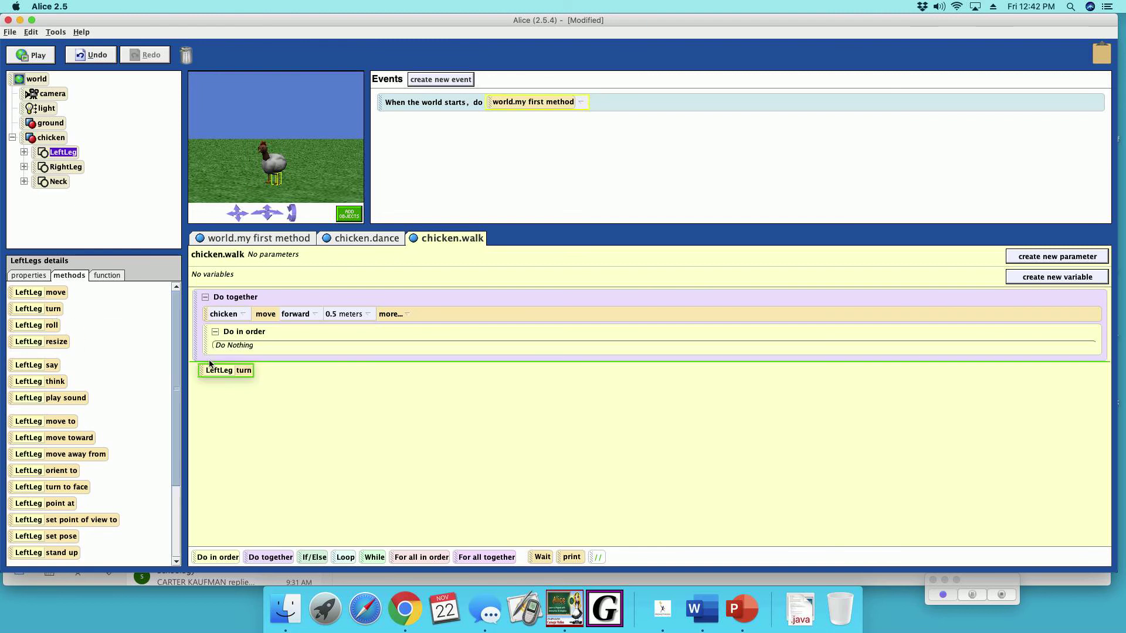
left_click(226, 370)
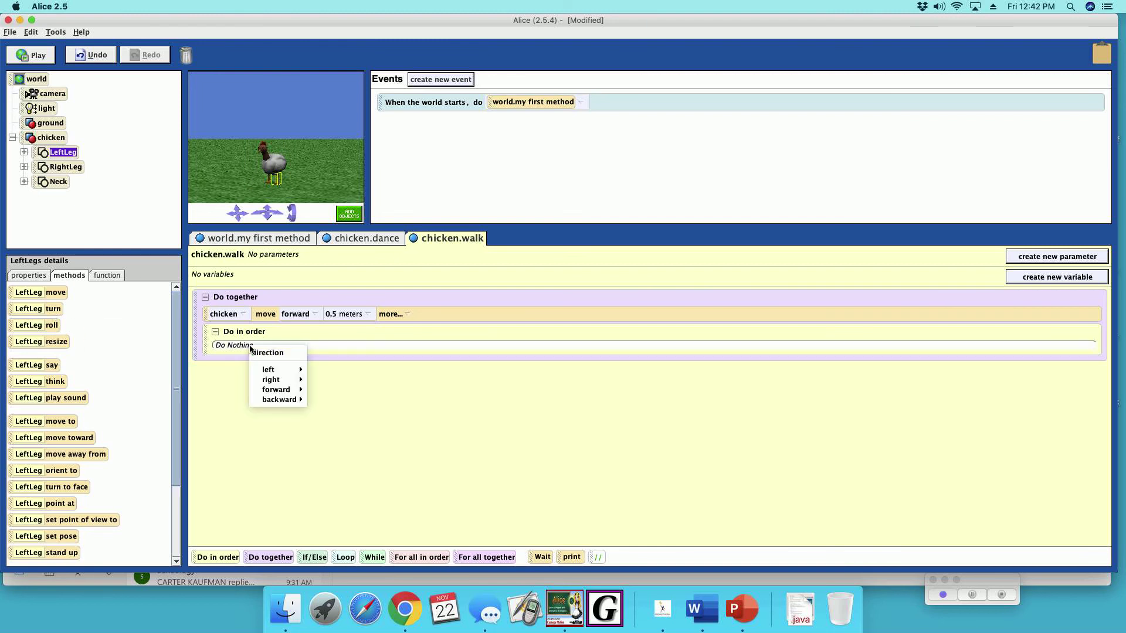
mouse_move(276, 389)
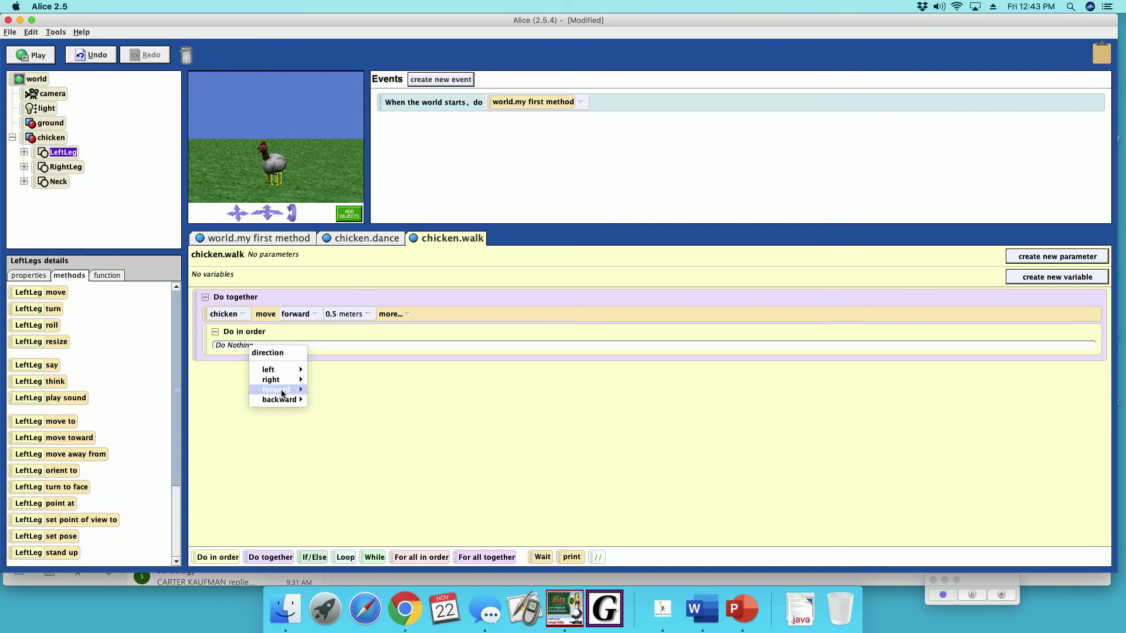
left_click(275, 390)
type(".1")
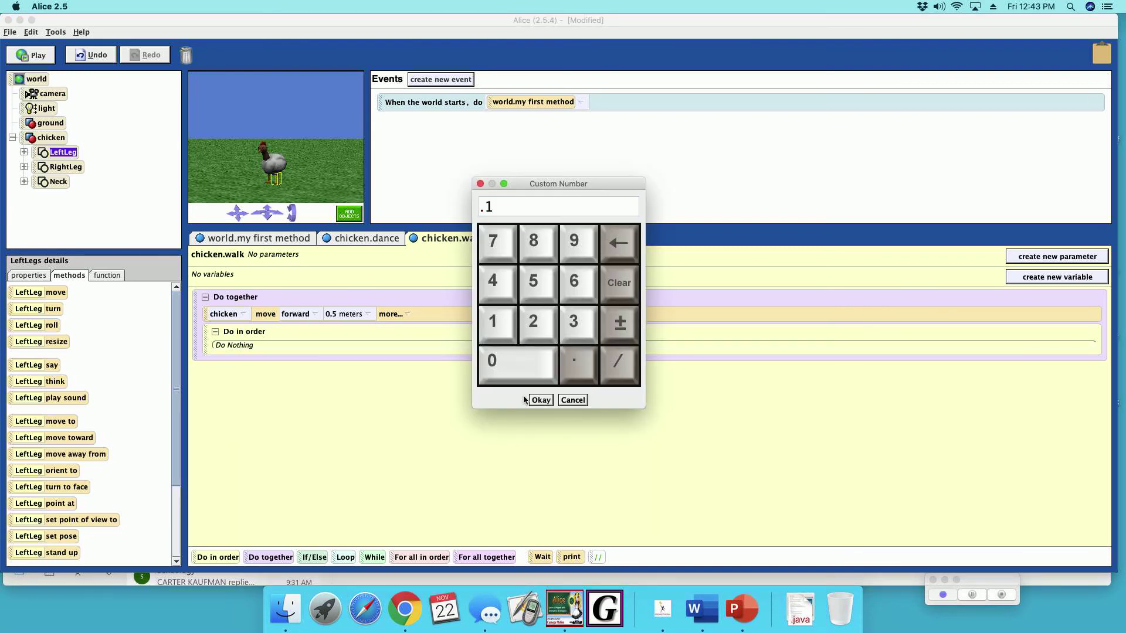
left_click(541, 400)
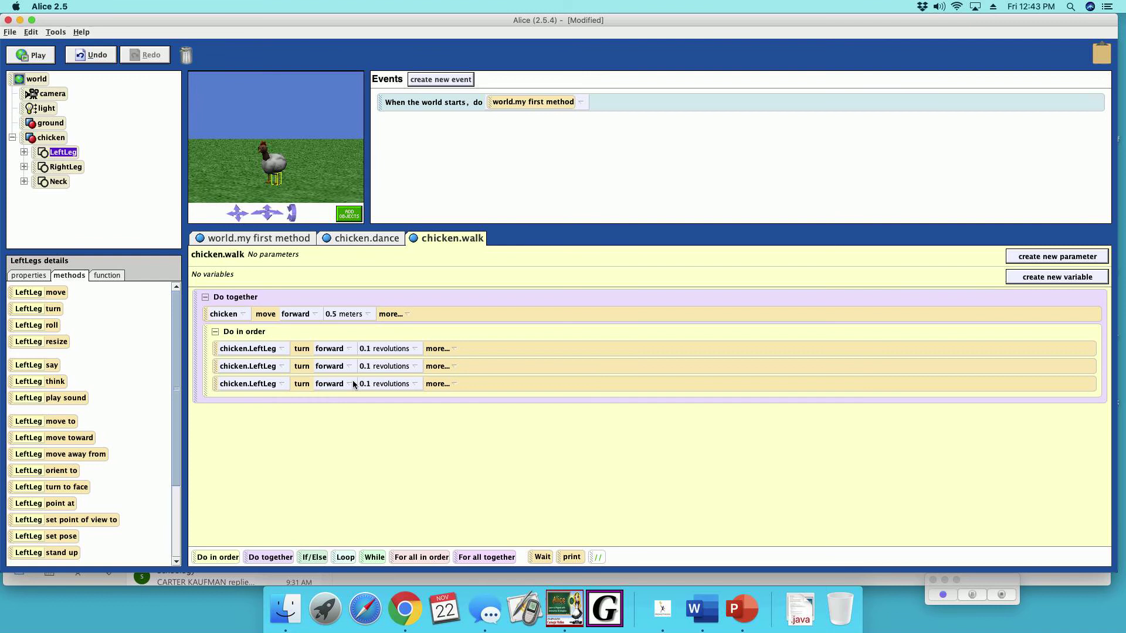
Change the second LeftLeg turn to backward with a custom amount of .2 revolutions.
left_click(330, 384)
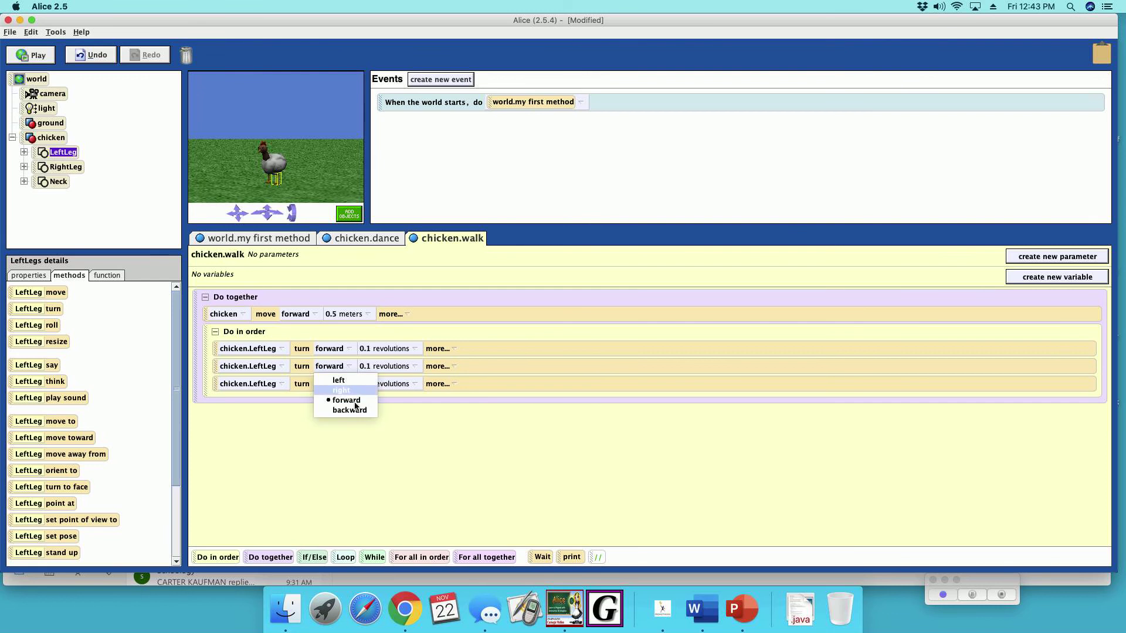
left_click(350, 411)
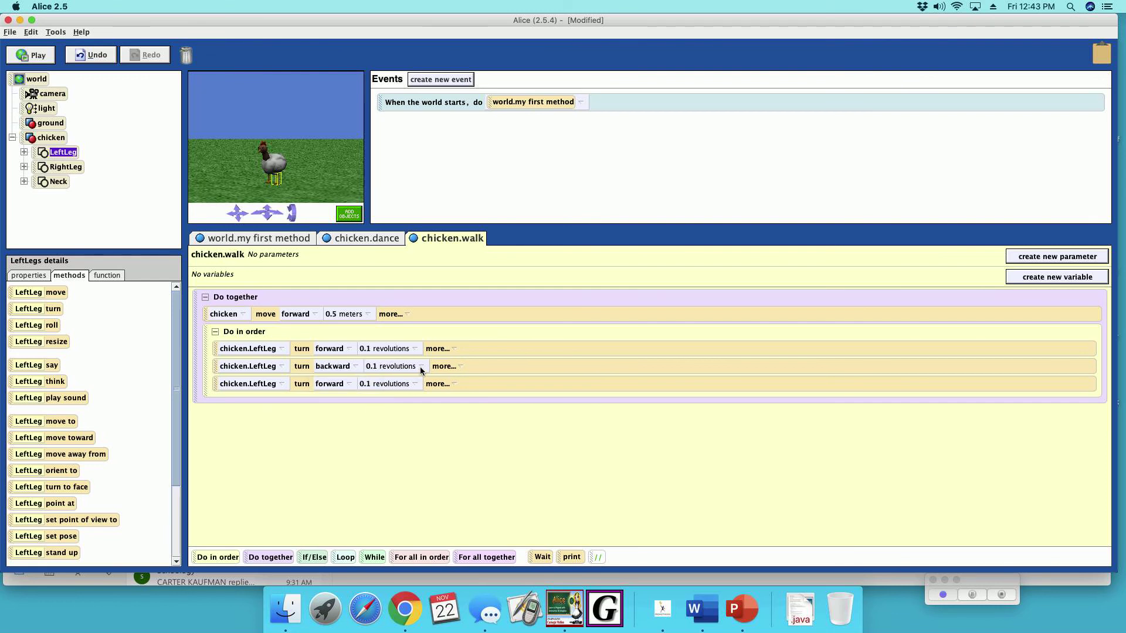
left_click(418, 366)
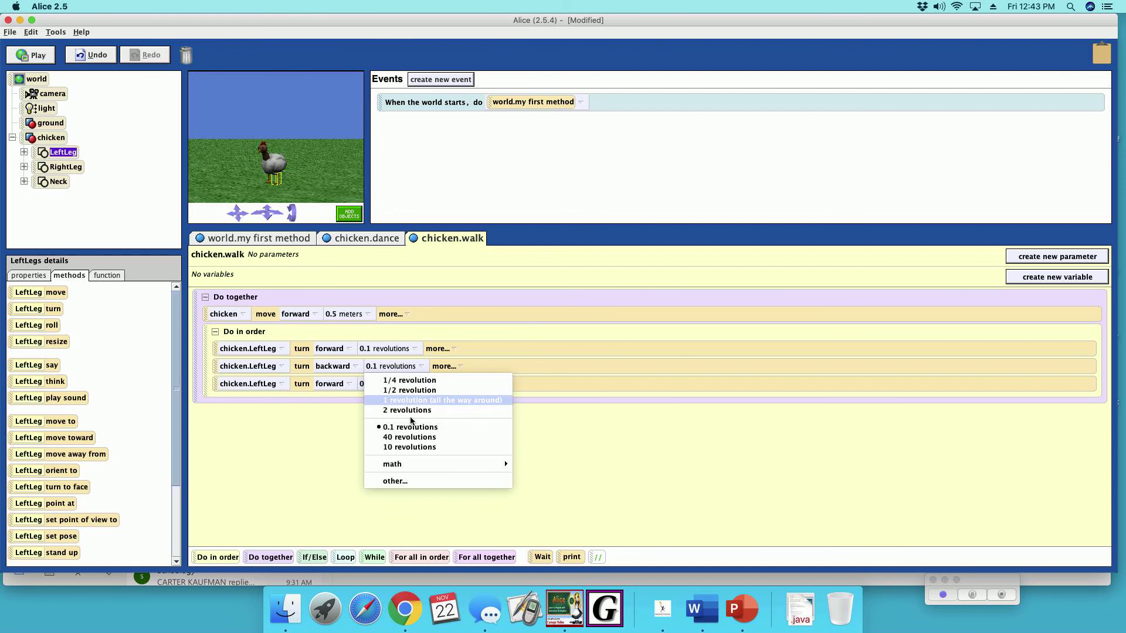
left_click(394, 481)
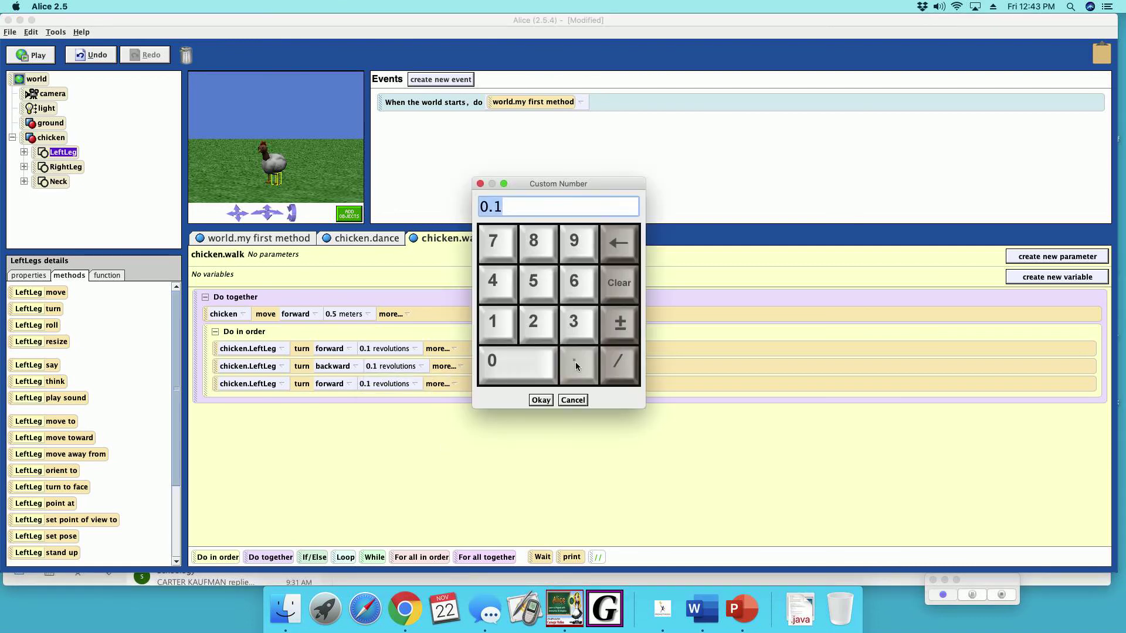
left_click(540, 400)
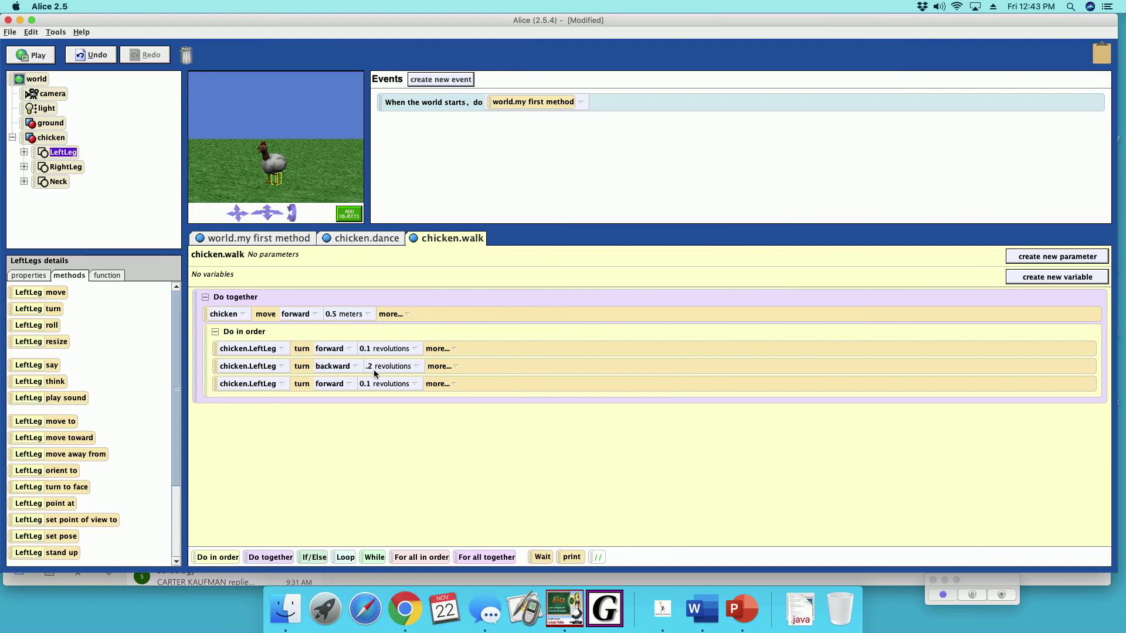
mouse_move(375, 380)
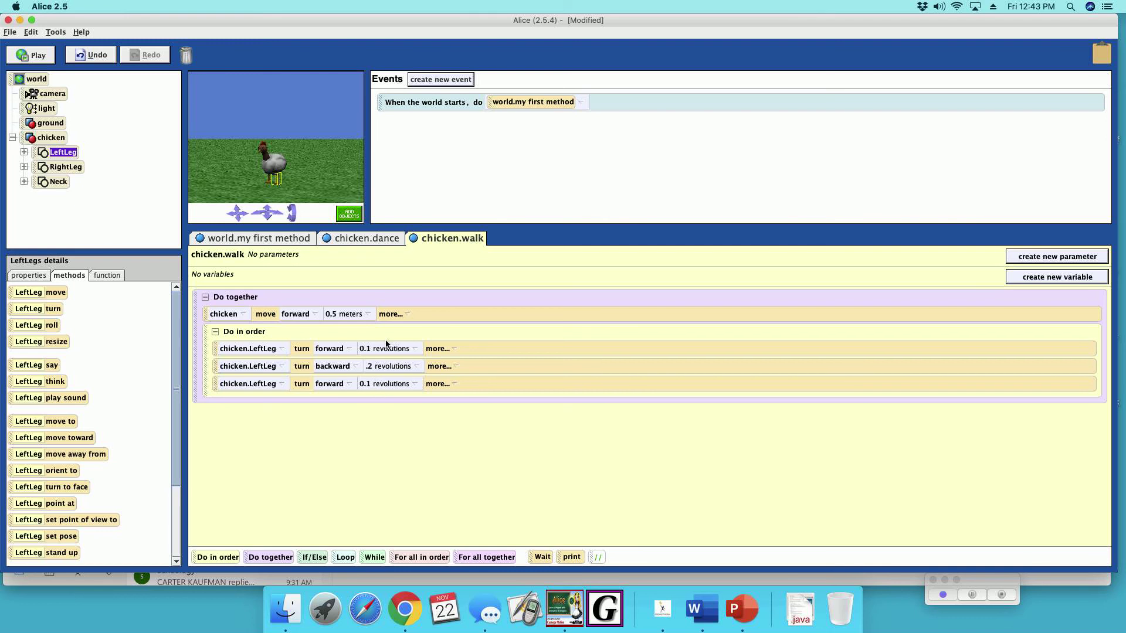
mouse_move(443, 367)
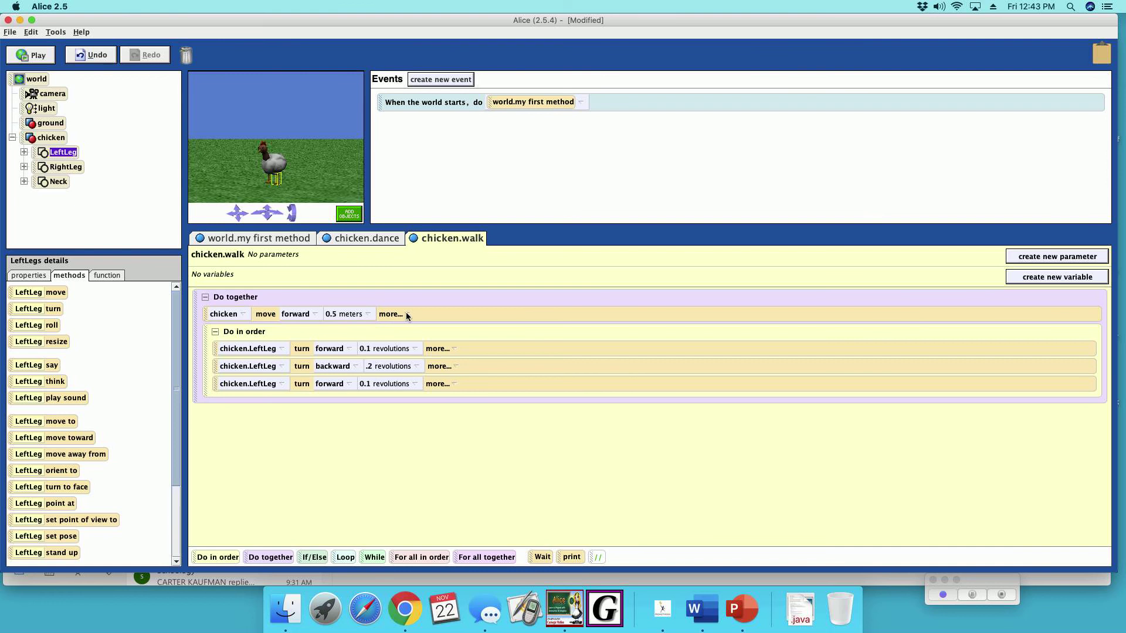
Set the chicken's forward move duration to 3 seconds.
left_click(391, 315)
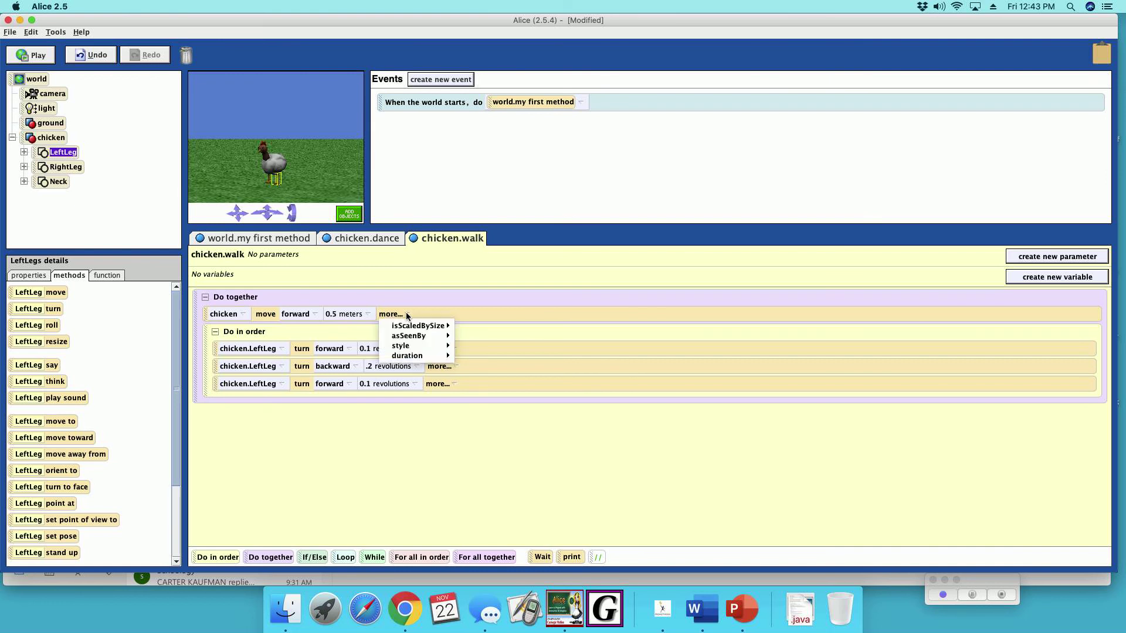
mouse_move(407, 355)
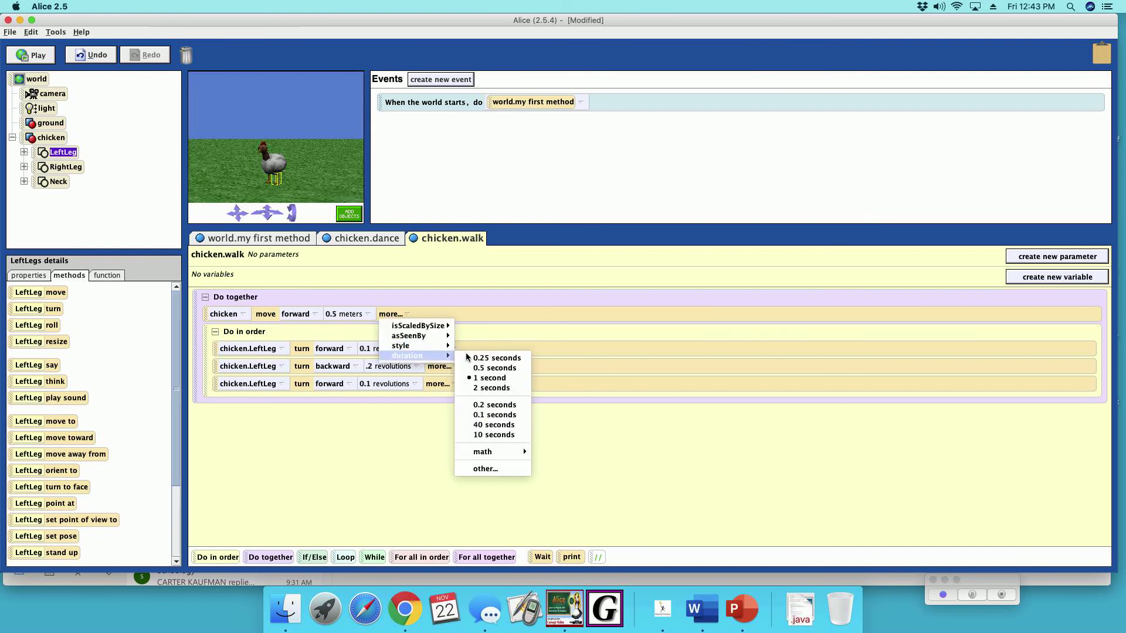
left_click(485, 469)
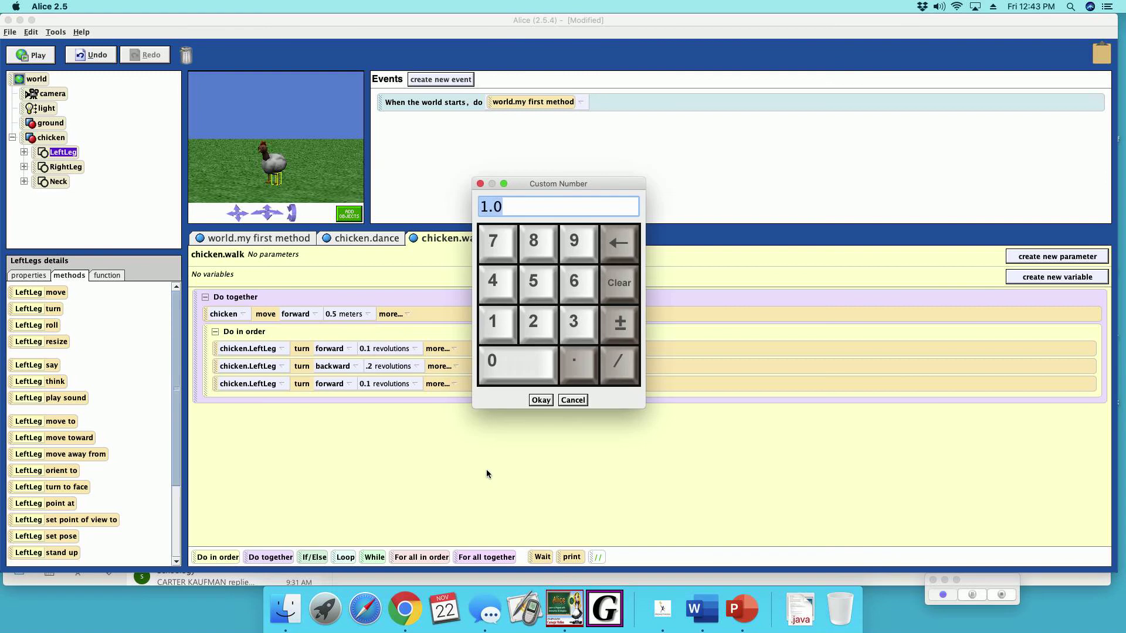
left_click(577, 324)
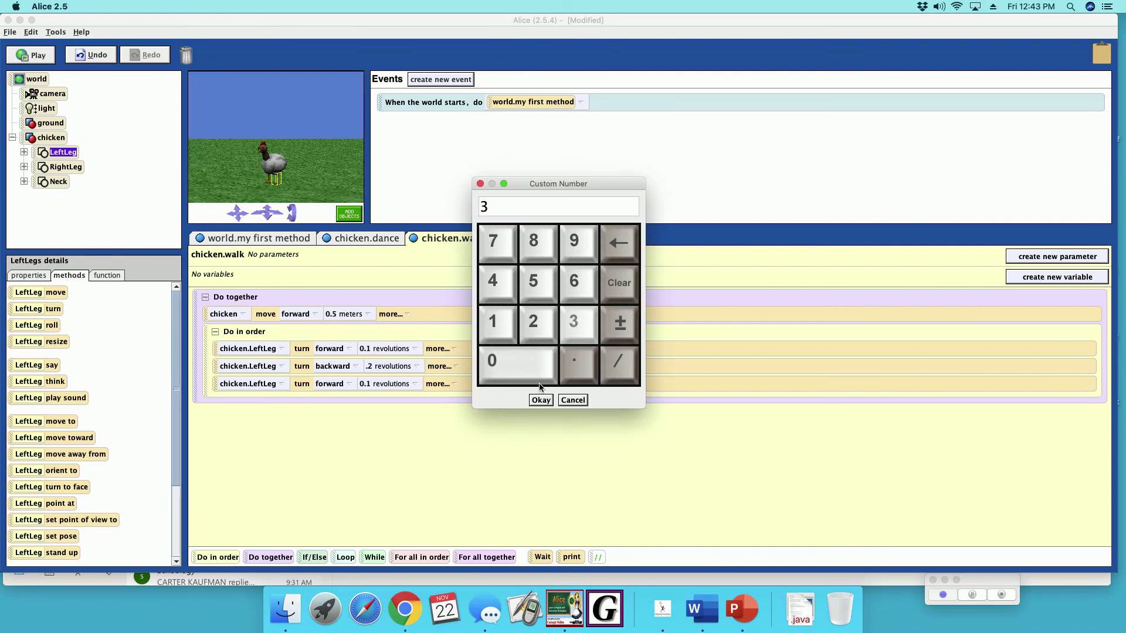
left_click(541, 400)
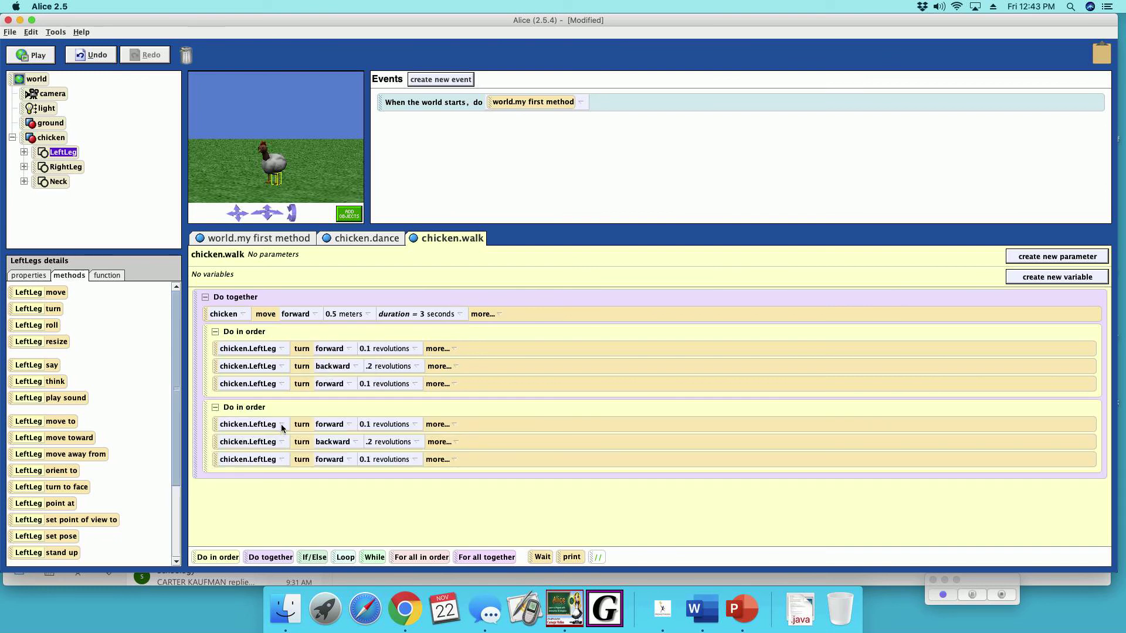
Switch the copied block's leg turns from chicken.LeftLeg to chicken.RightLeg.
left_click(281, 424)
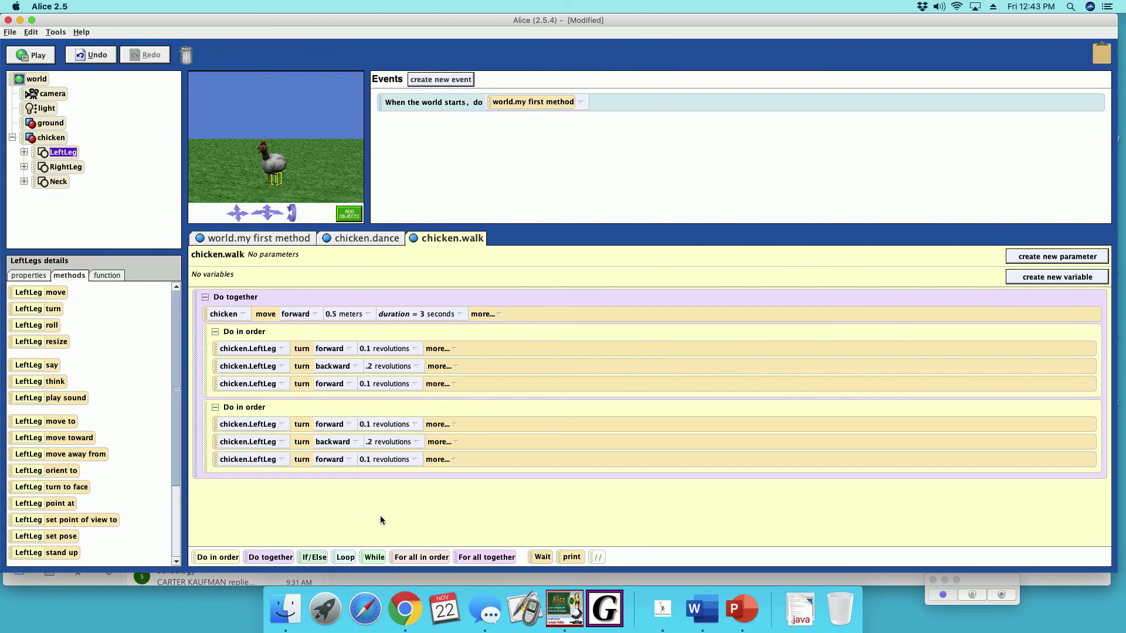
left_click(249, 424)
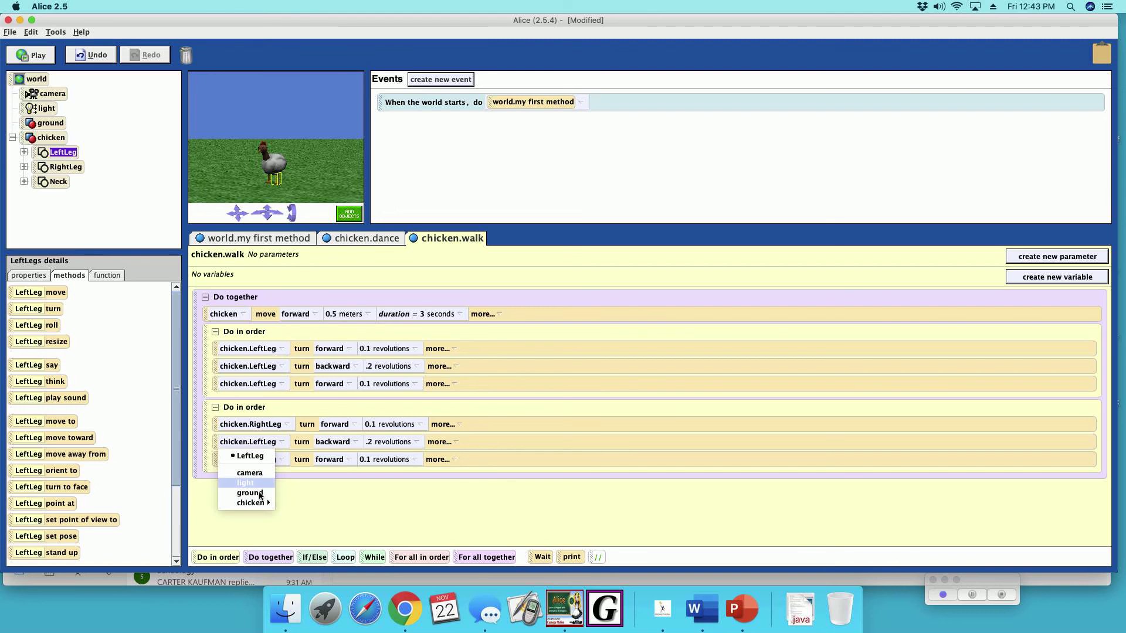
mouse_move(302, 533)
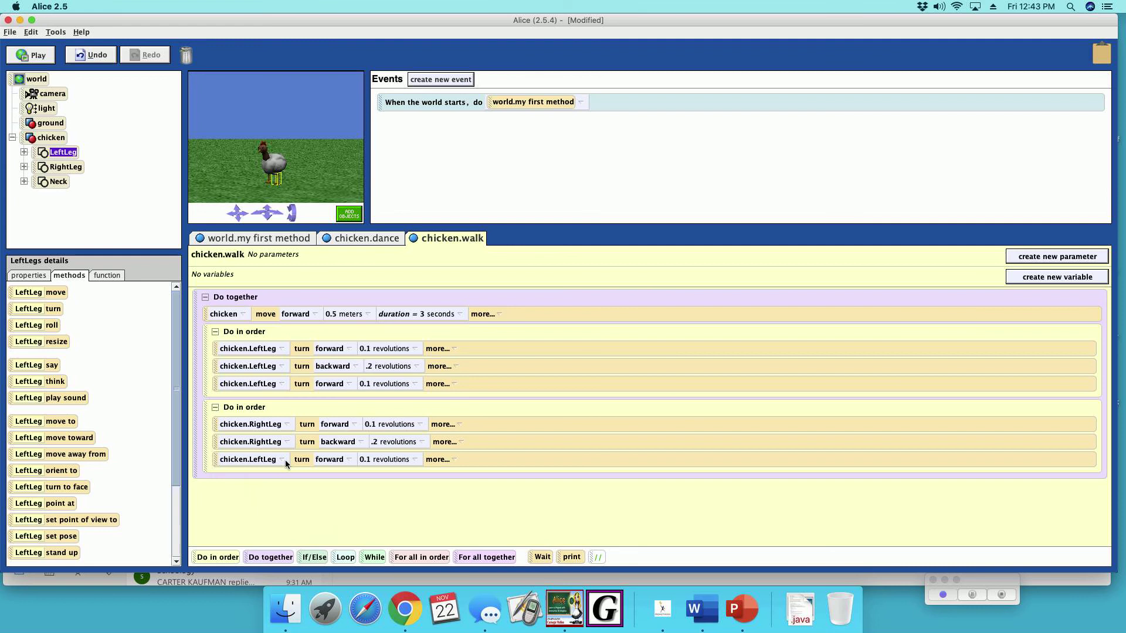
left_click(251, 459)
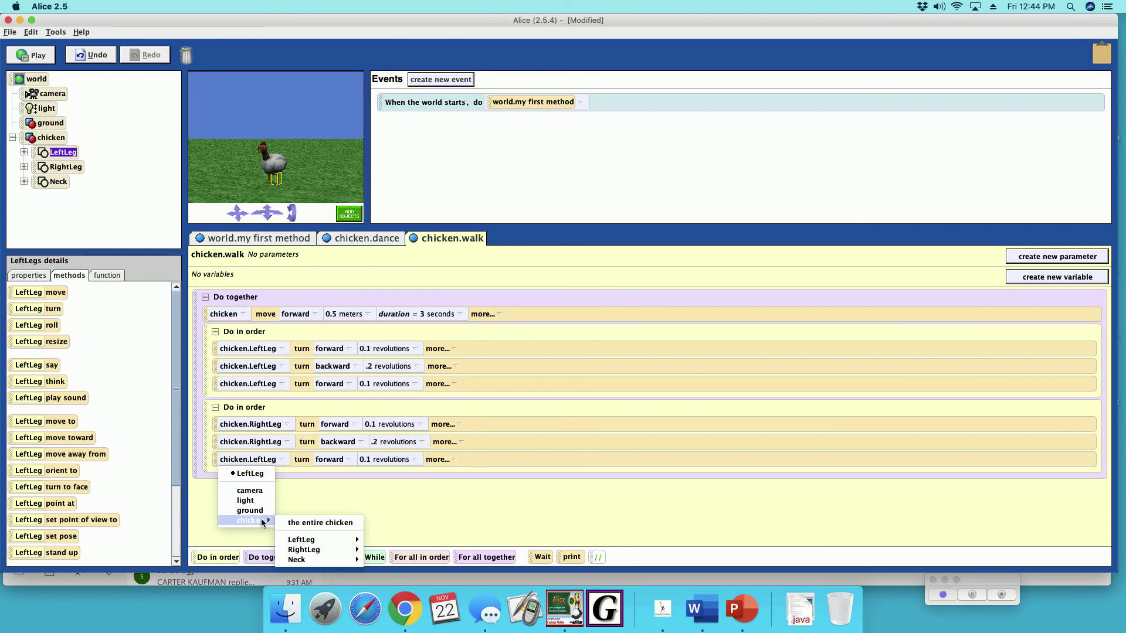
mouse_move(304, 549)
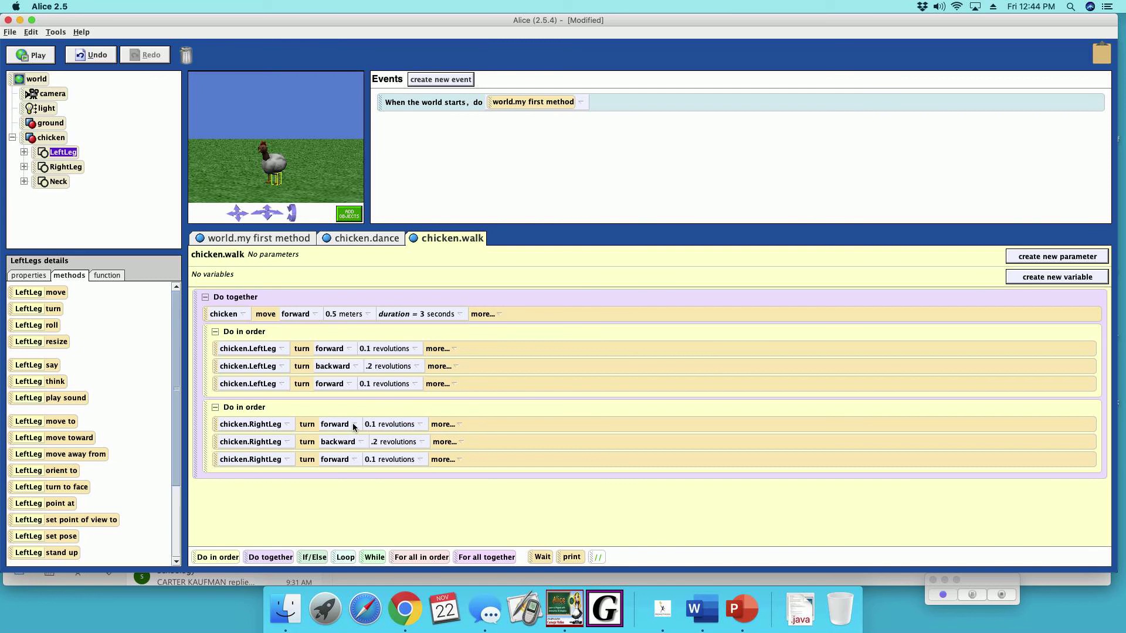
mouse_move(333, 384)
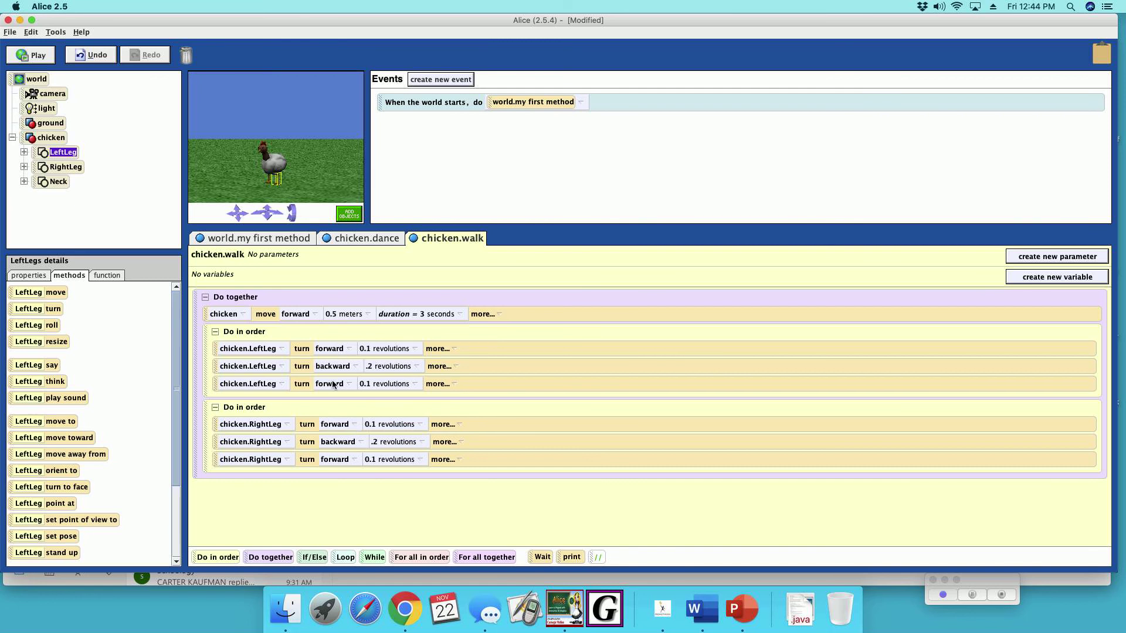
mouse_move(353, 427)
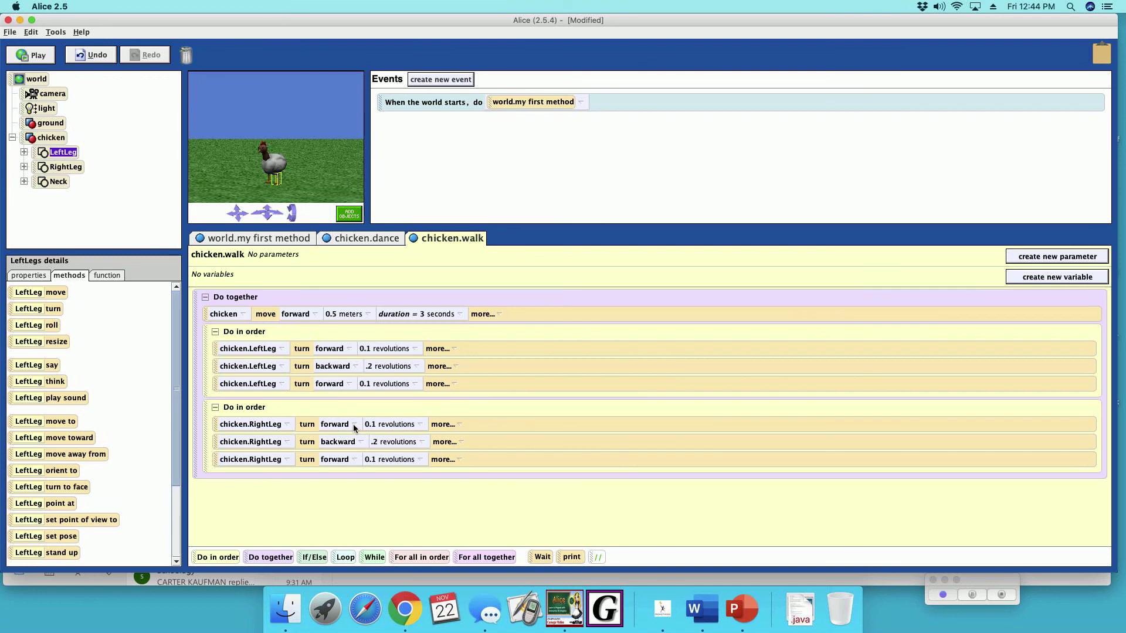
Swap the first RightLeg turns' directions to backward then forward.
left_click(353, 425)
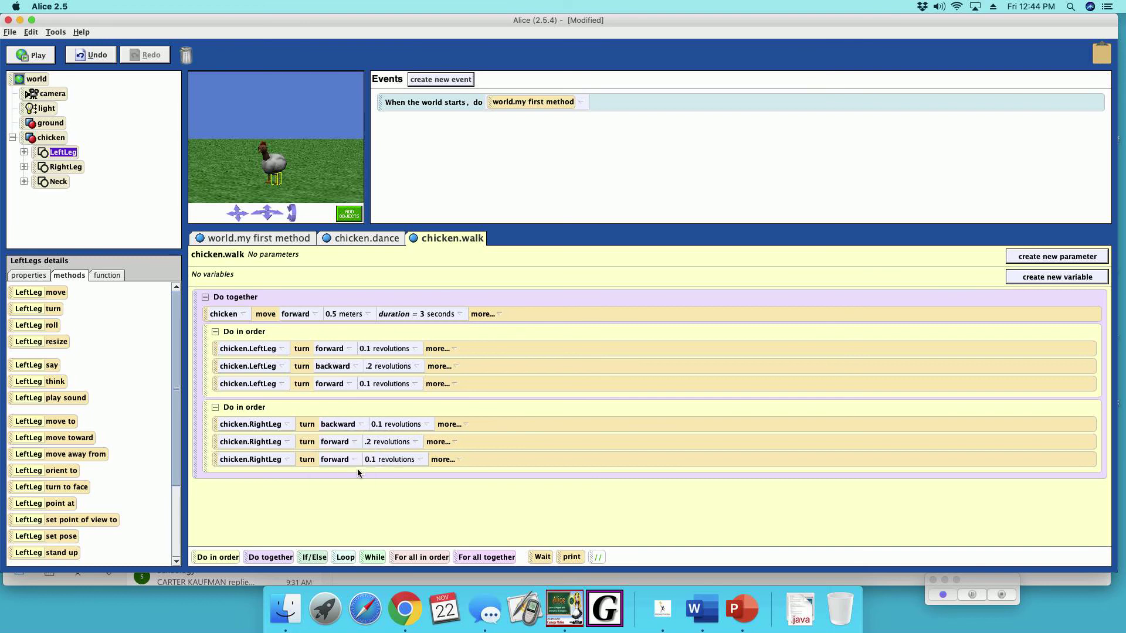
left_click(334, 460)
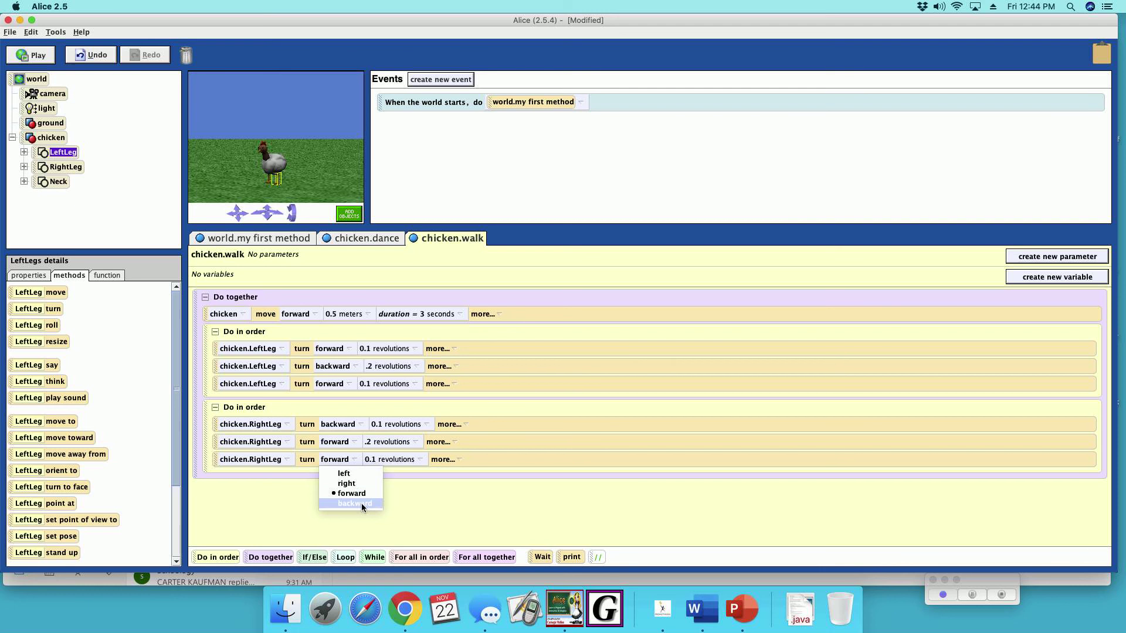
Make the last RightLeg turn backward, set world start to chicken.walk, and play it.
left_click(353, 503)
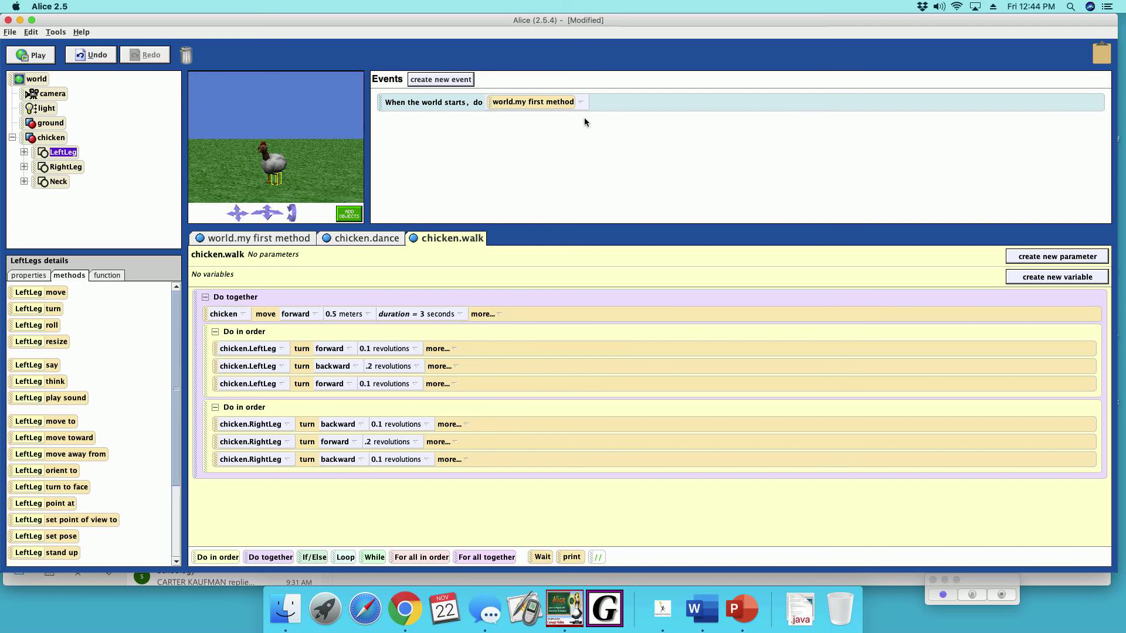
left_click(533, 101)
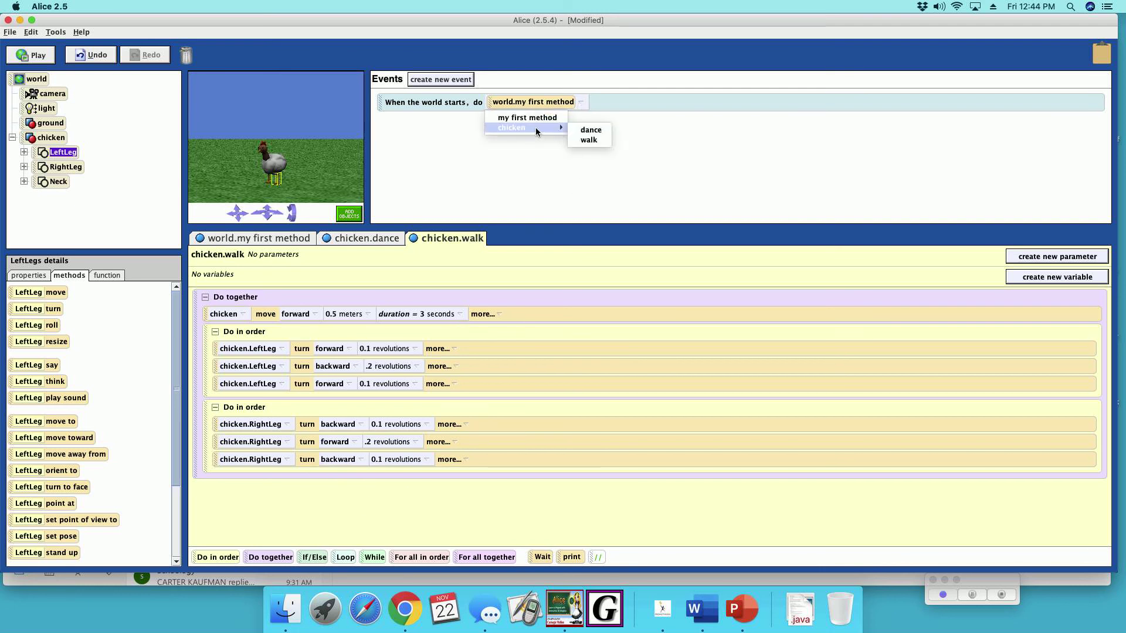
left_click(591, 139)
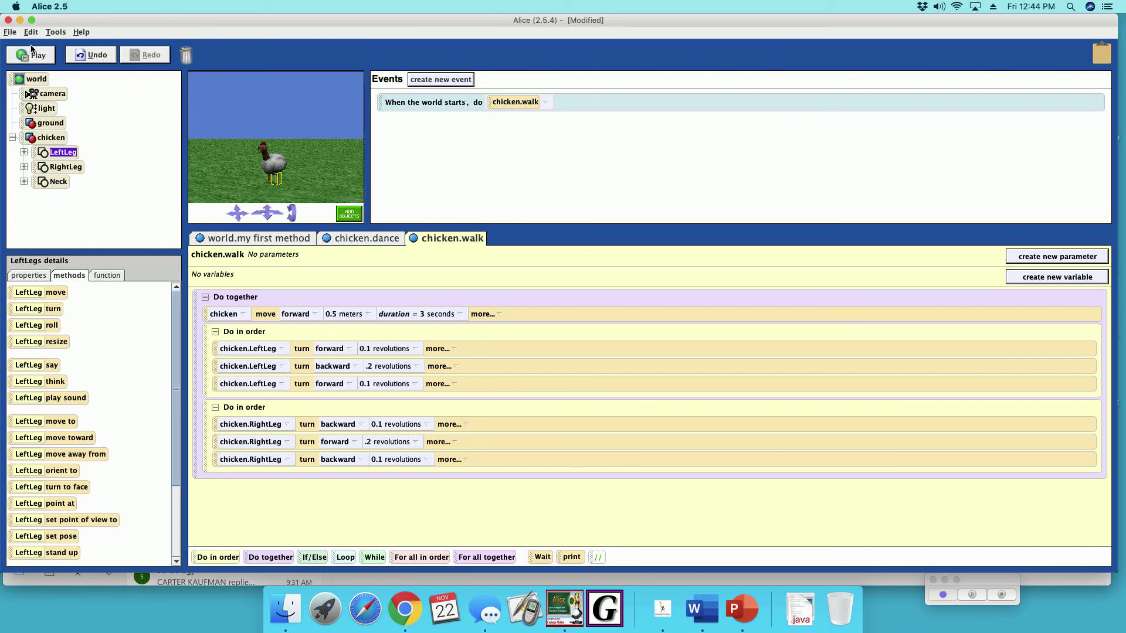
left_click(33, 54)
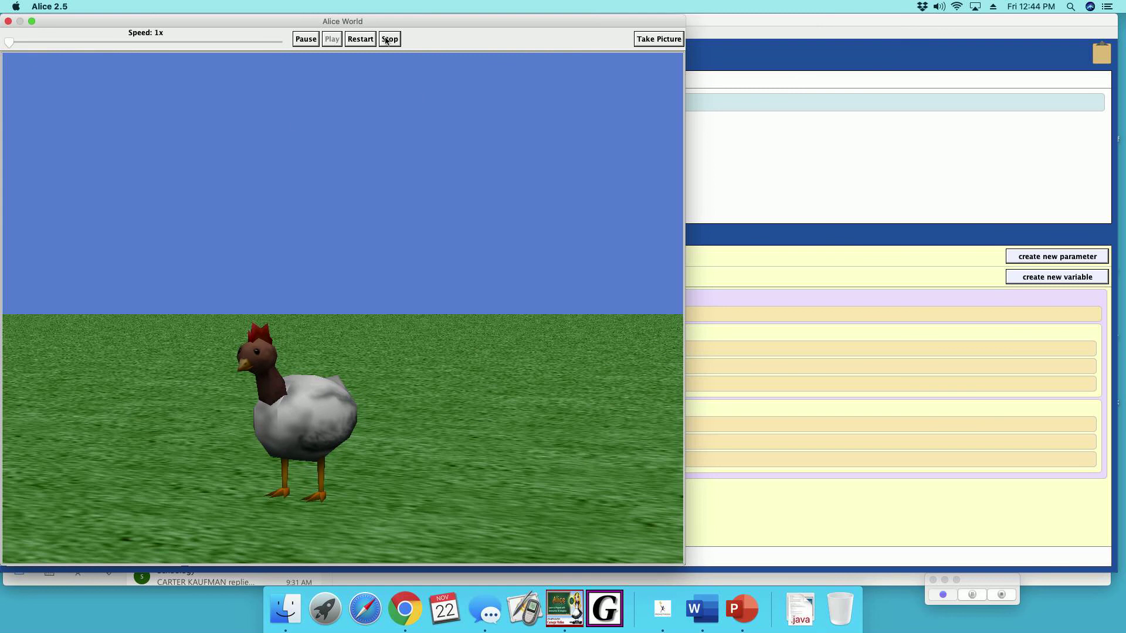
Stop the world and add a chicken turn left 0.1 revolutions to chicken.dance.
left_click(388, 38)
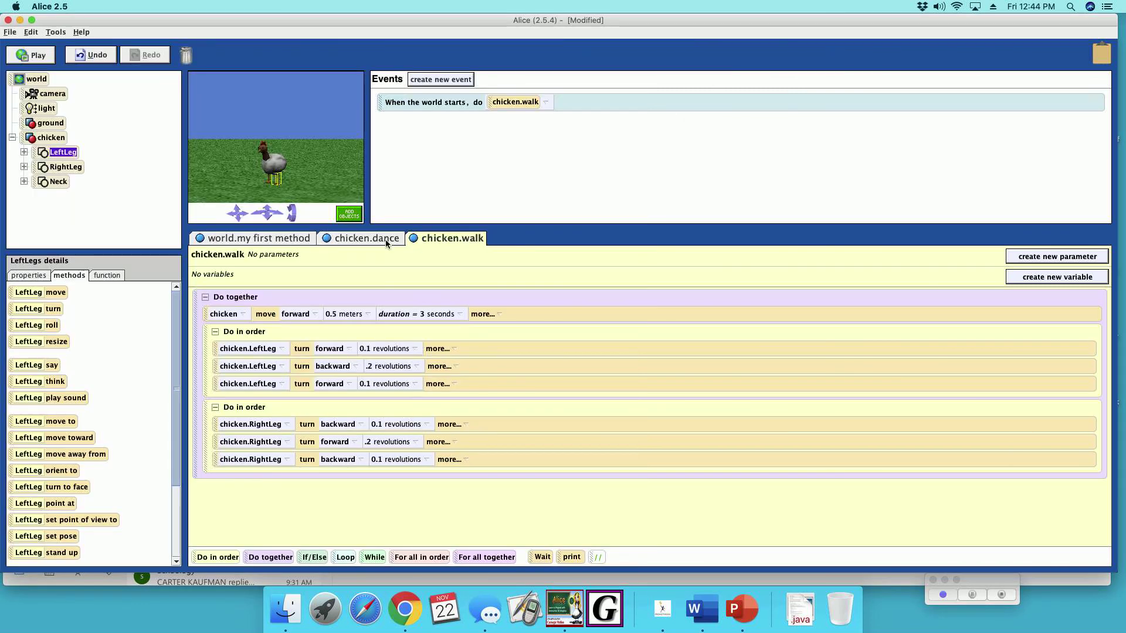
left_click(367, 238)
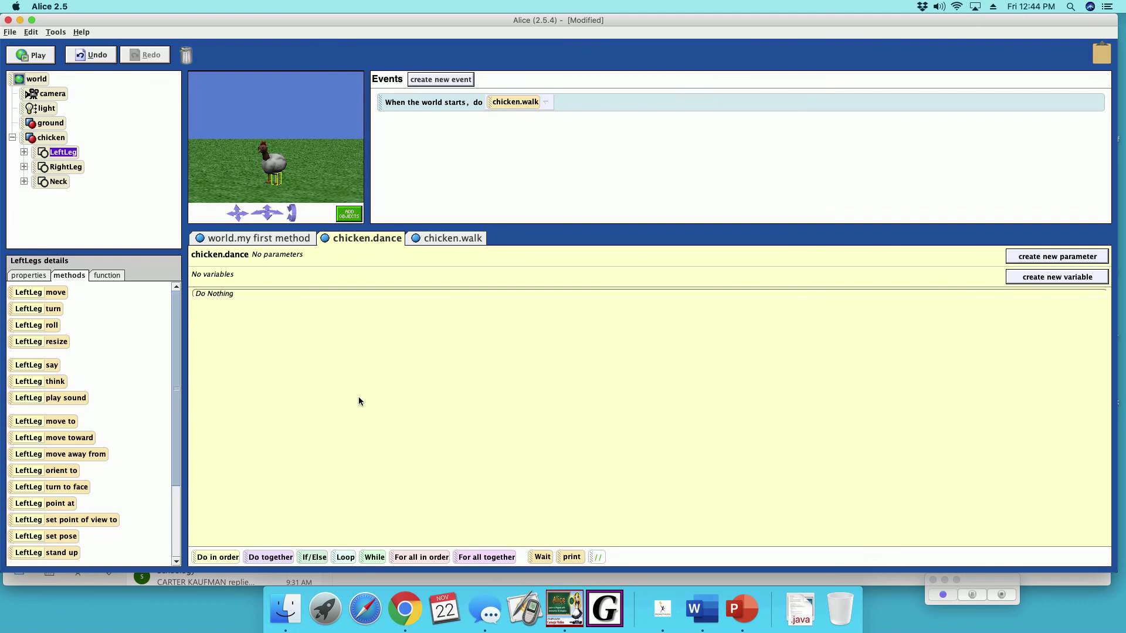
mouse_move(150, 415)
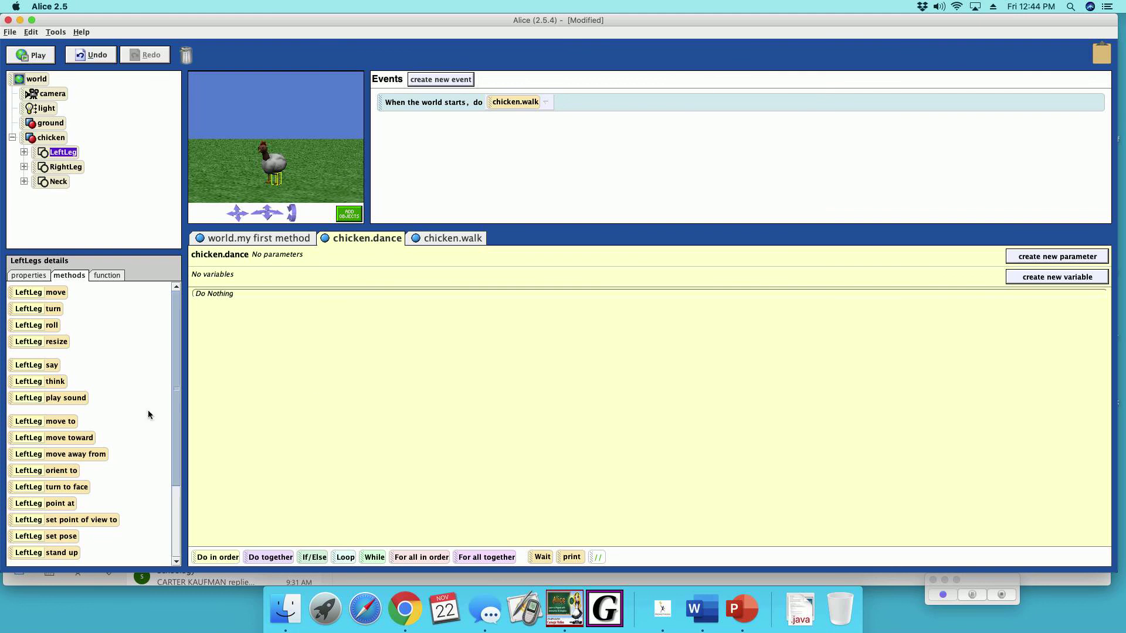
left_click(51, 138)
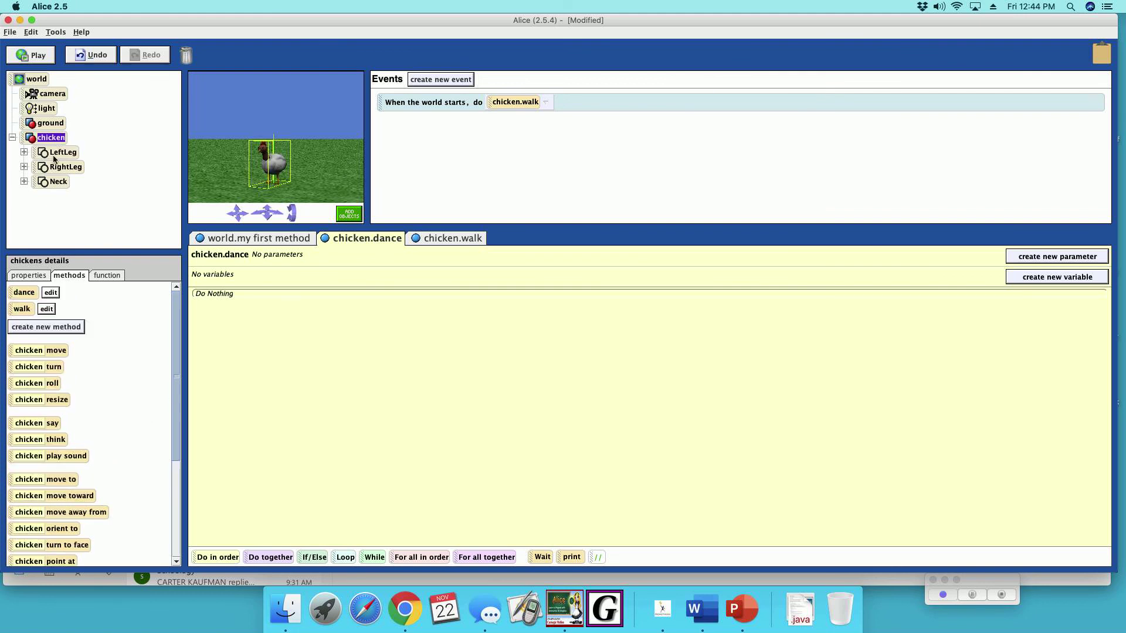
mouse_move(63, 382)
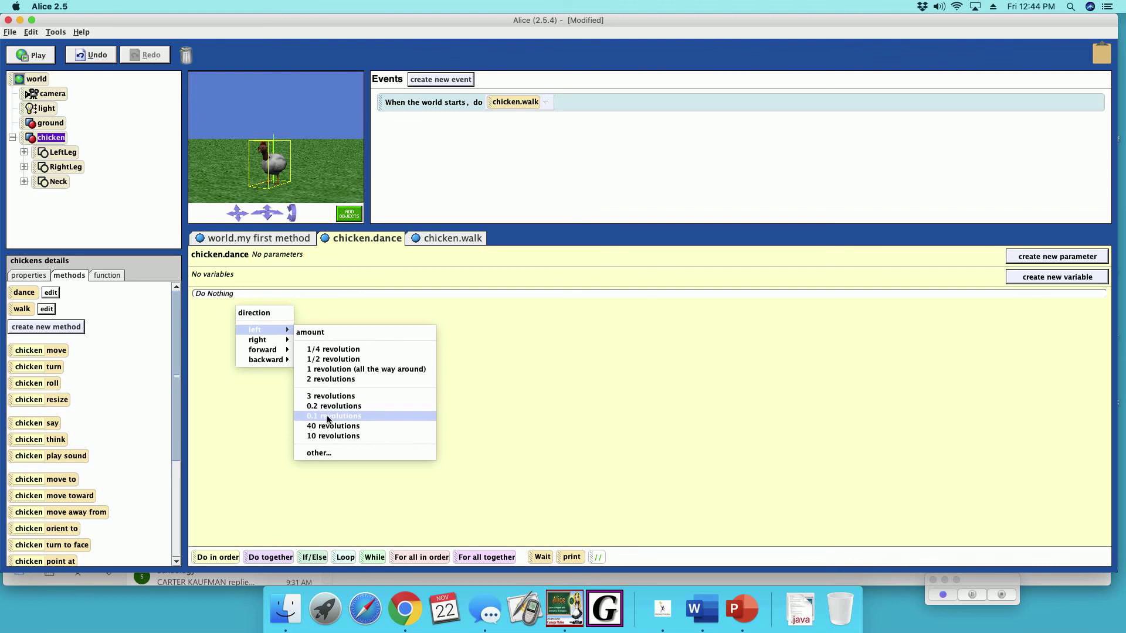
left_click(333, 416)
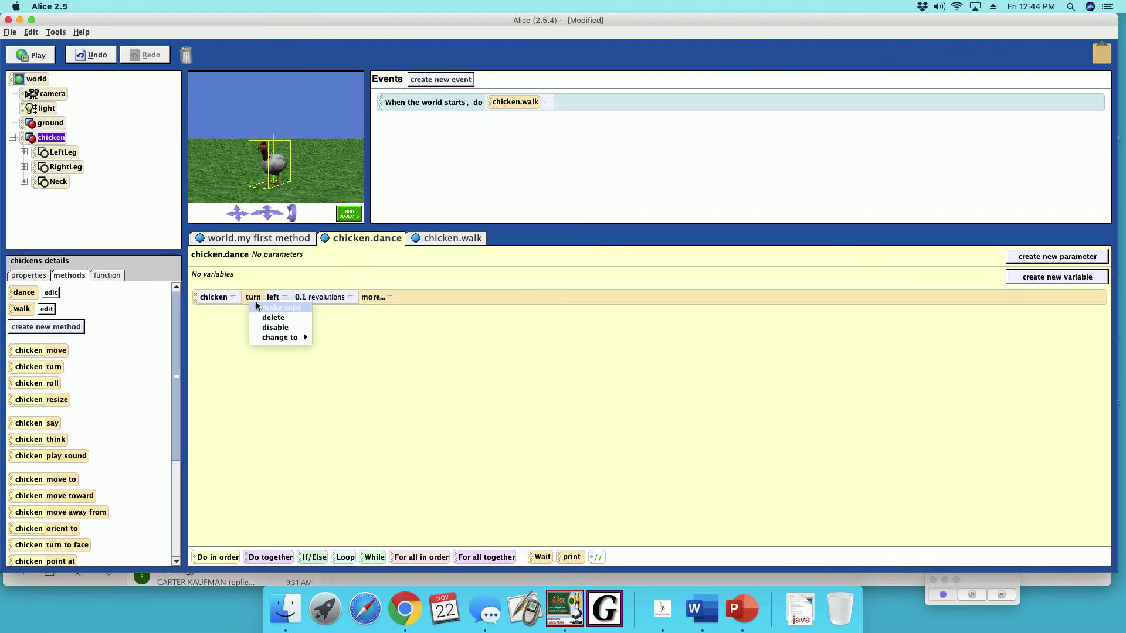
Copy the turn twice and set the second copy to right 0.2 revolutions.
left_click(280, 308)
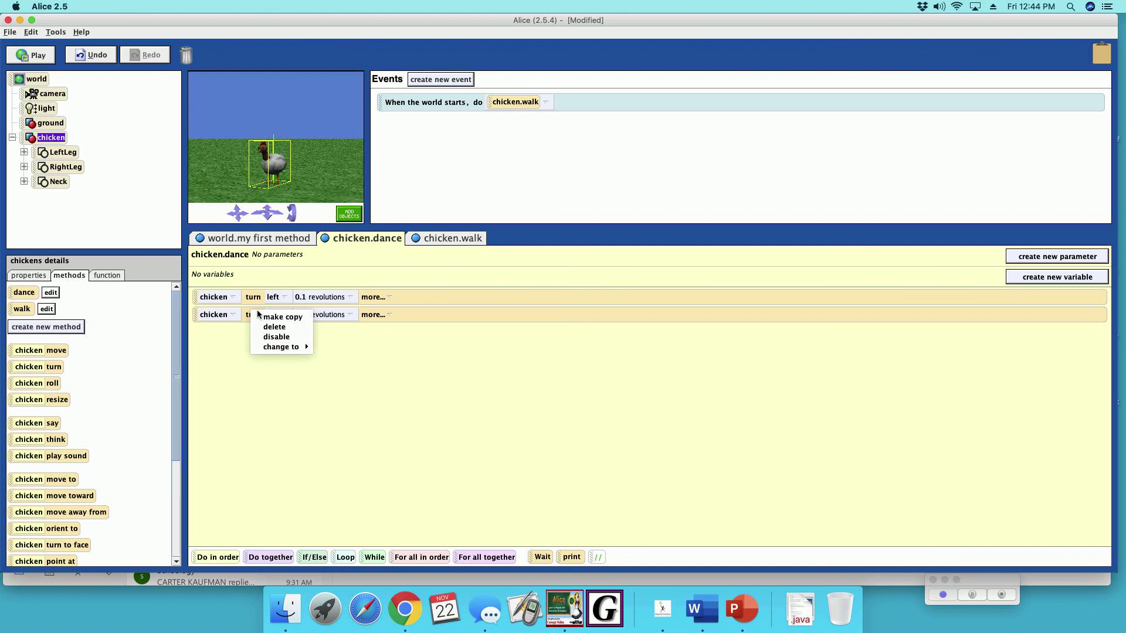
left_click(281, 314)
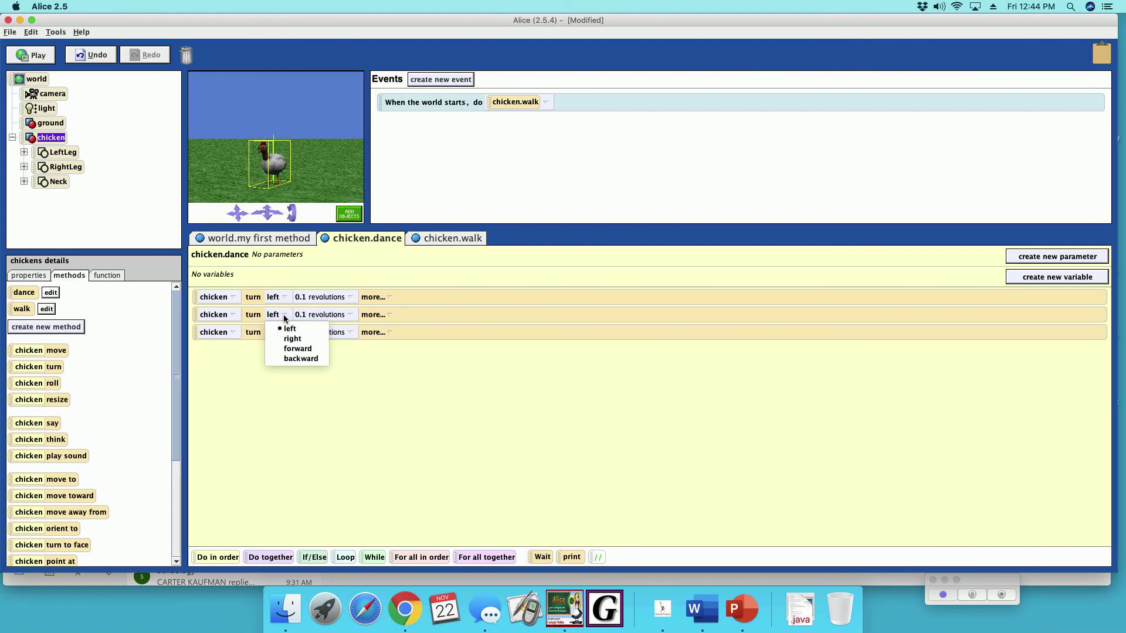
left_click(291, 338)
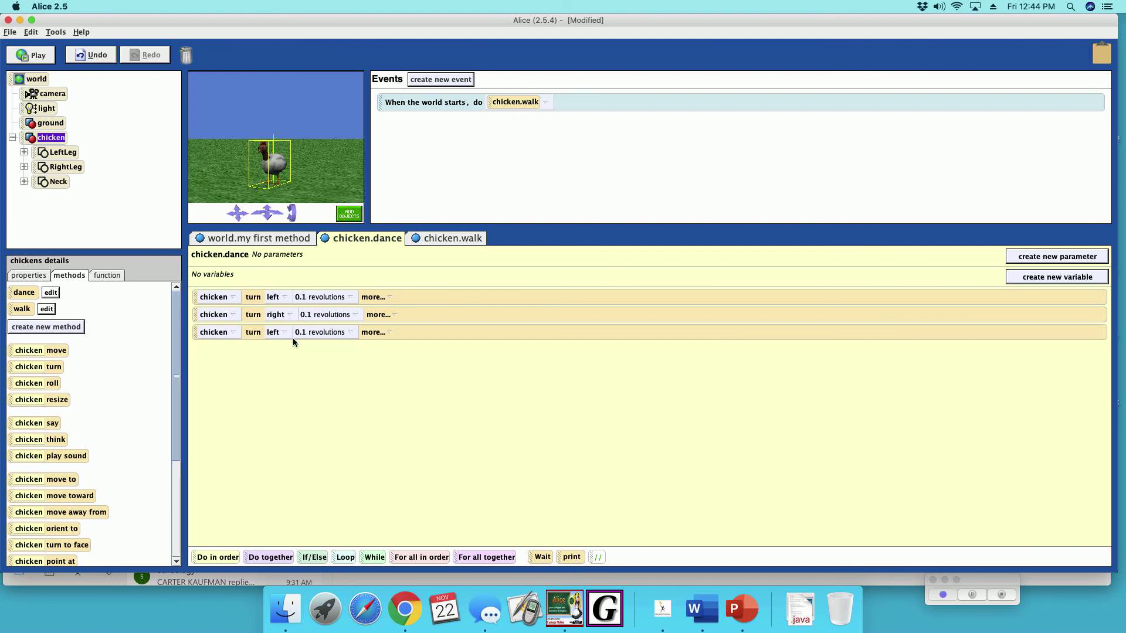
left_click(355, 314)
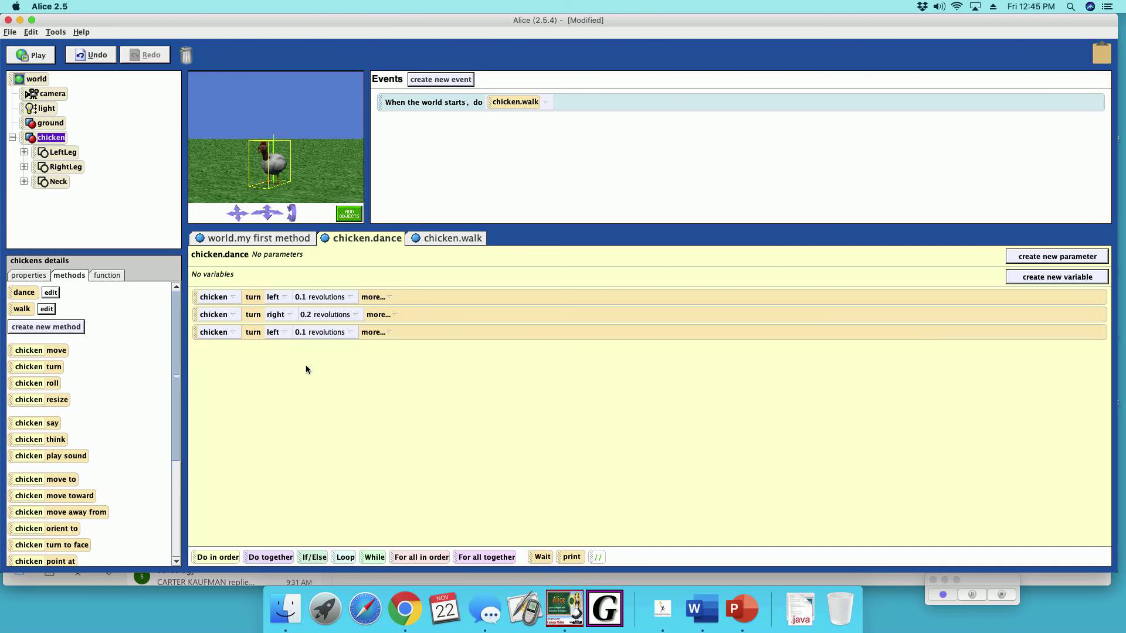
mouse_move(219, 560)
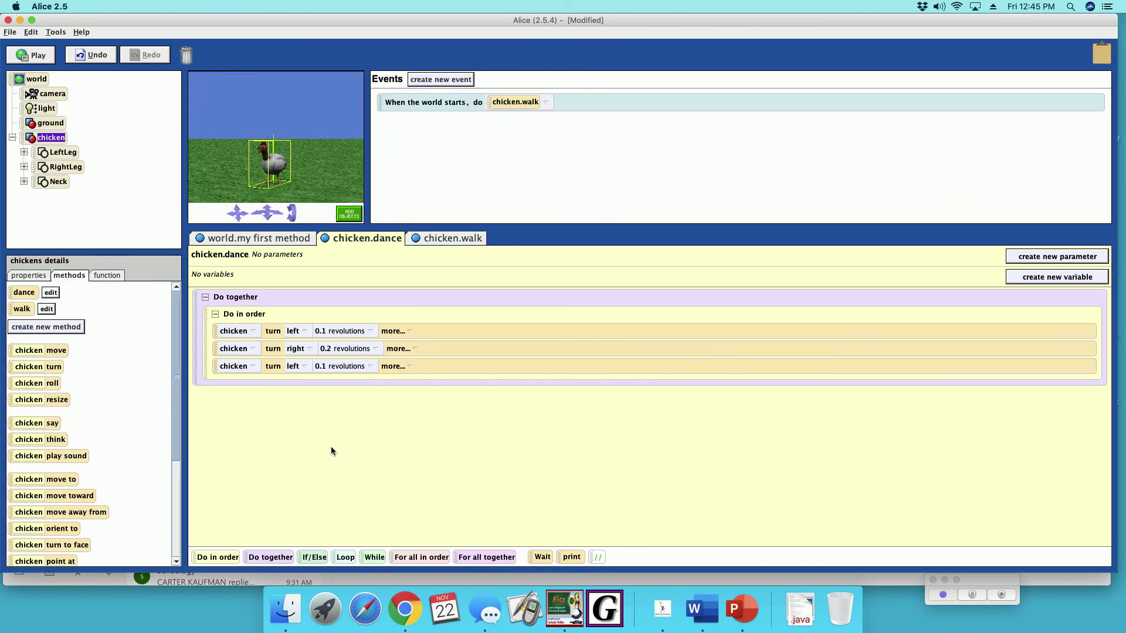
Copy the Do in order block and retarget its turns to chicken.Neck.Head.
right_click(244, 315)
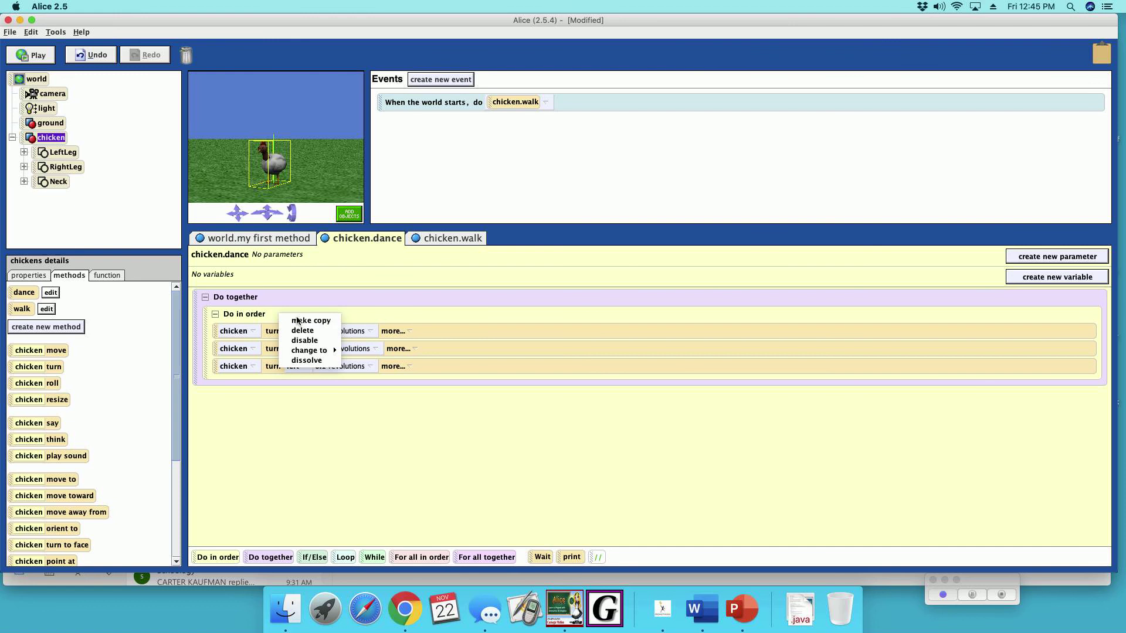
left_click(311, 320)
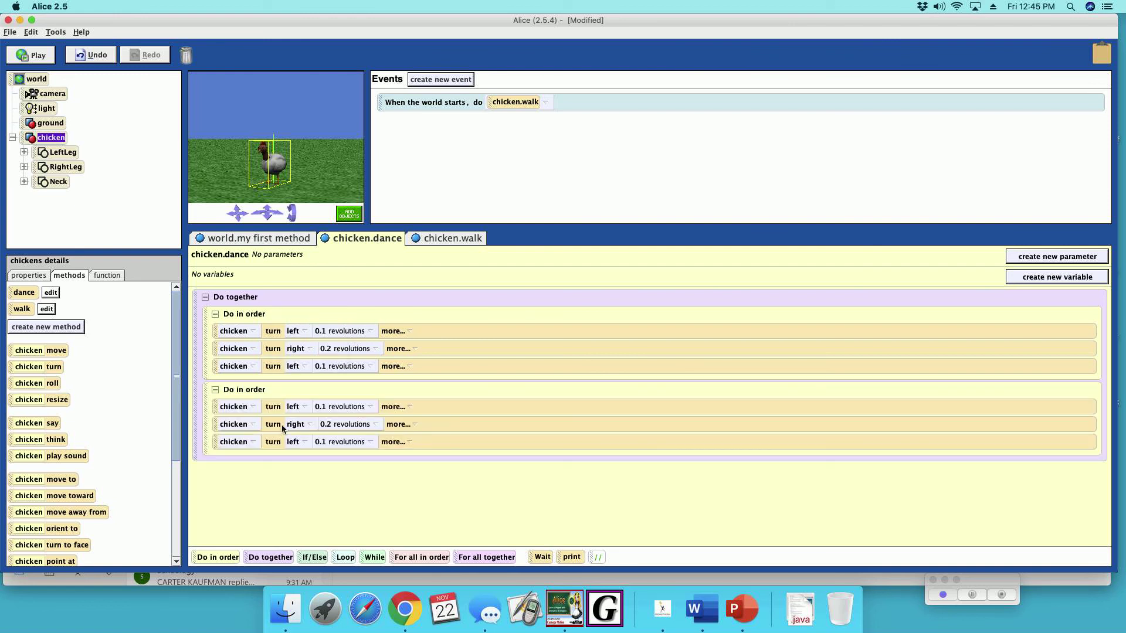
left_click(237, 406)
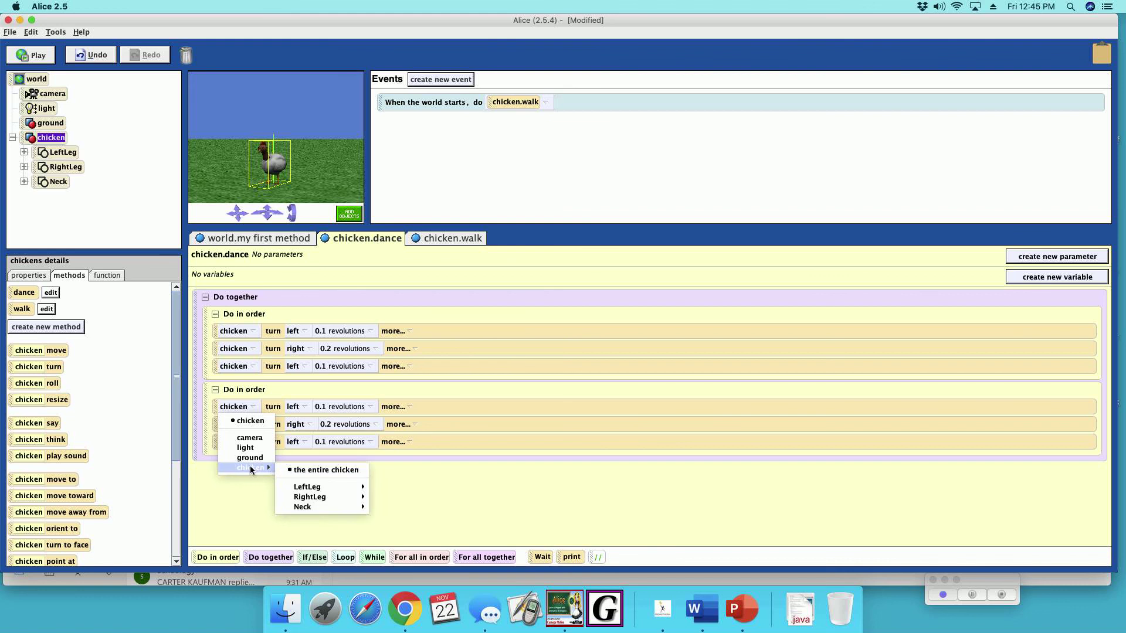
mouse_move(302, 507)
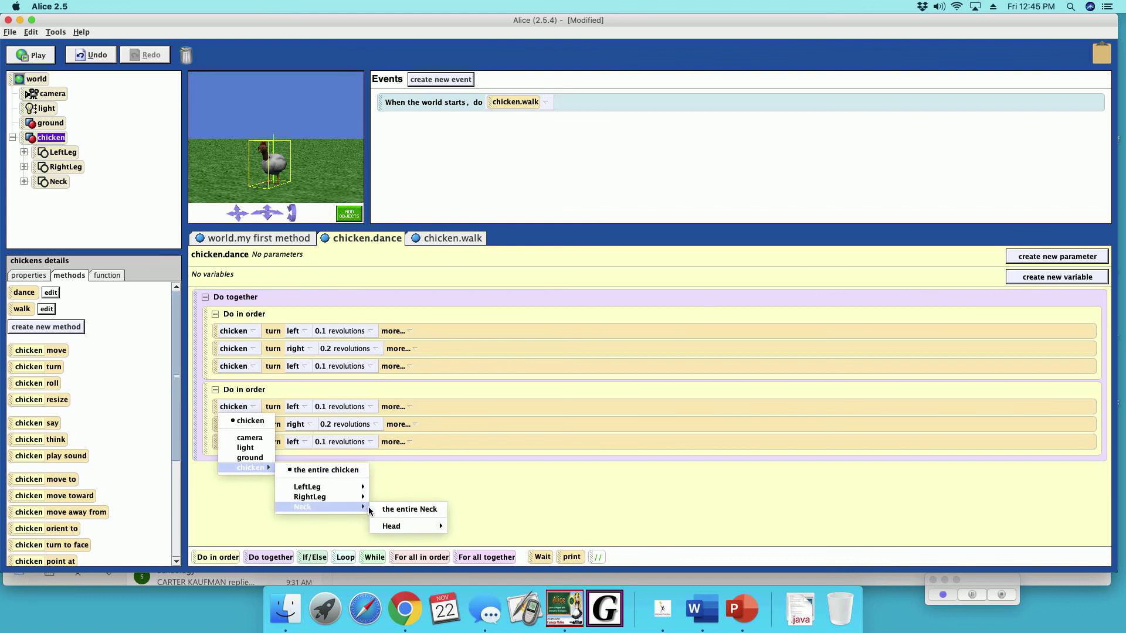
left_click(392, 526)
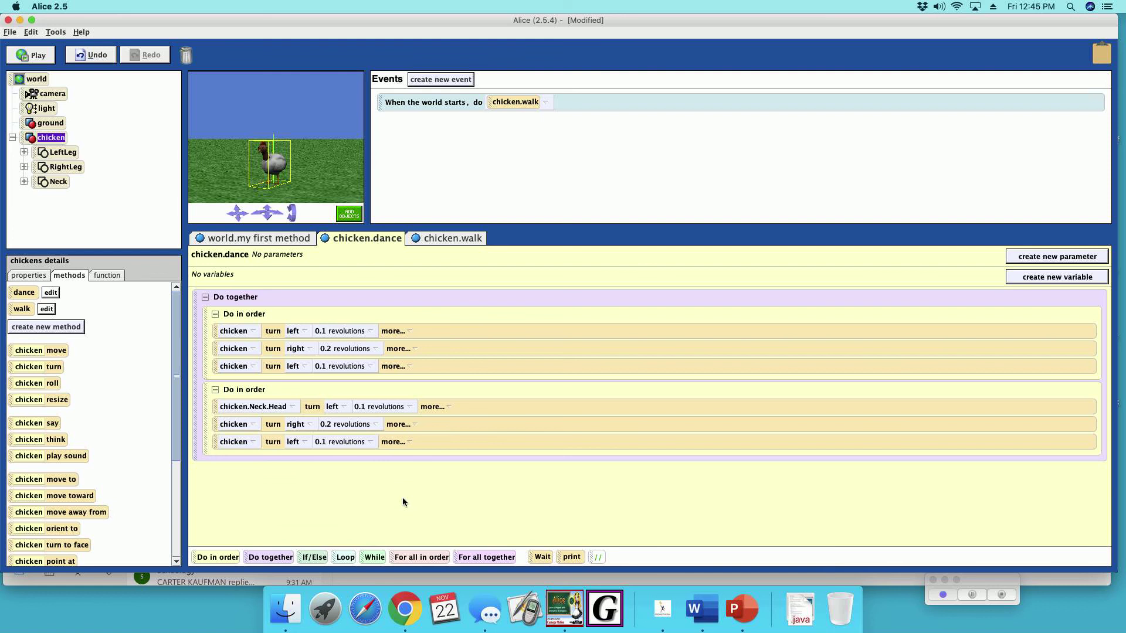
left_click(233, 441)
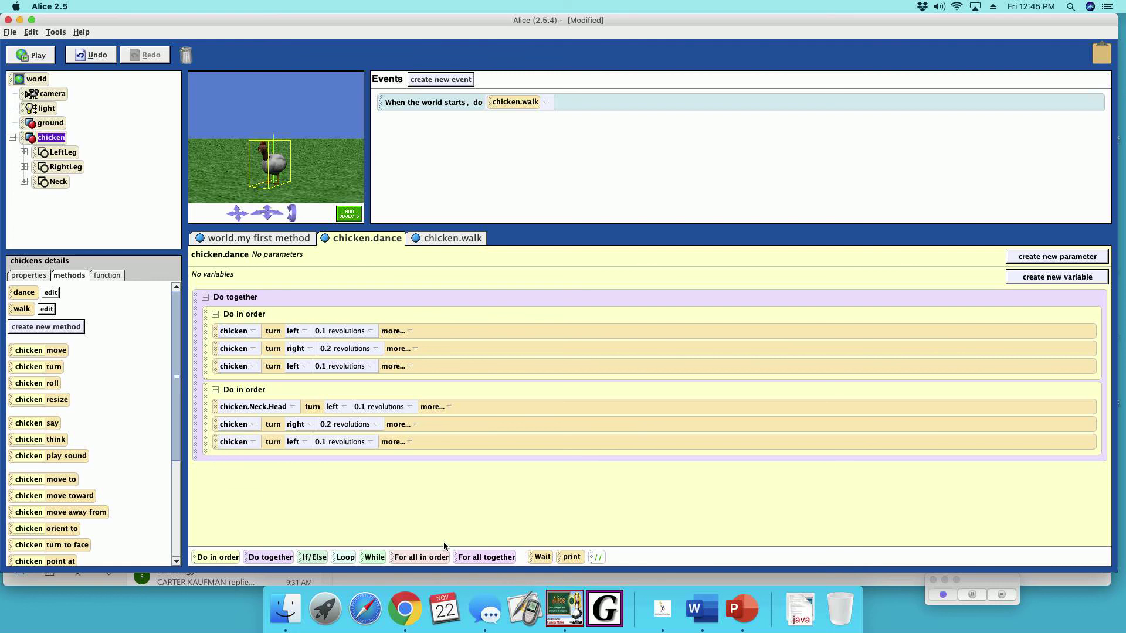
left_click(233, 425)
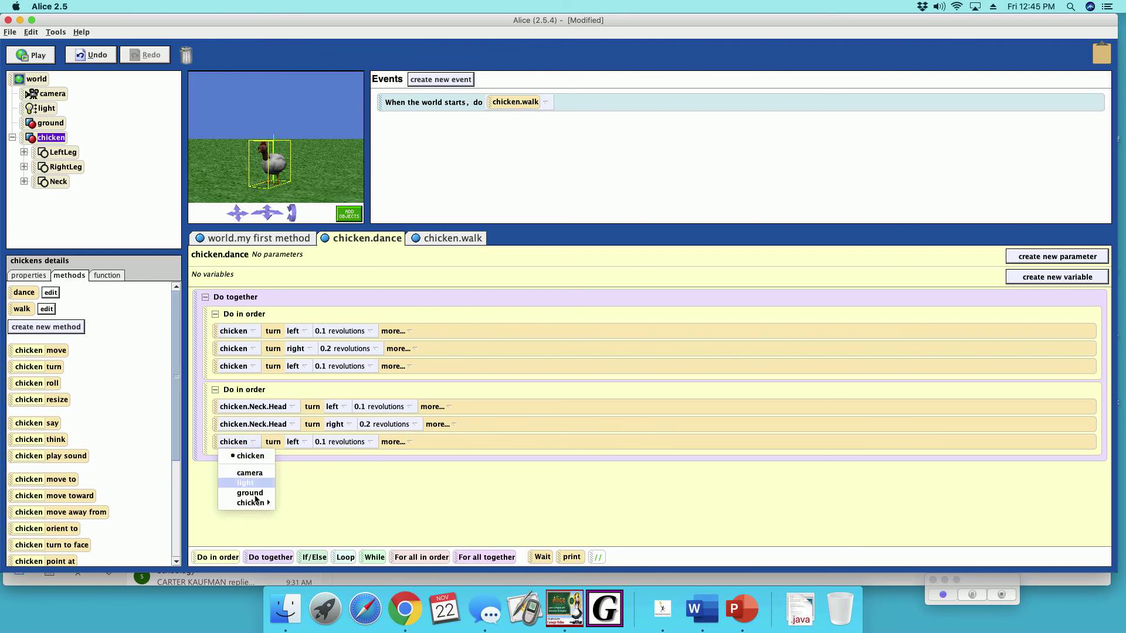
mouse_move(247, 502)
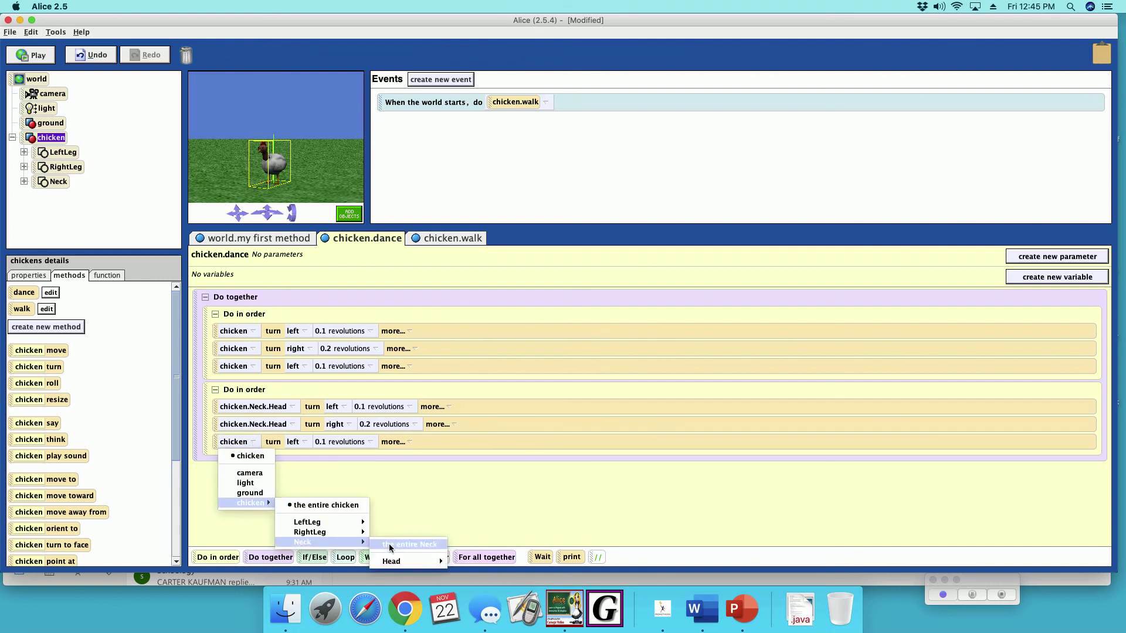
mouse_move(392, 561)
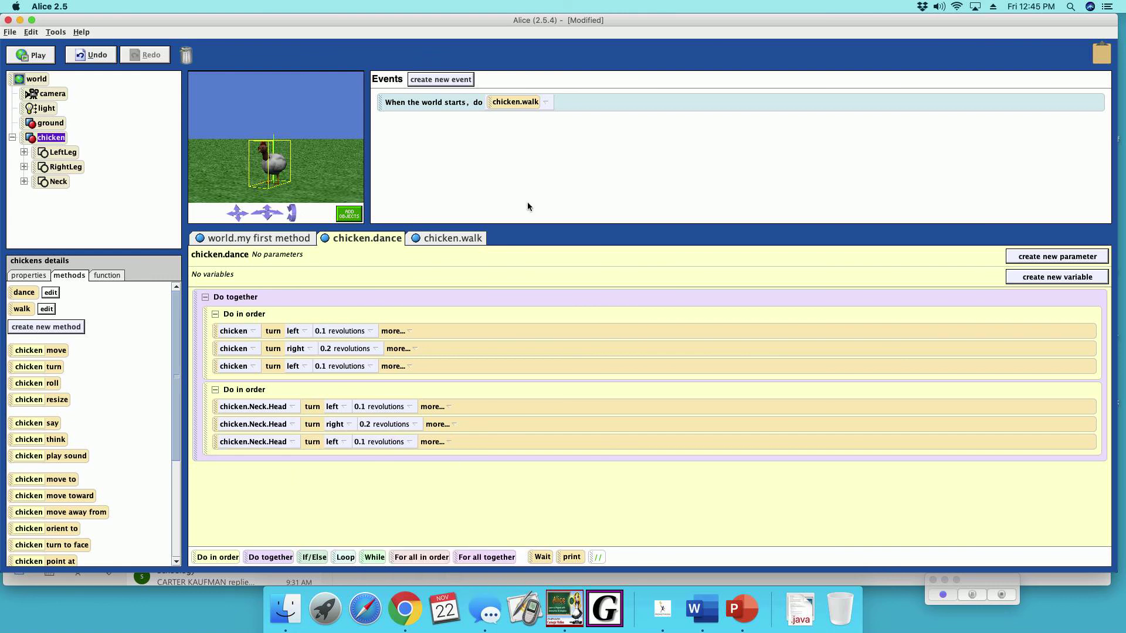
Set the world-start event to chicken.dance, play it, then stop the run.
left_click(516, 102)
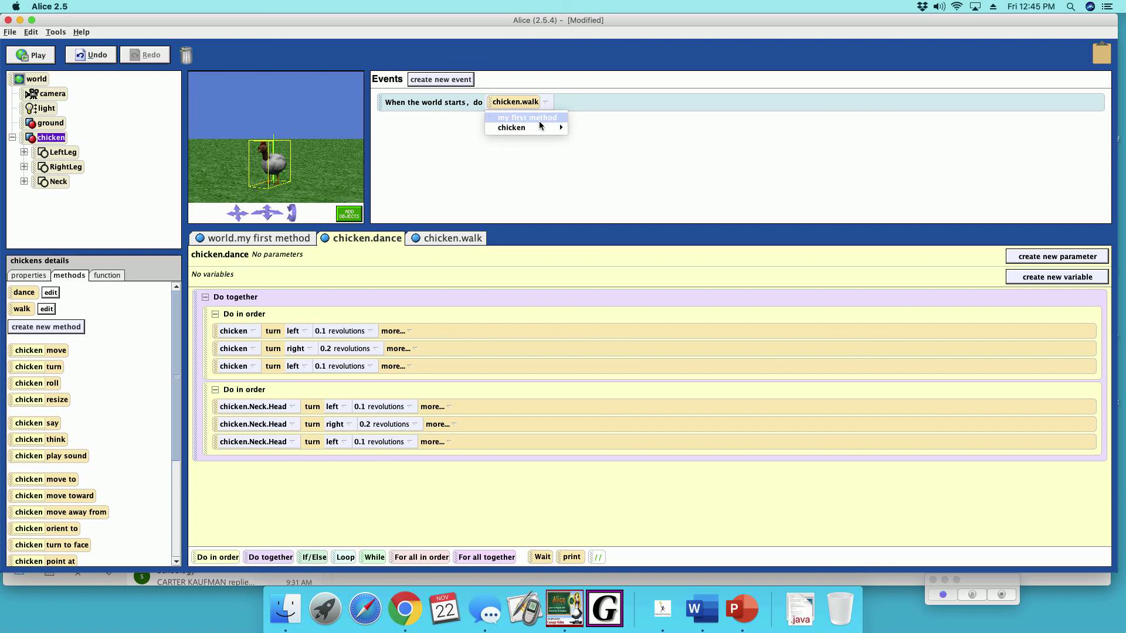
mouse_move(511, 128)
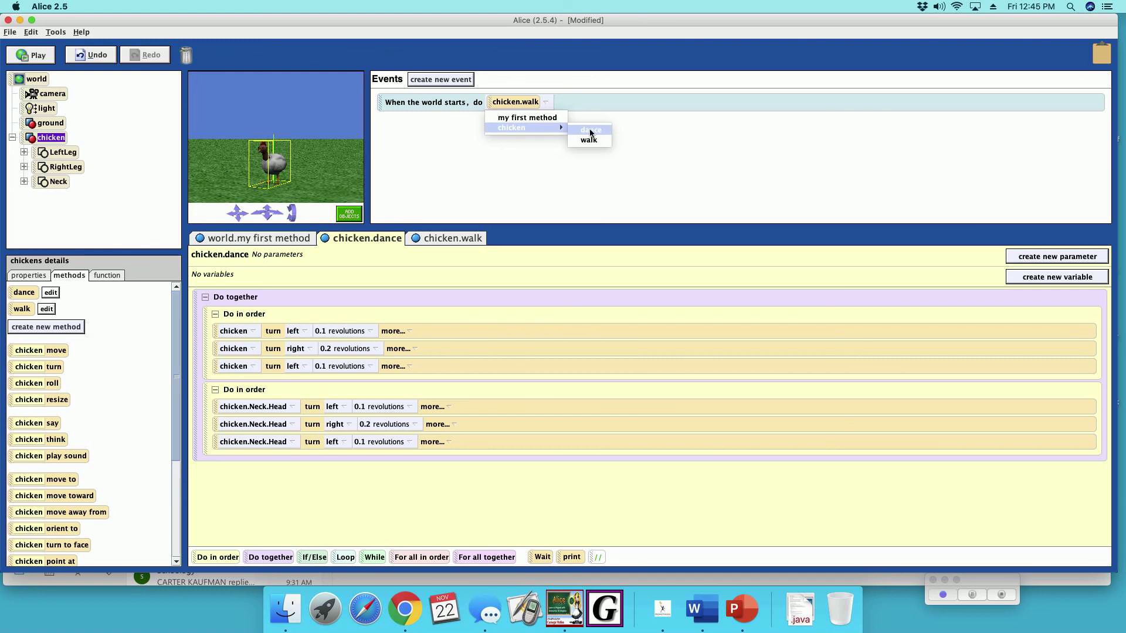
left_click(30, 54)
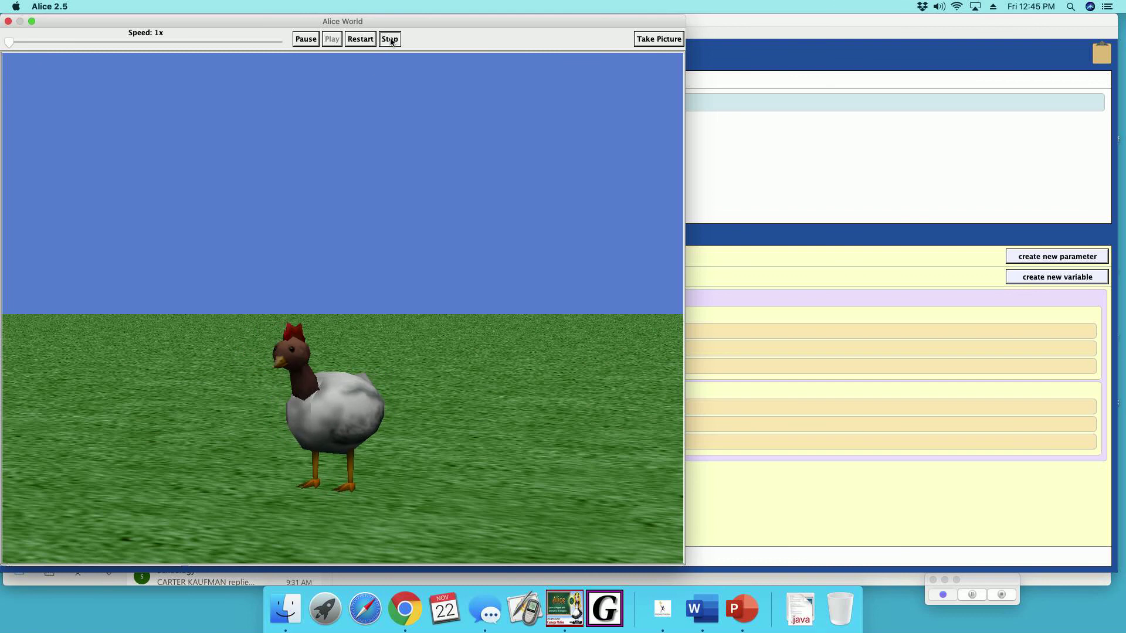
left_click(390, 38)
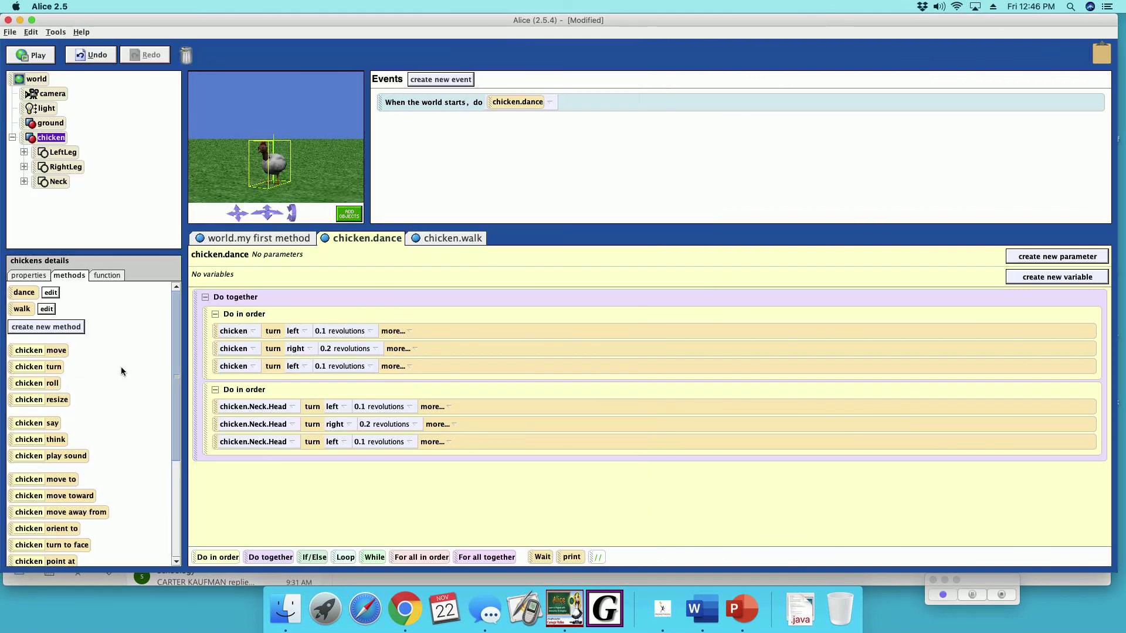
mouse_move(55, 383)
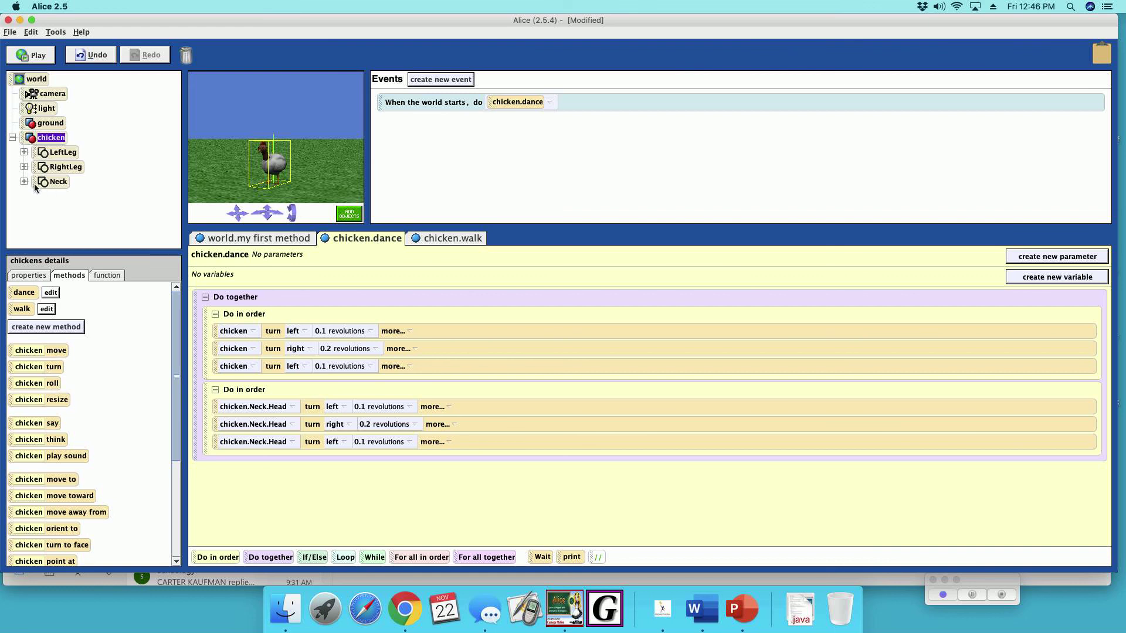
mouse_move(304, 394)
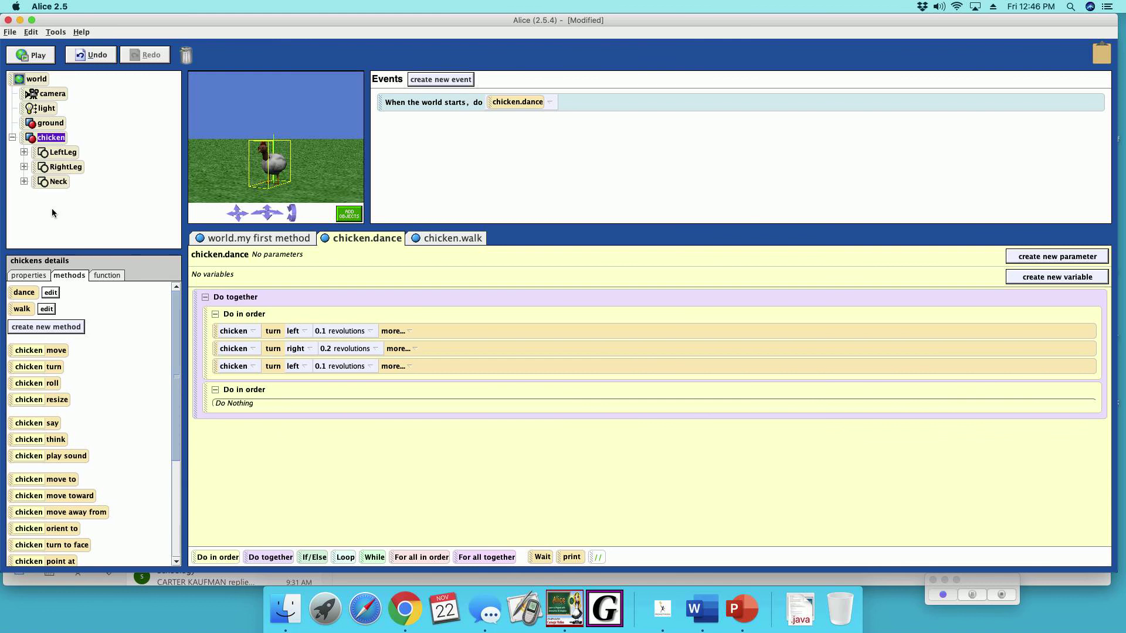
Add three Head roll lines to the second Do in order: left 0.1, right 0.2, left 0.1 revolutions.
left_click(23, 181)
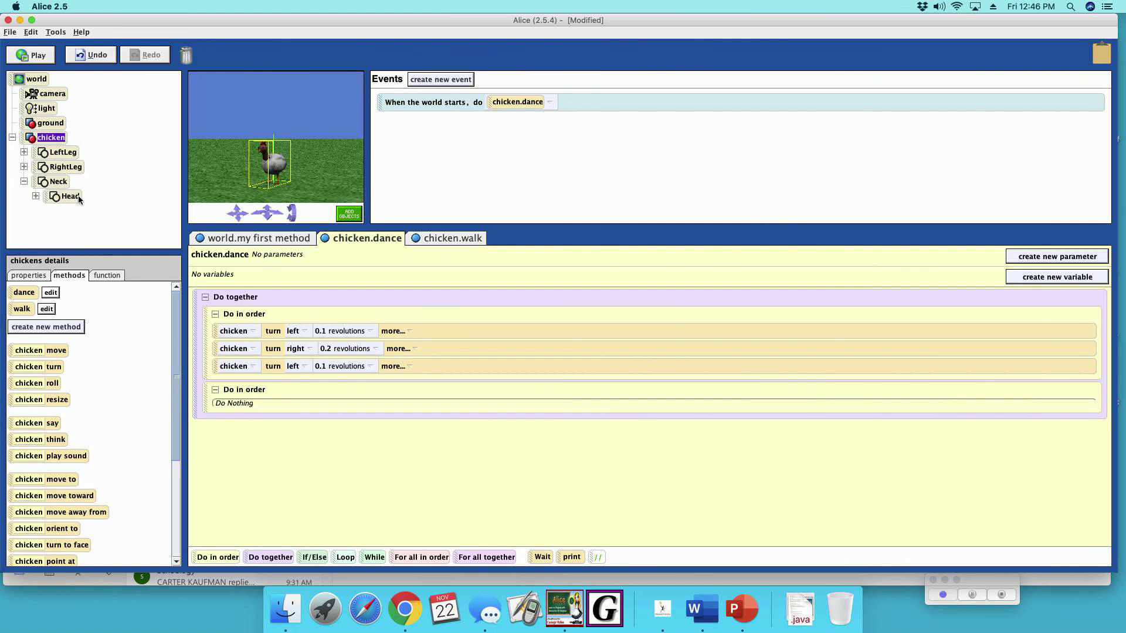
left_click(70, 197)
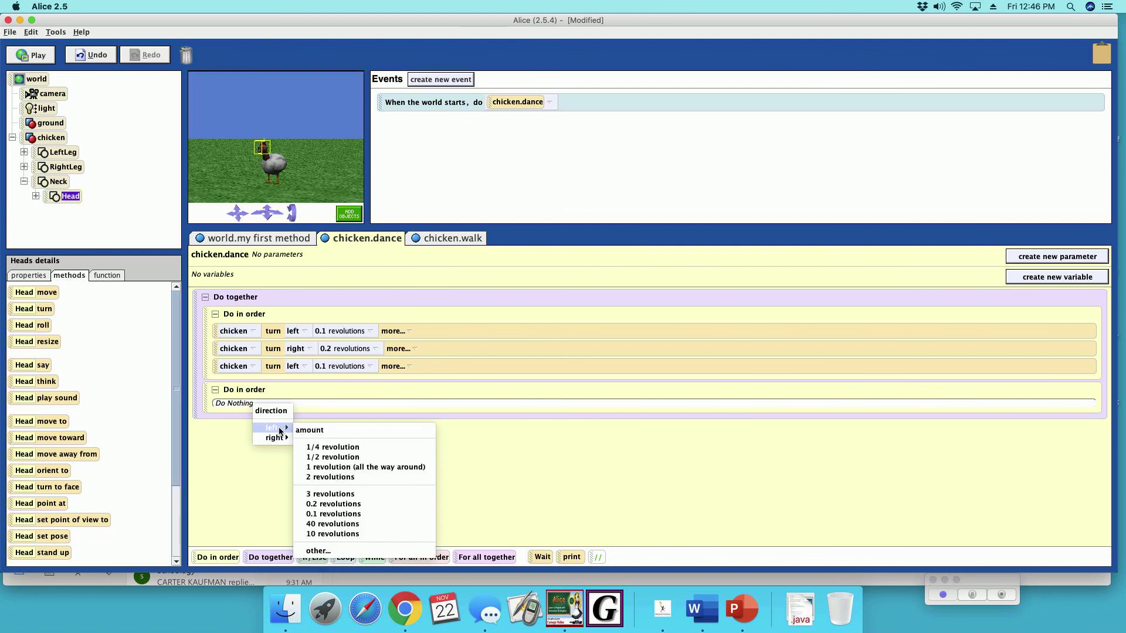
left_click(335, 516)
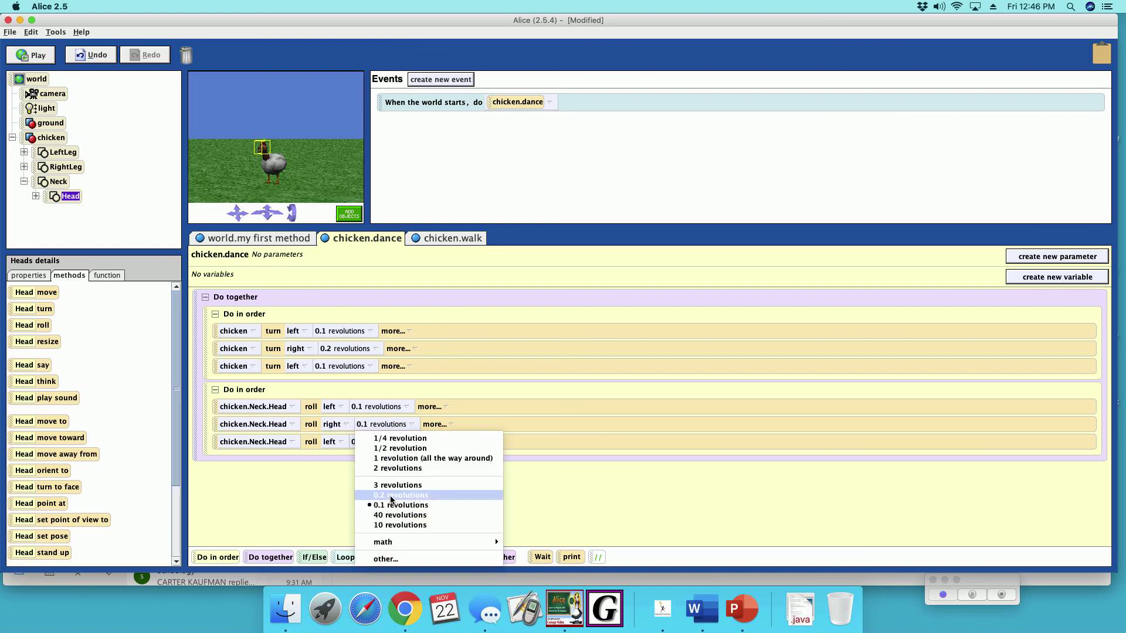
left_click(401, 495)
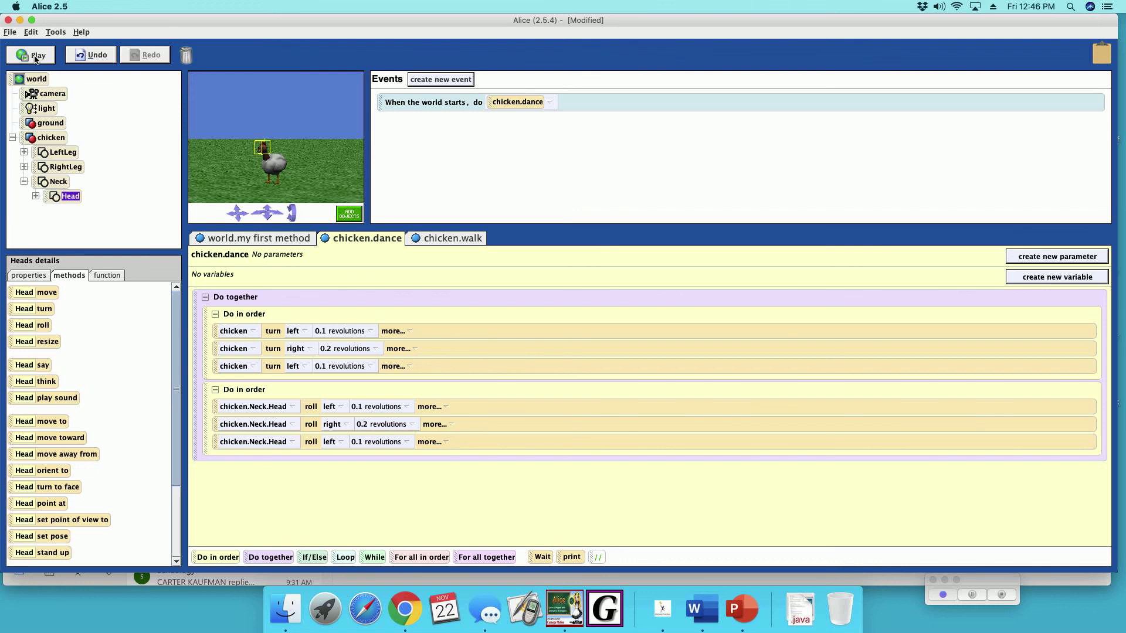
Flip the three head roll directions to right 0.1, left 0.2, right 0.1 revolutions.
left_click(30, 54)
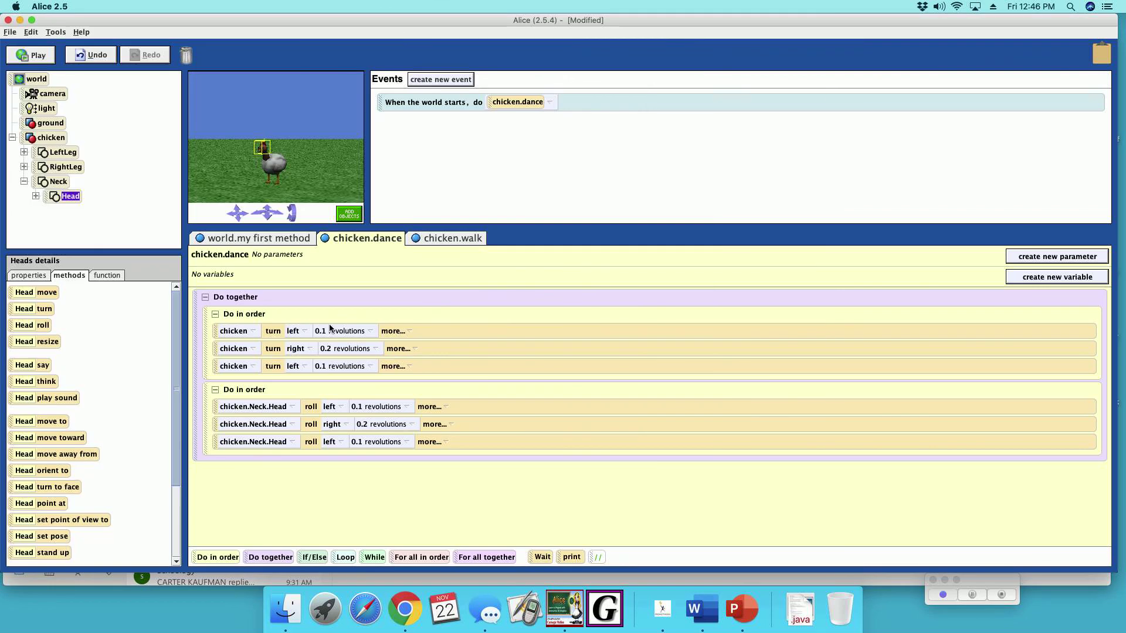
left_click(334, 424)
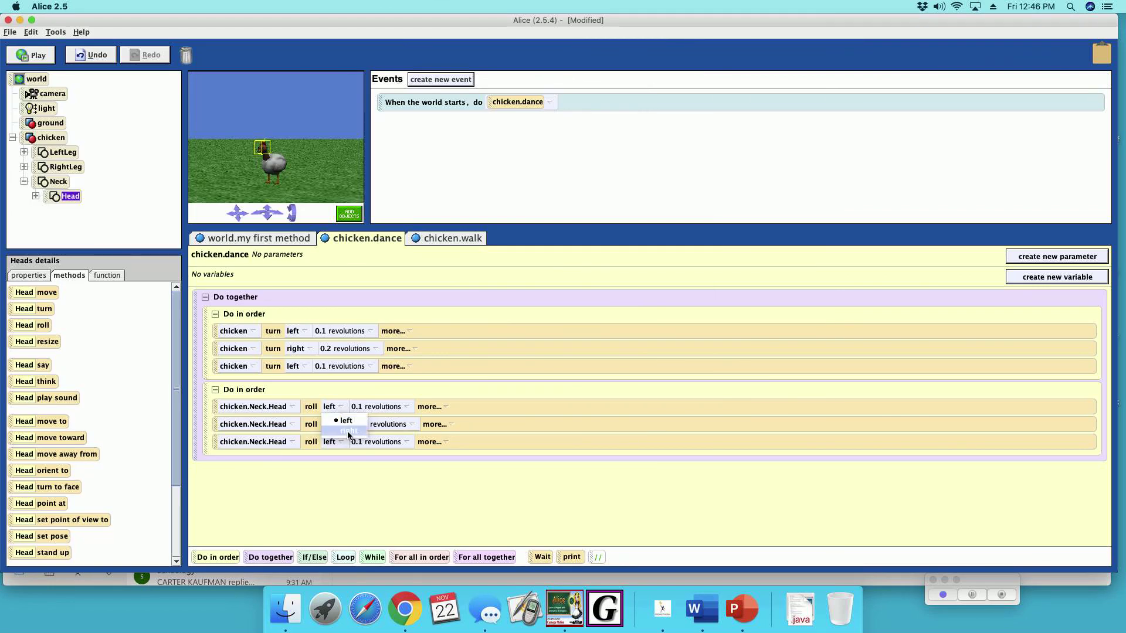
left_click(349, 432)
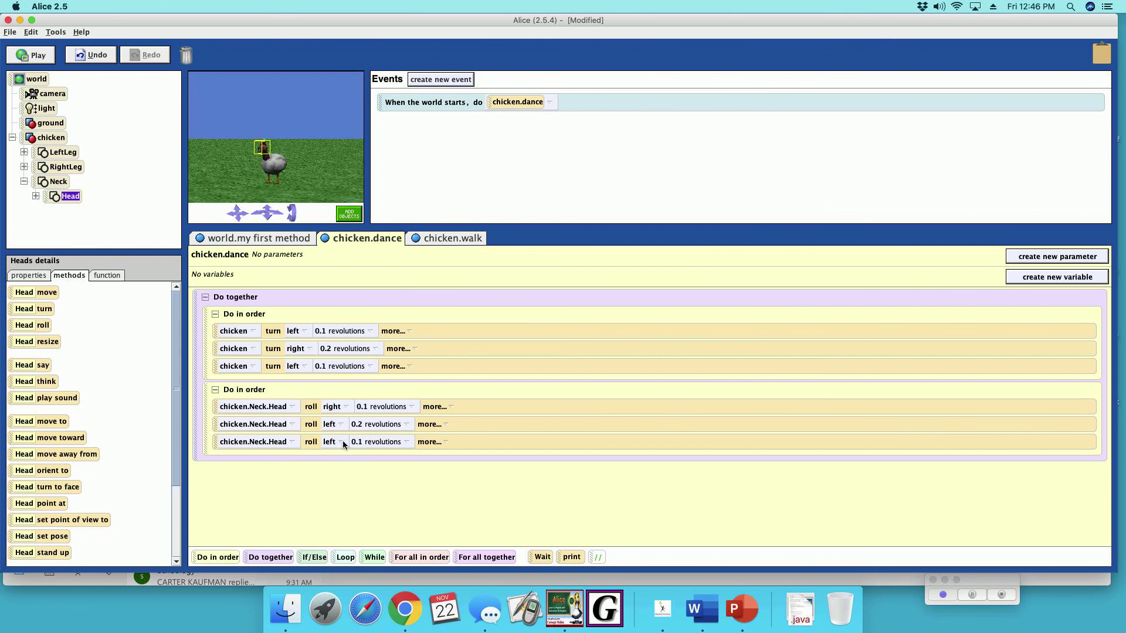
left_click(330, 441)
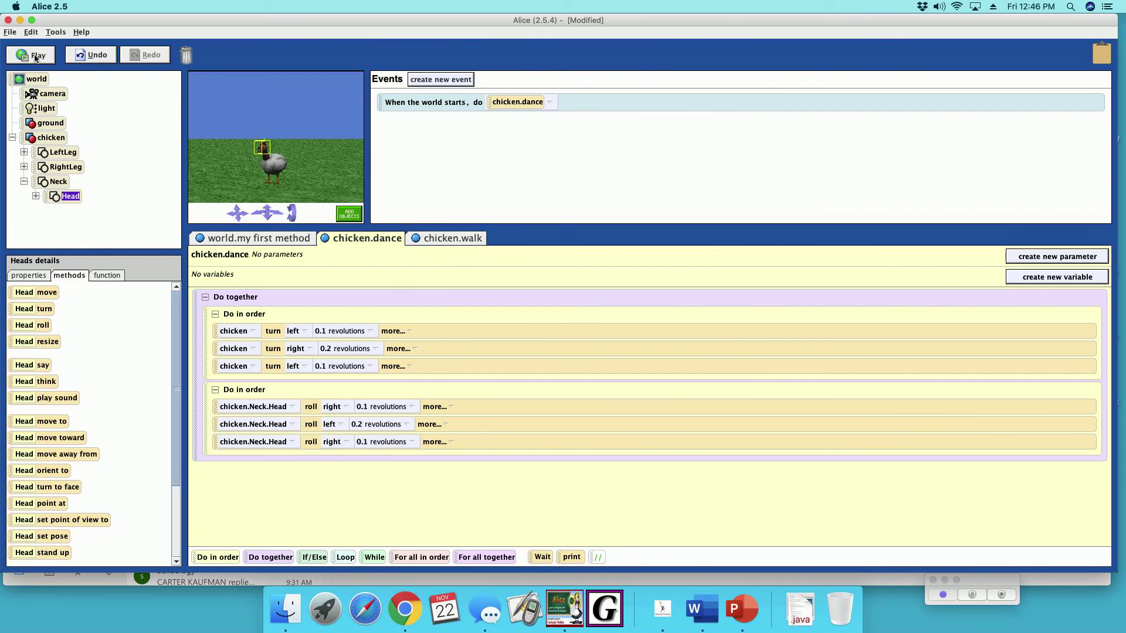
left_click(32, 54)
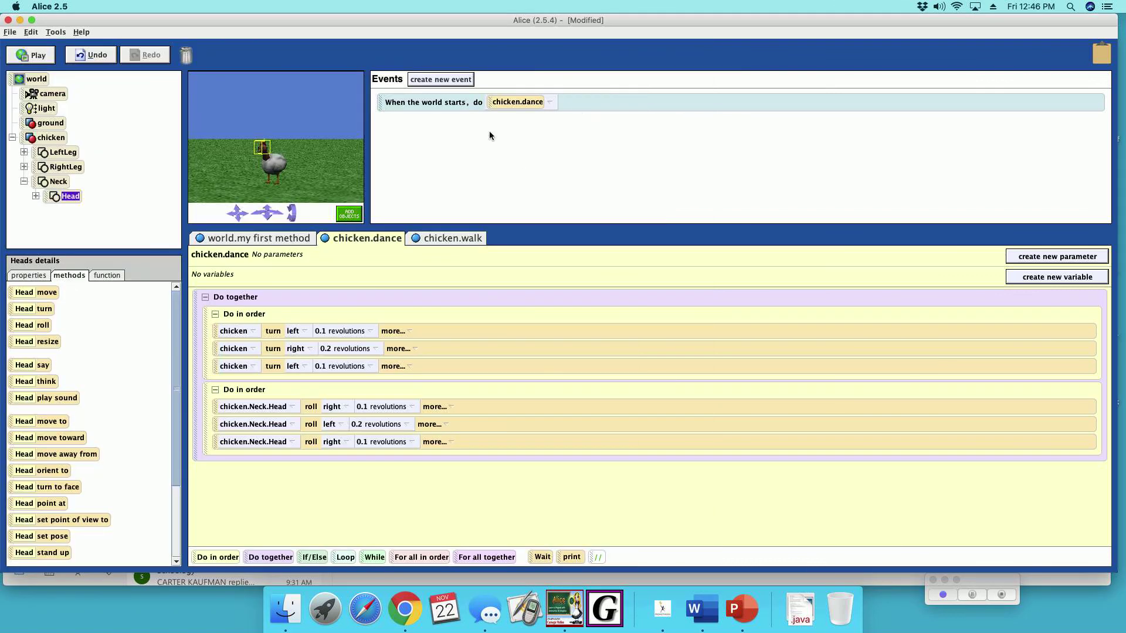
Make the world-start event run world.my first method and bring up the chicken's object menu.
left_click(260, 238)
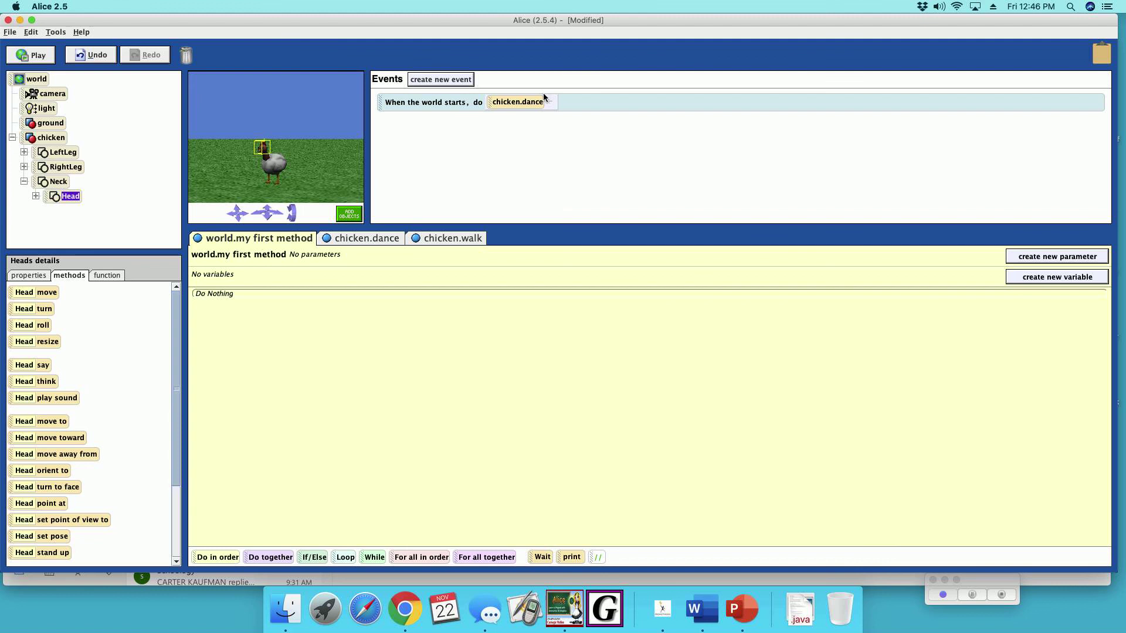
left_click(549, 102)
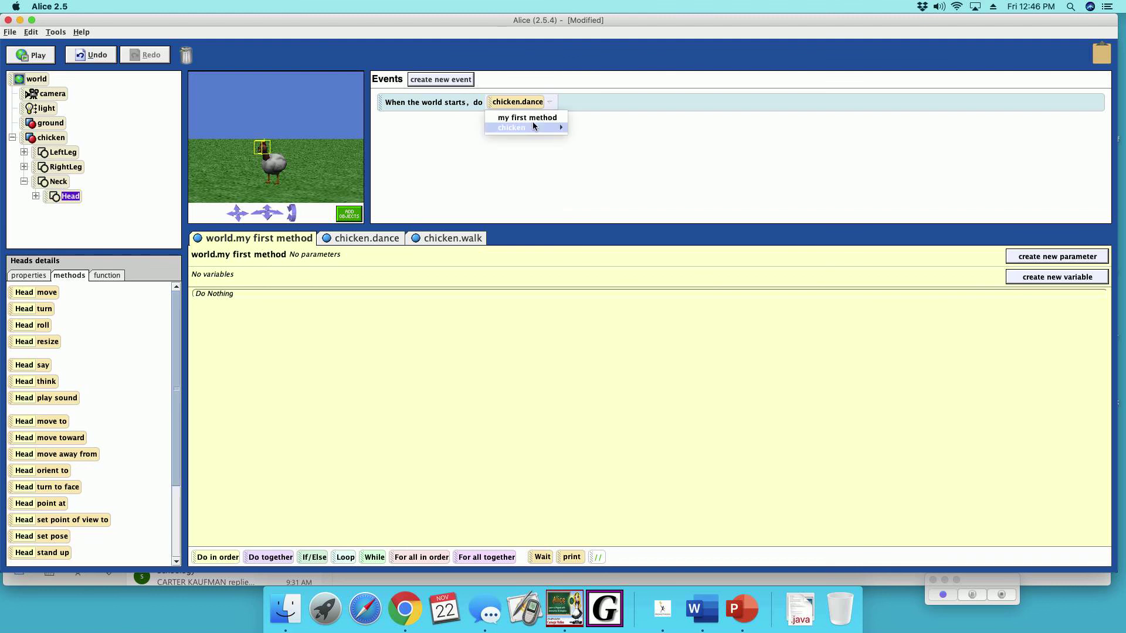
left_click(528, 118)
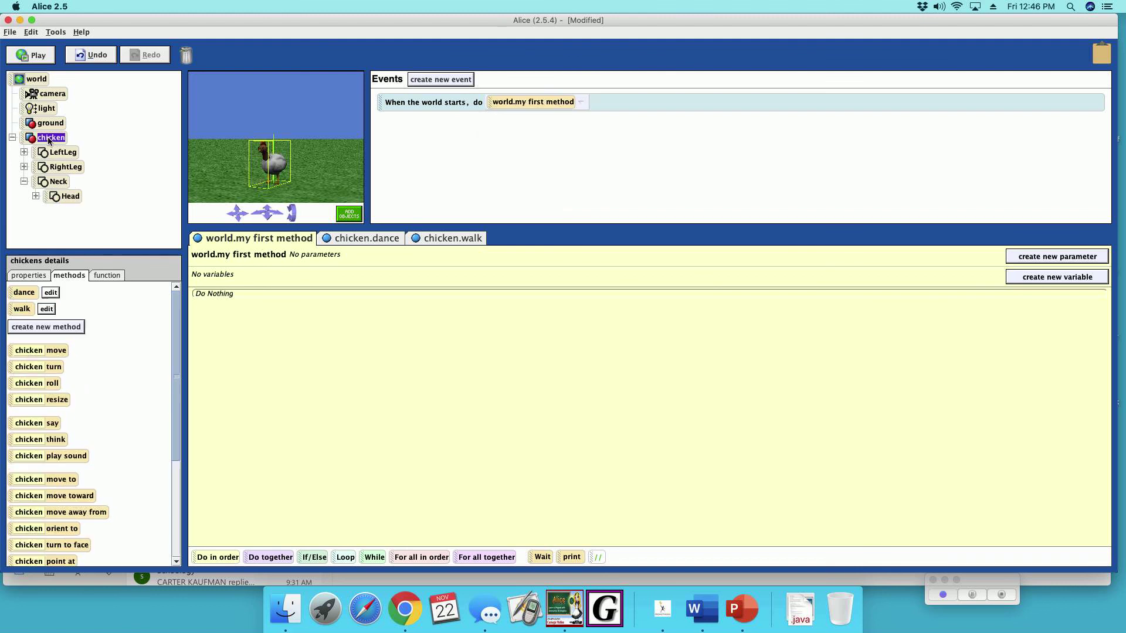
mouse_move(67, 242)
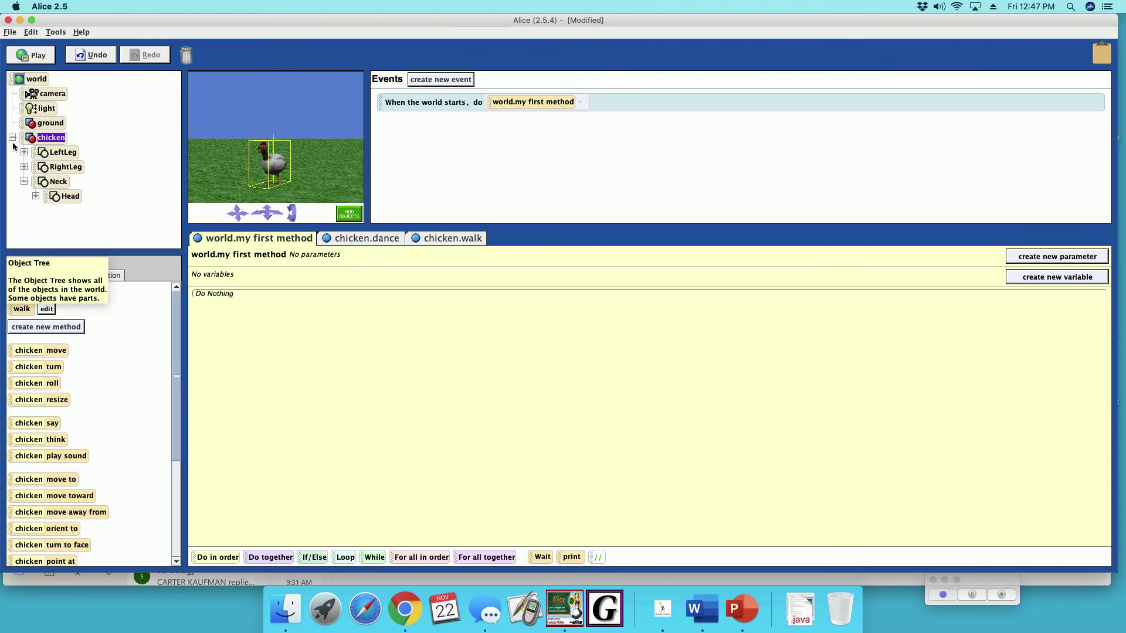
right_click(52, 137)
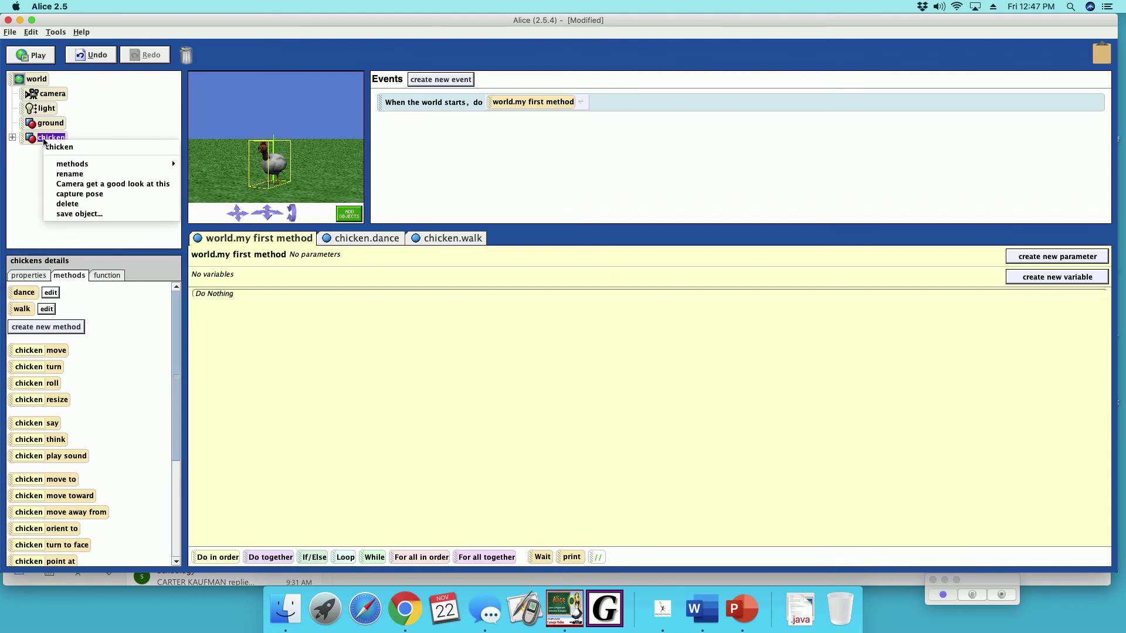
Save the chicken as an object file named coolChicken in the Alice Exercises folder.
left_click(80, 214)
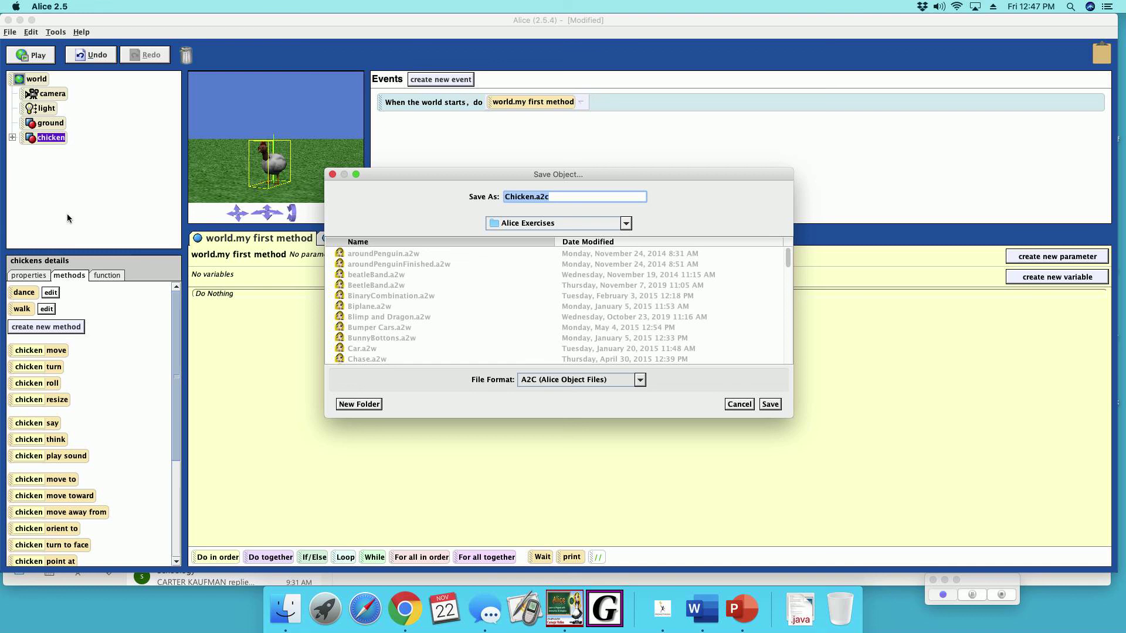
type("cool")
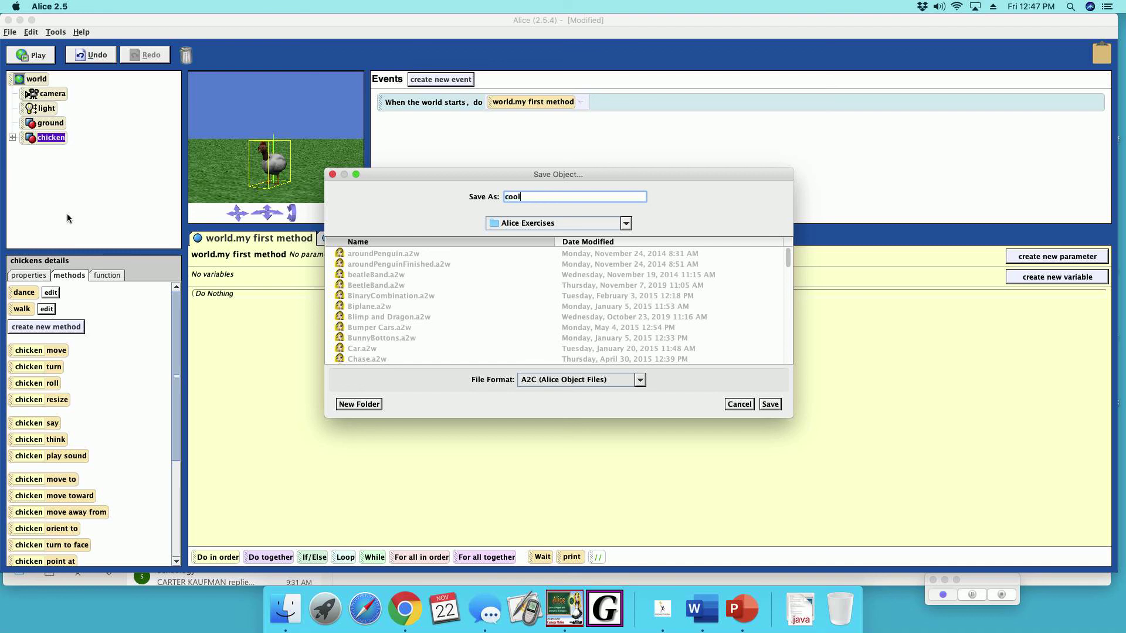
type("Chicke")
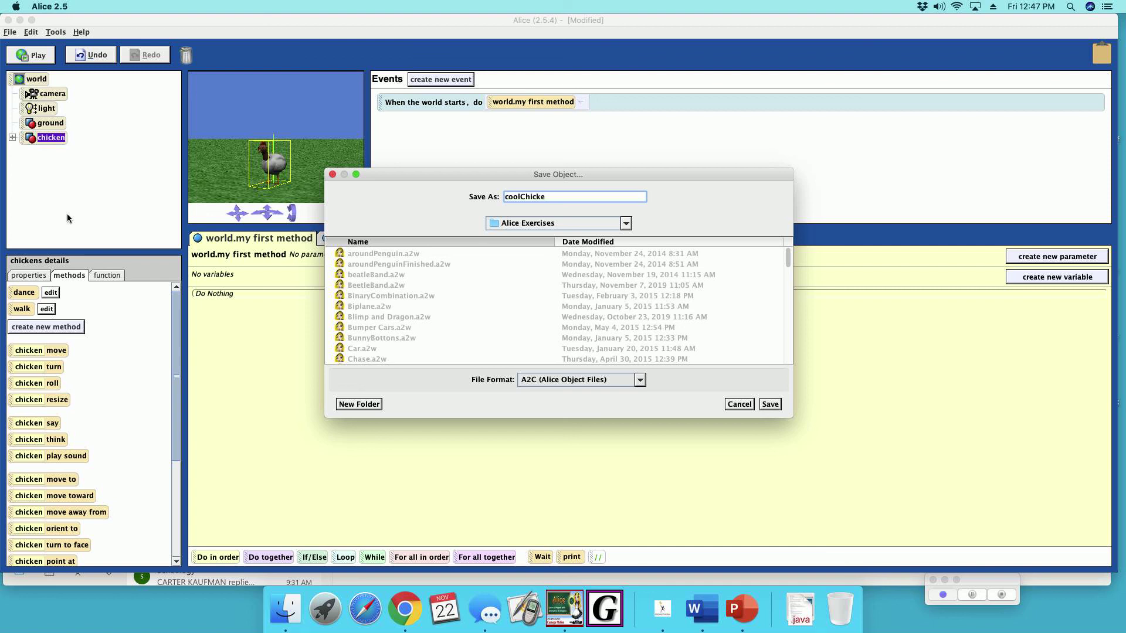
type("n")
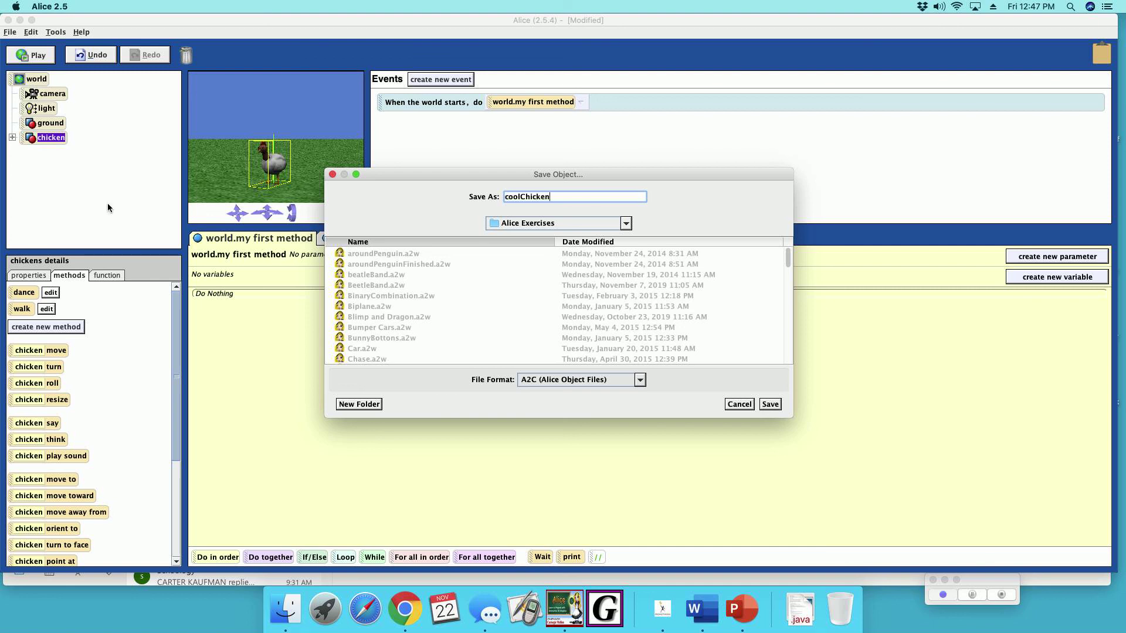
mouse_move(471, 287)
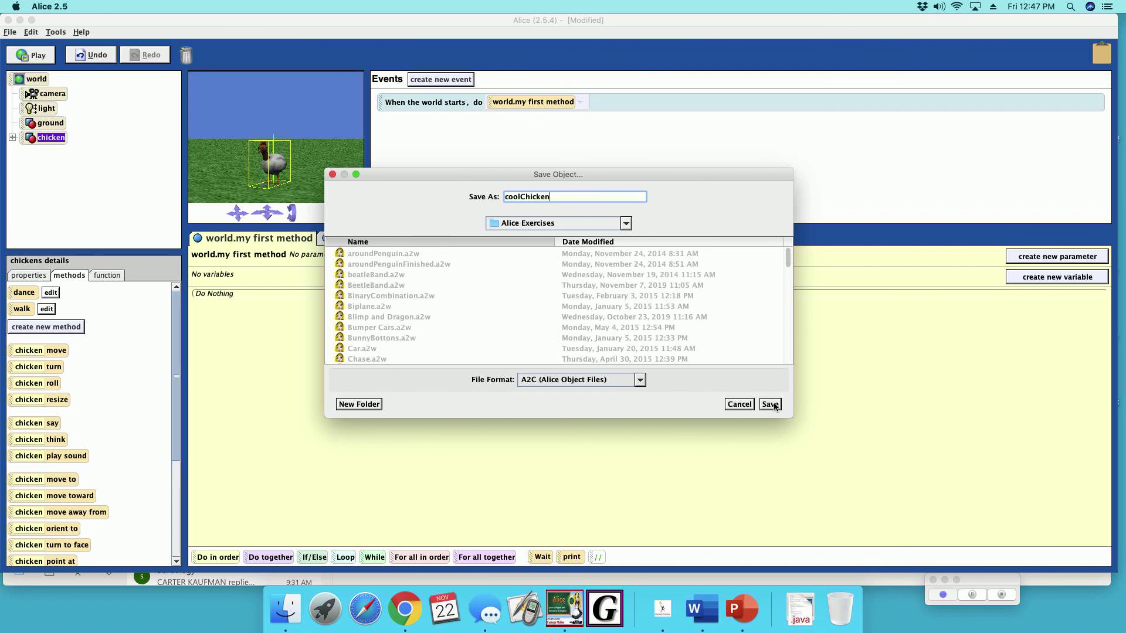
left_click(769, 404)
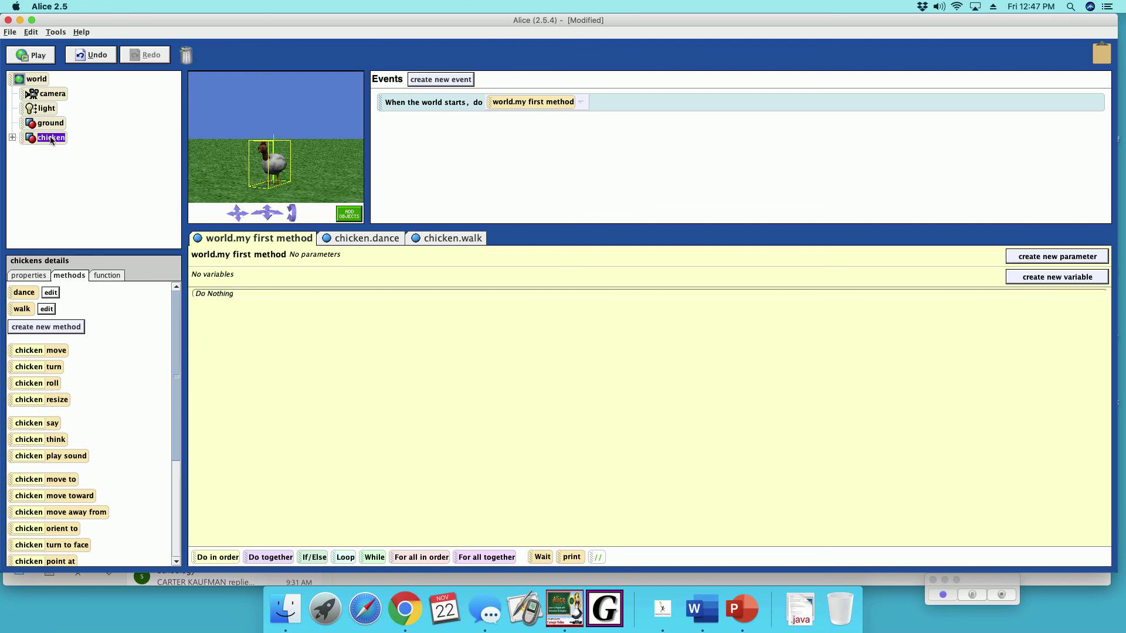
Rename the chicken object to coolChicken in the Object Tree.
right_click(51, 138)
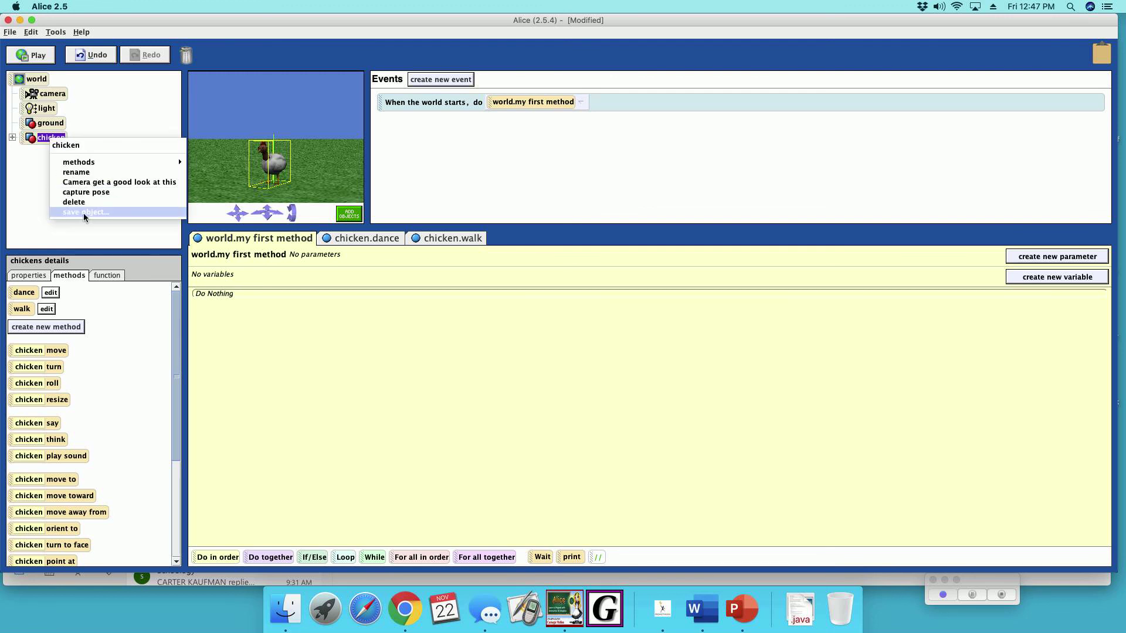
mouse_move(80, 183)
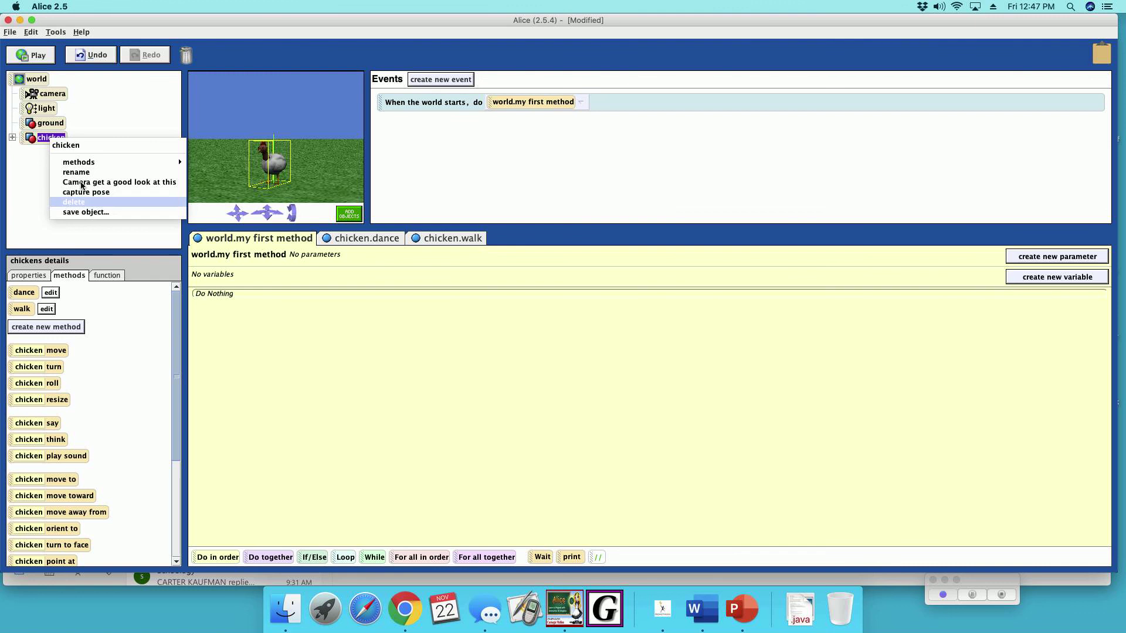
left_click(83, 175)
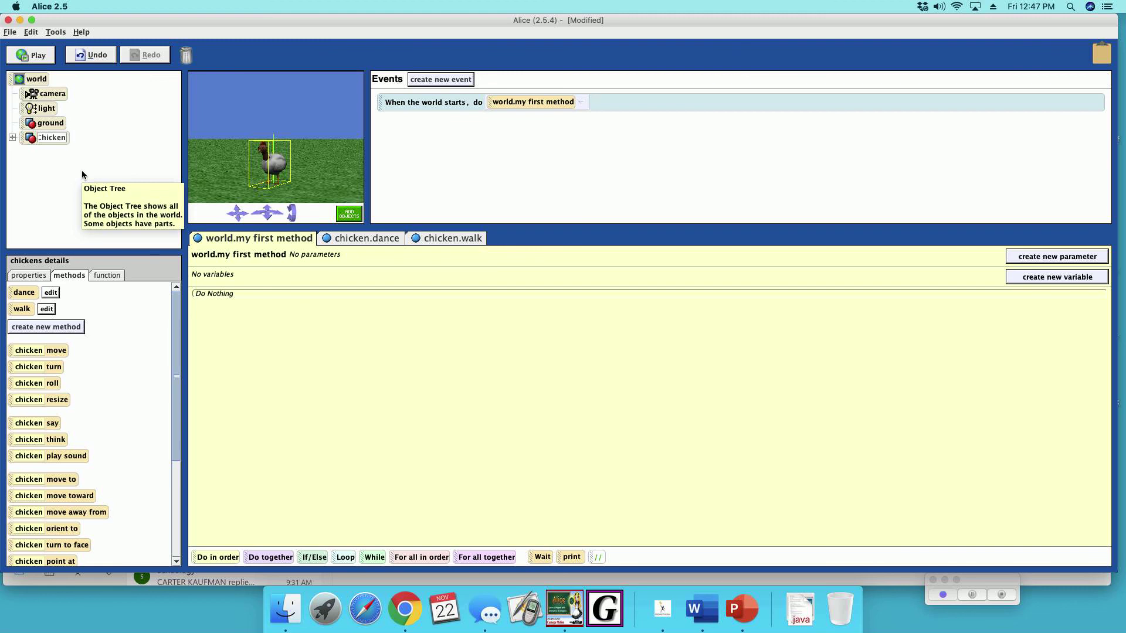
type("coolChicken")
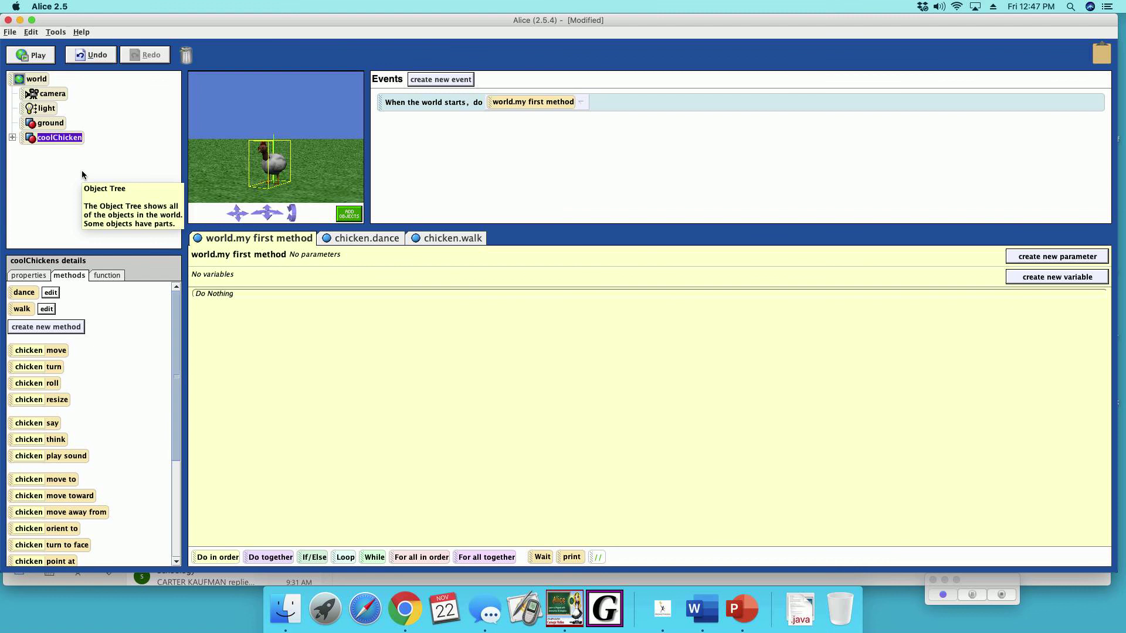
Save coolChicken as the object file CoolChicken.a2c.
right_click(57, 139)
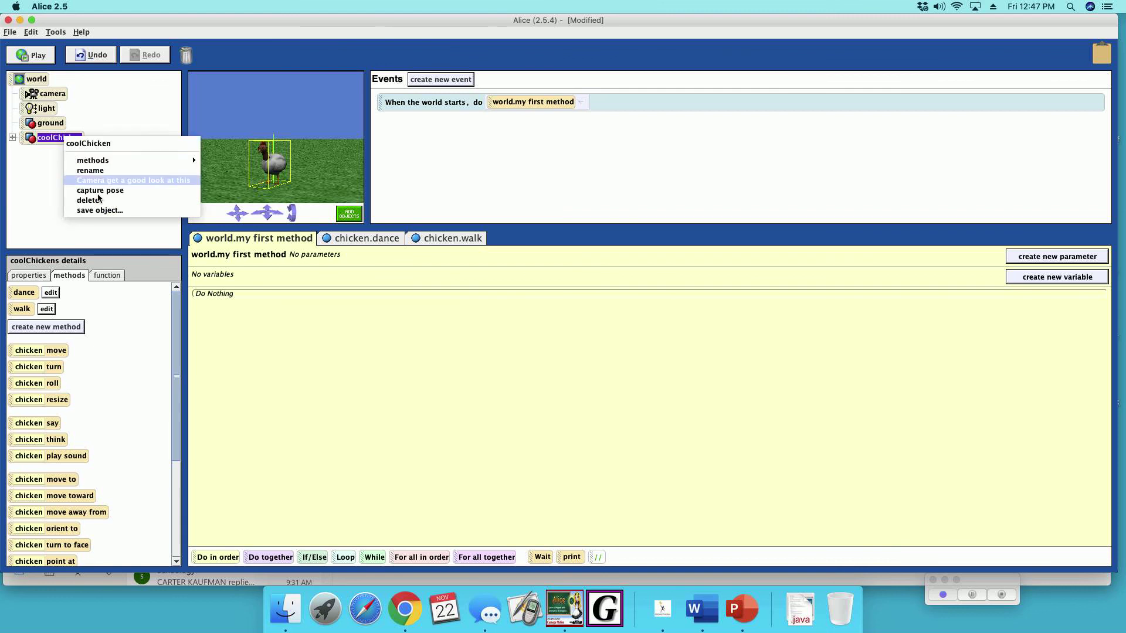
left_click(100, 210)
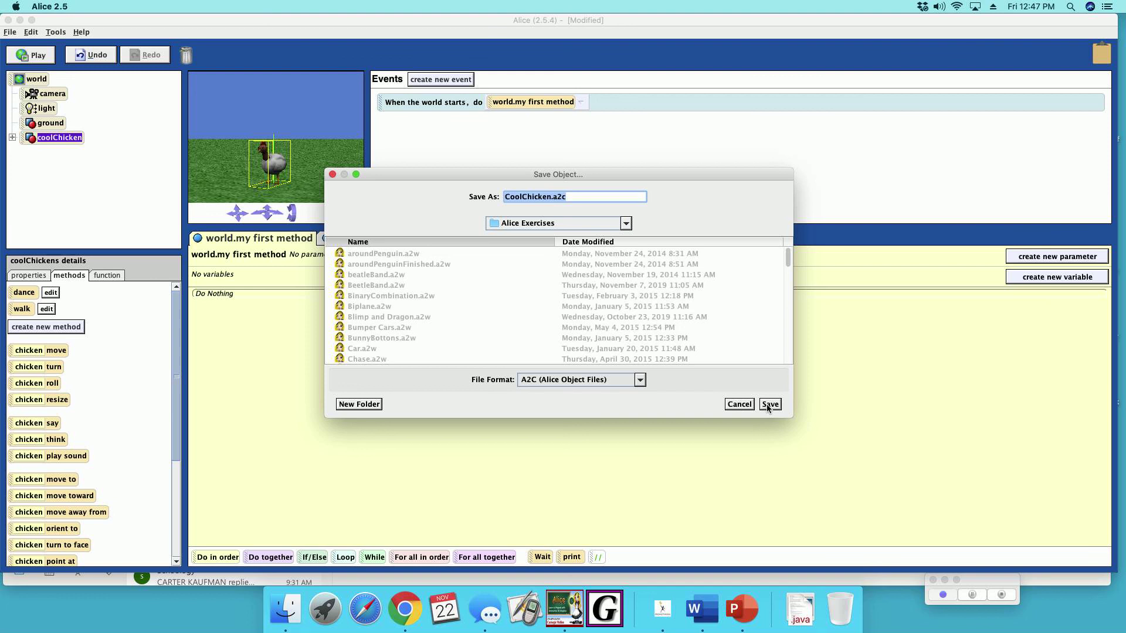
left_click(770, 403)
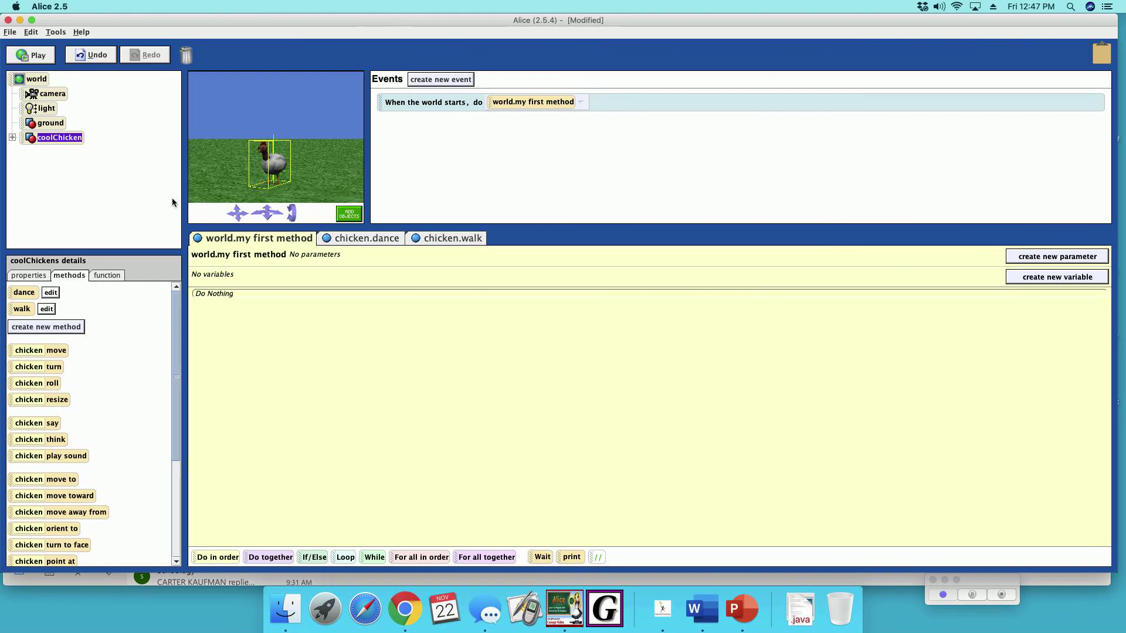
mouse_move(266, 162)
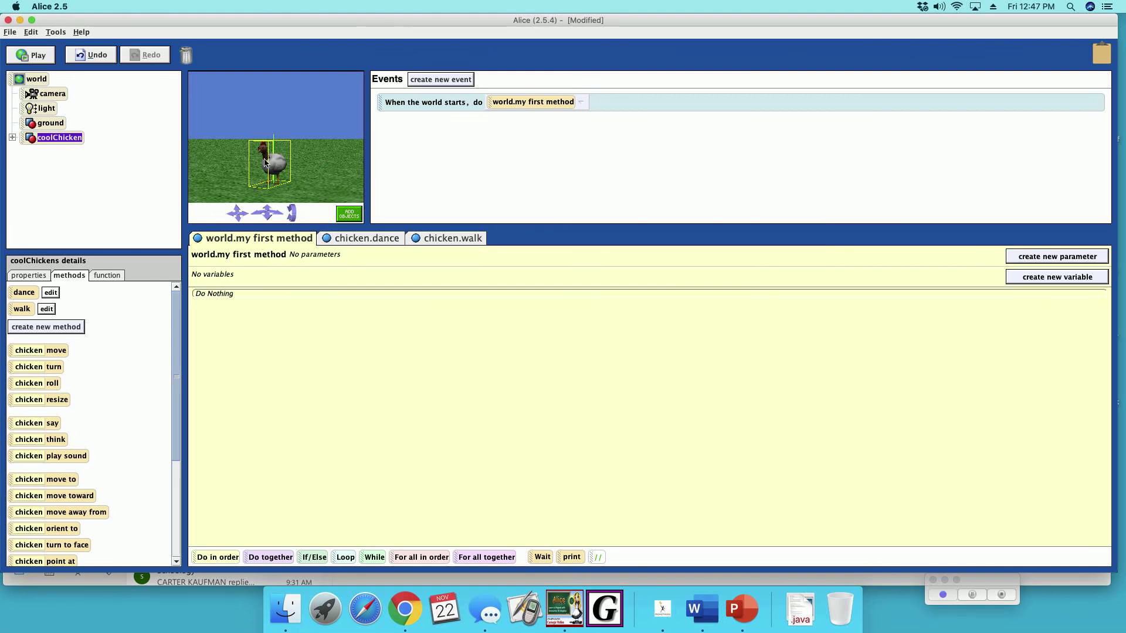
Delete coolChicken from the scene.
right_click(265, 164)
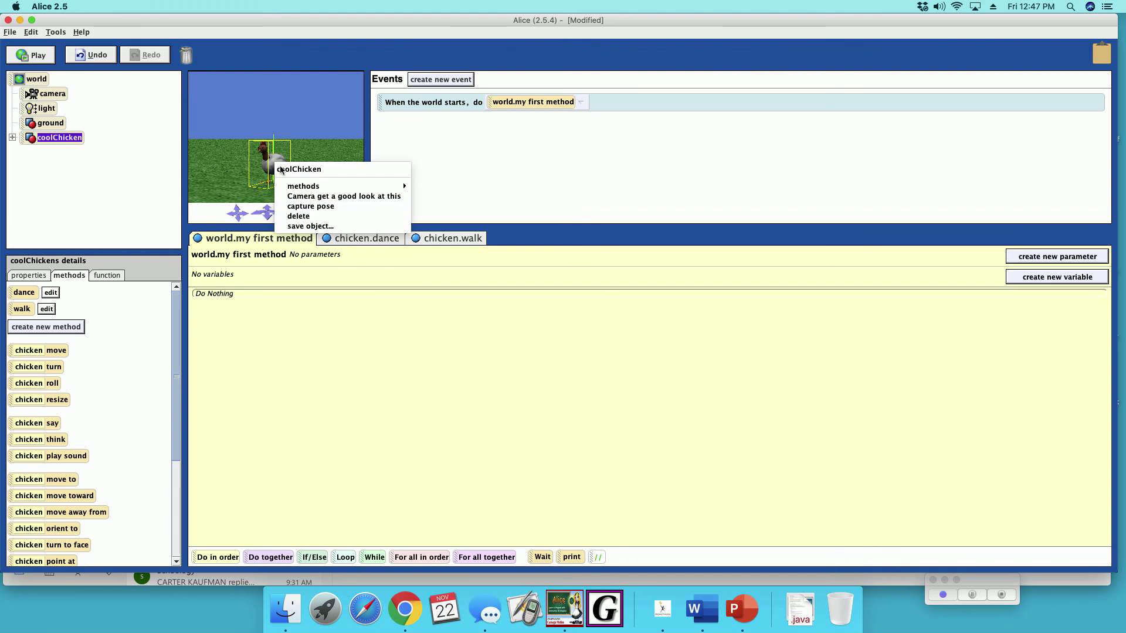
mouse_move(310, 216)
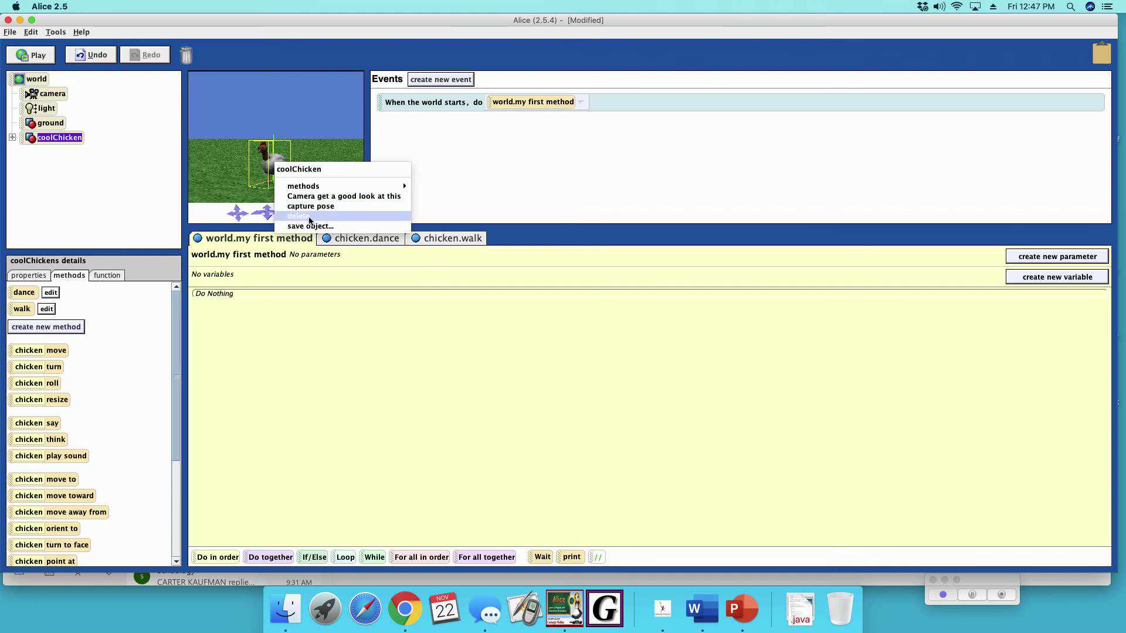
left_click(298, 216)
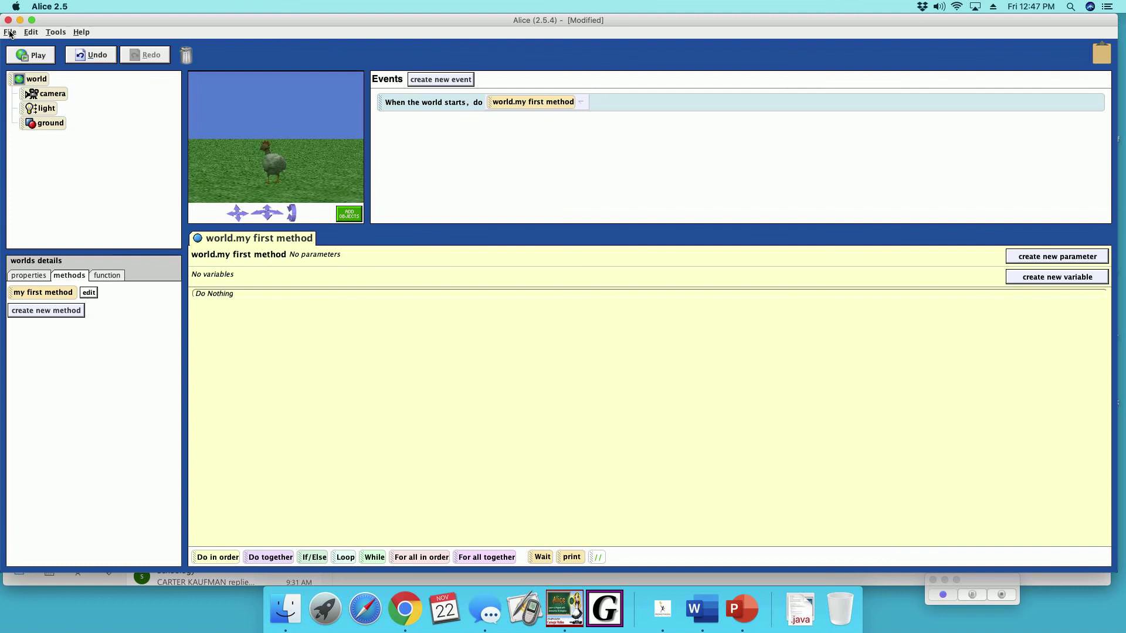
Import CoolChicken.a2c from Dropbox > Alice Exercises back into the world.
left_click(11, 33)
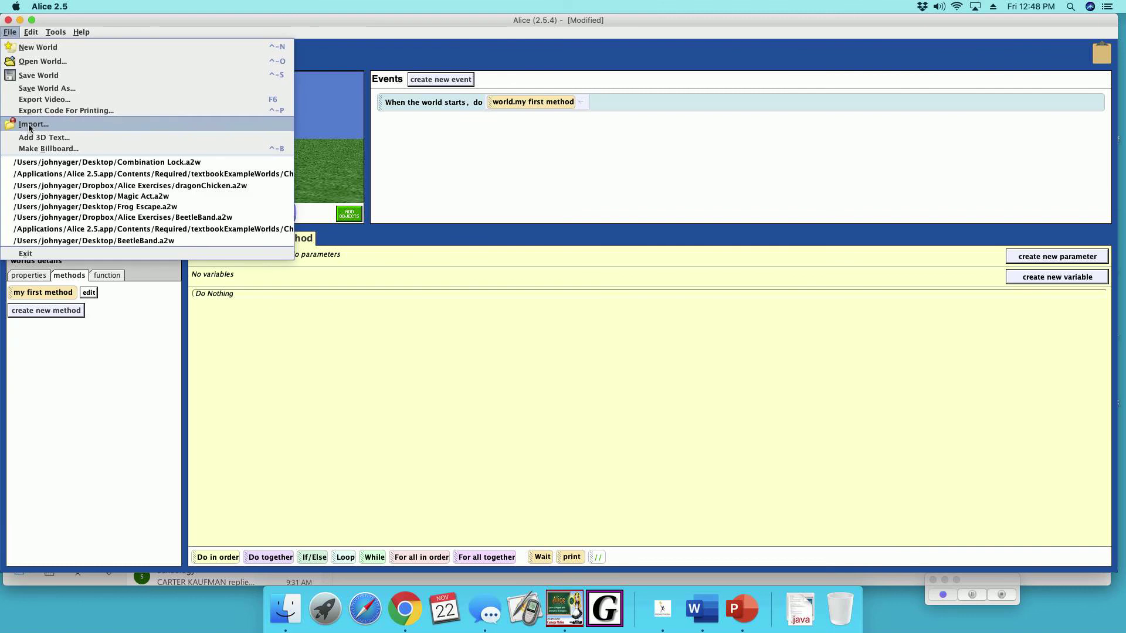
left_click(33, 124)
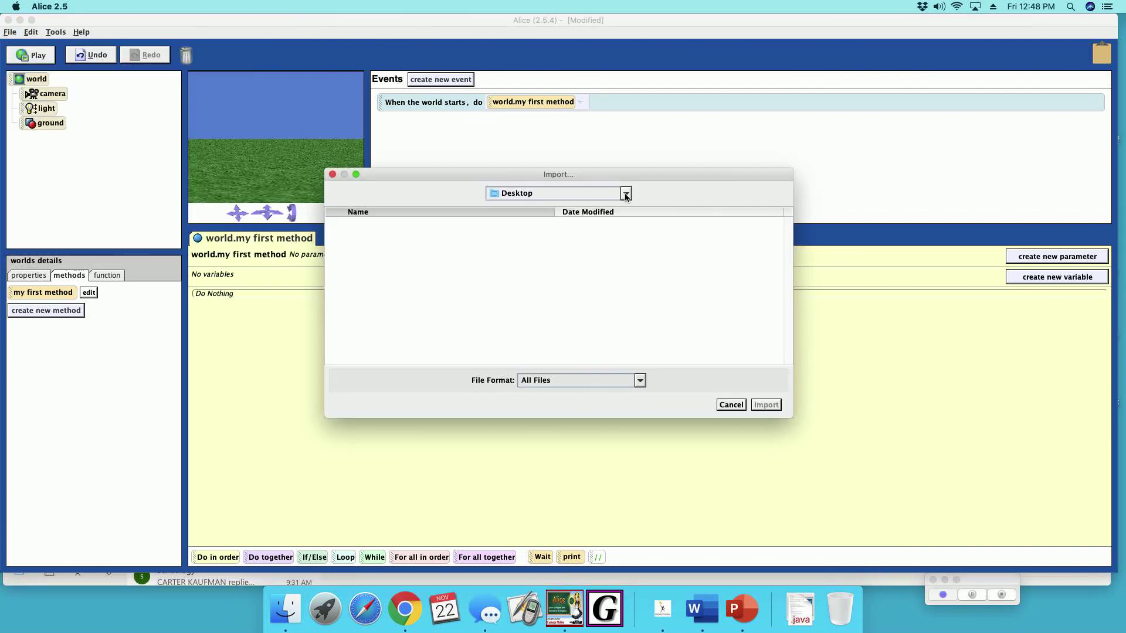
left_click(625, 192)
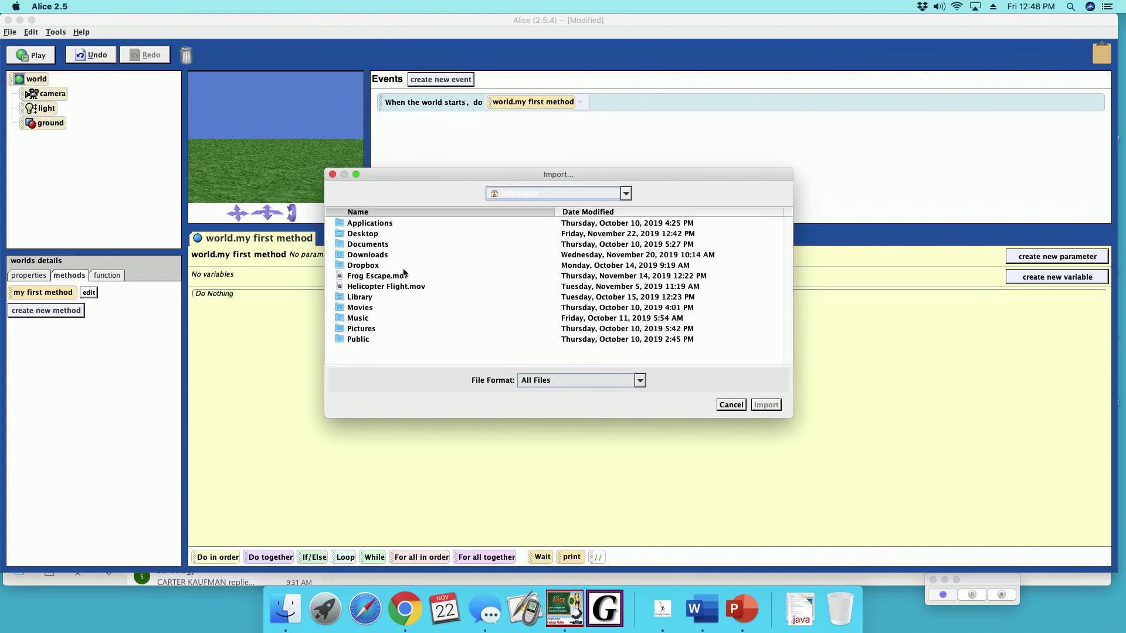
double_click(364, 265)
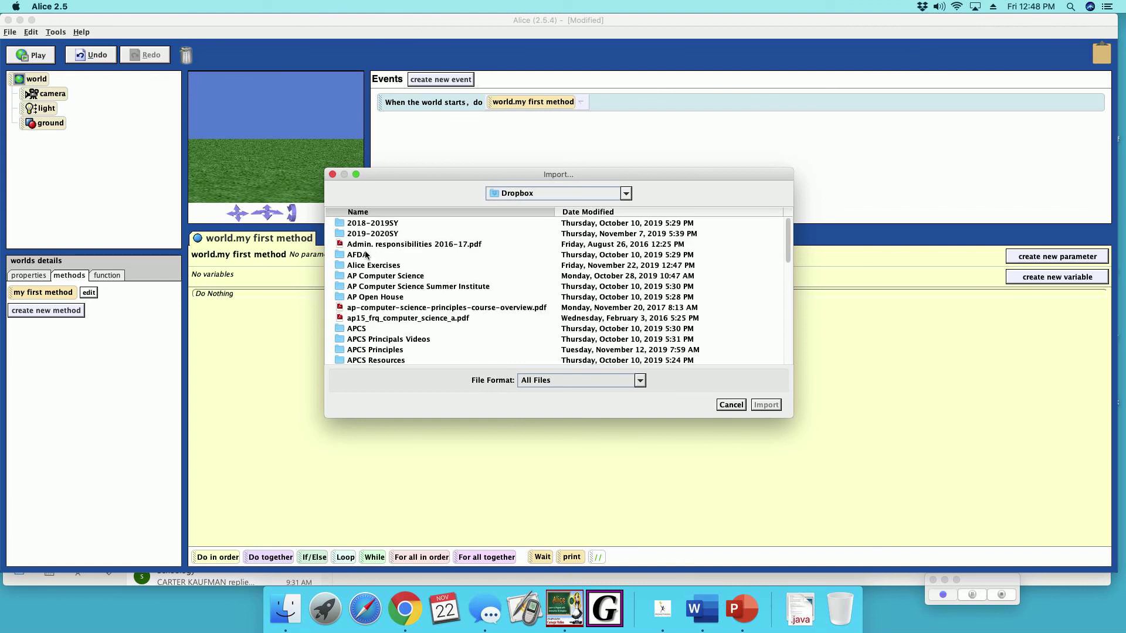
double_click(373, 265)
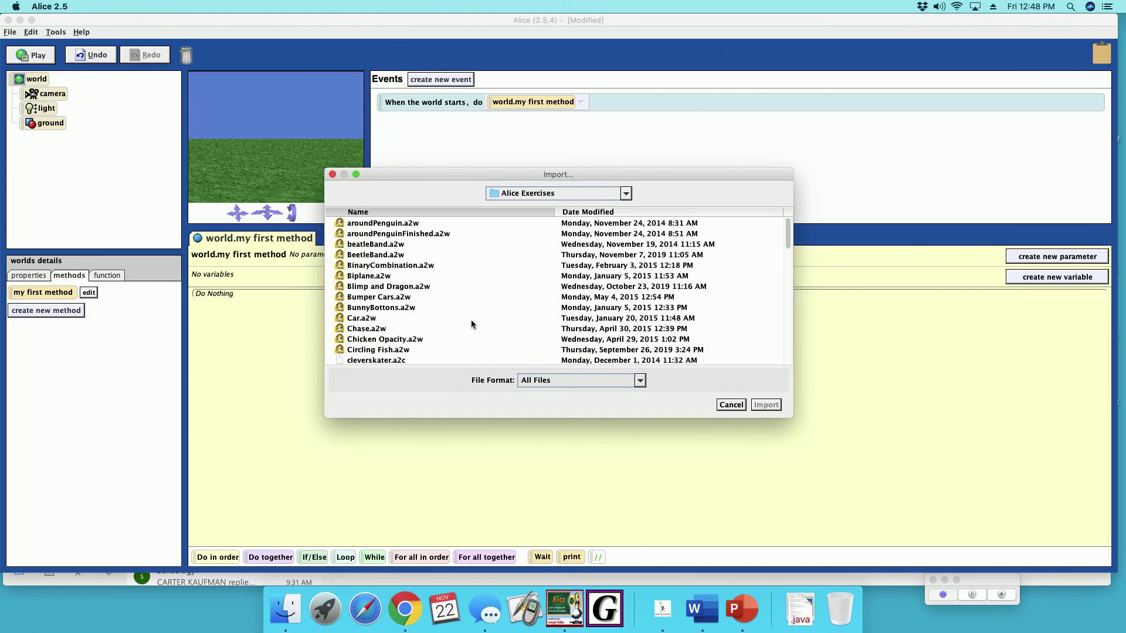
scroll("down", 3)
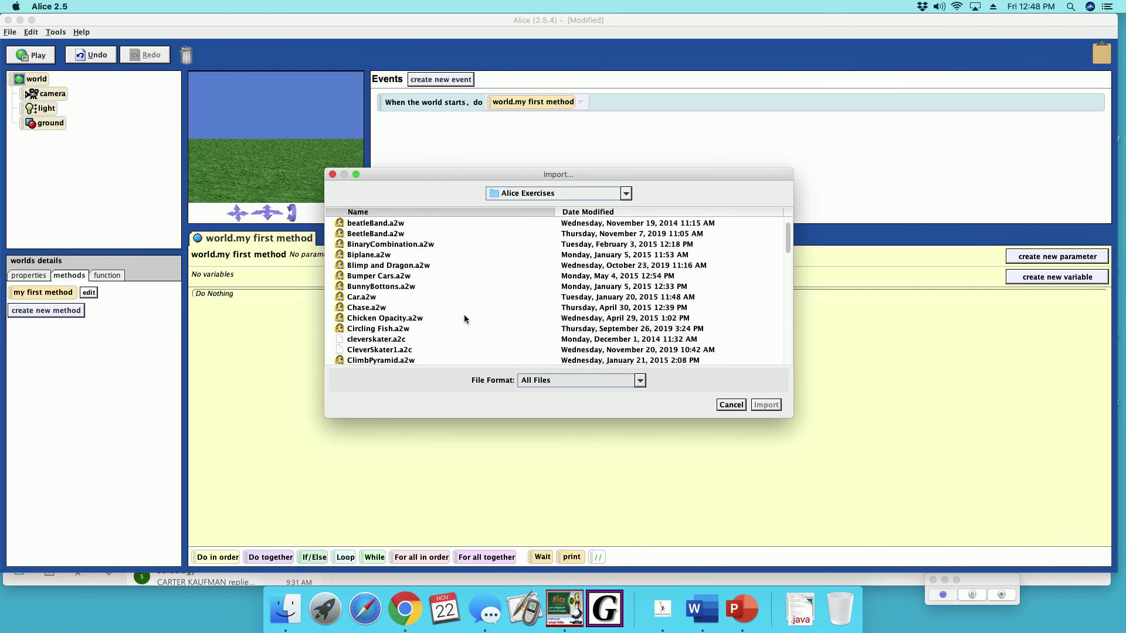
scroll("down", 3)
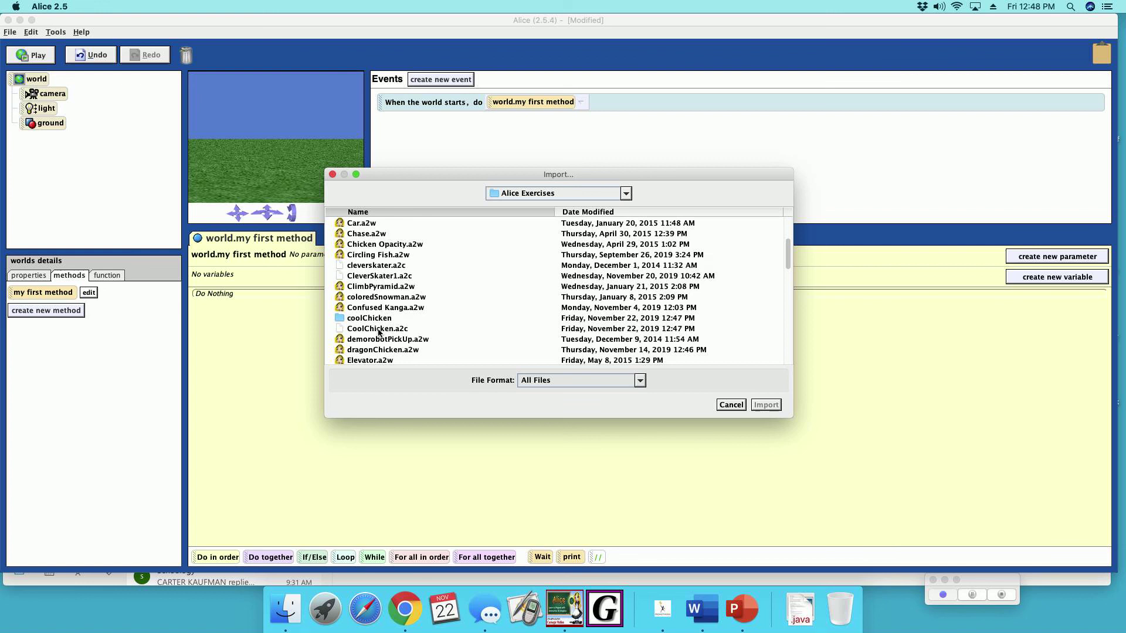
left_click(766, 404)
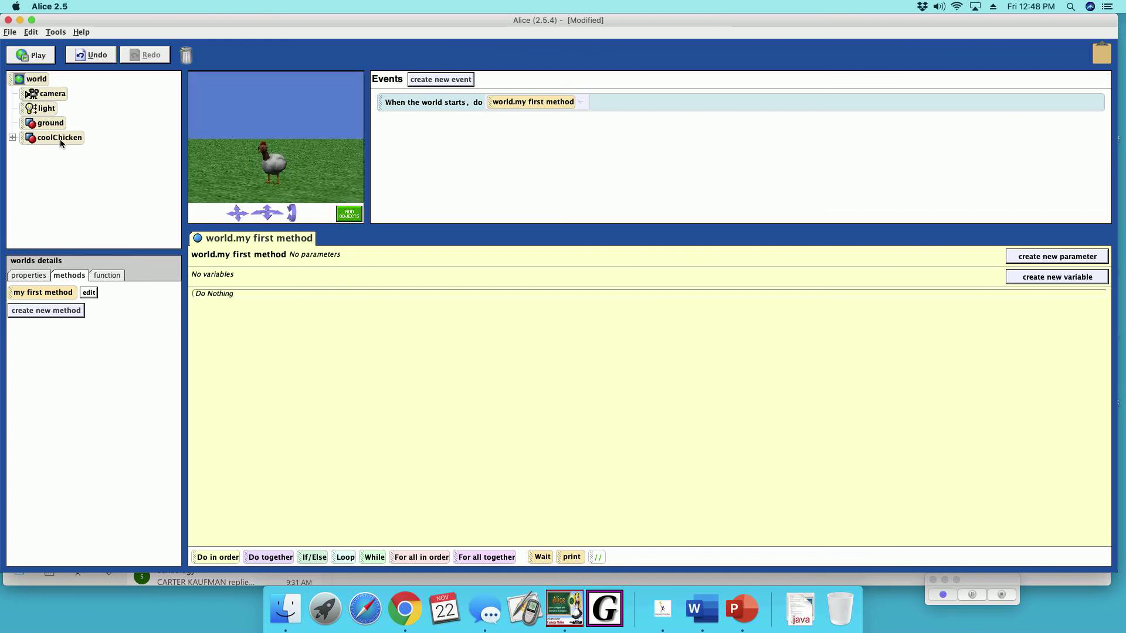
Fill my first method with coolChicken.walk, dance, walk and play the world.
left_click(56, 139)
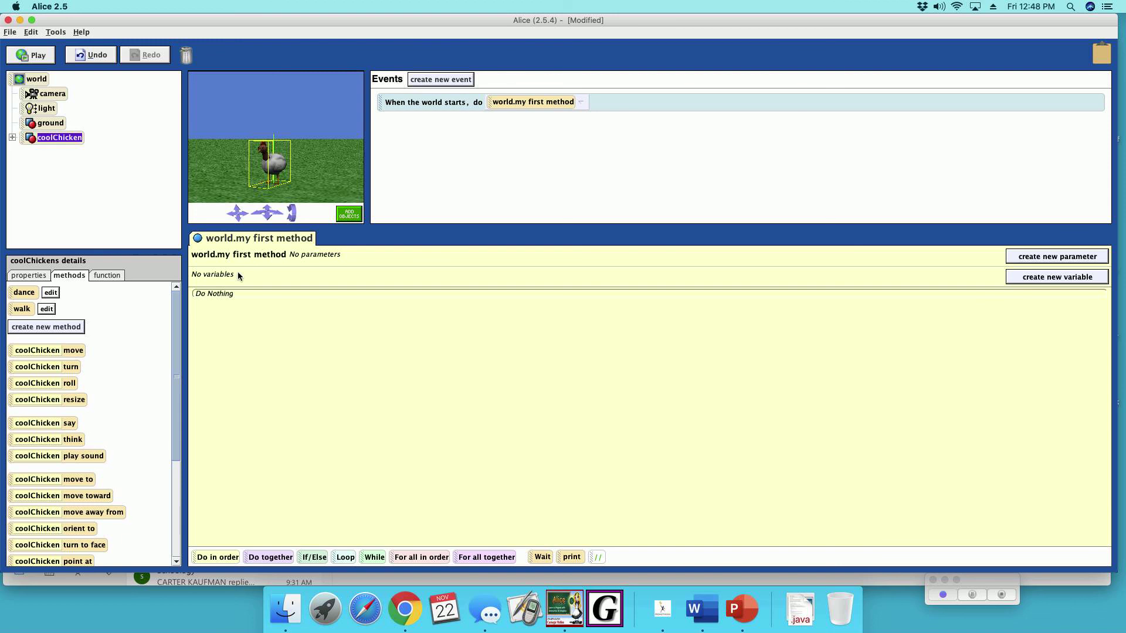
mouse_move(28, 313)
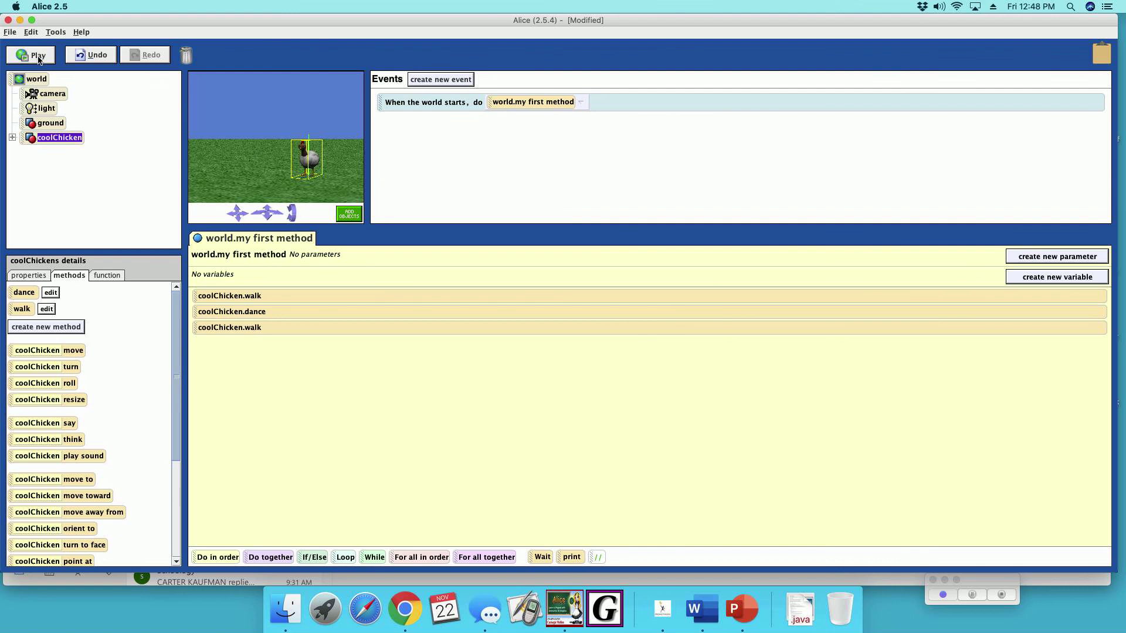
left_click(31, 54)
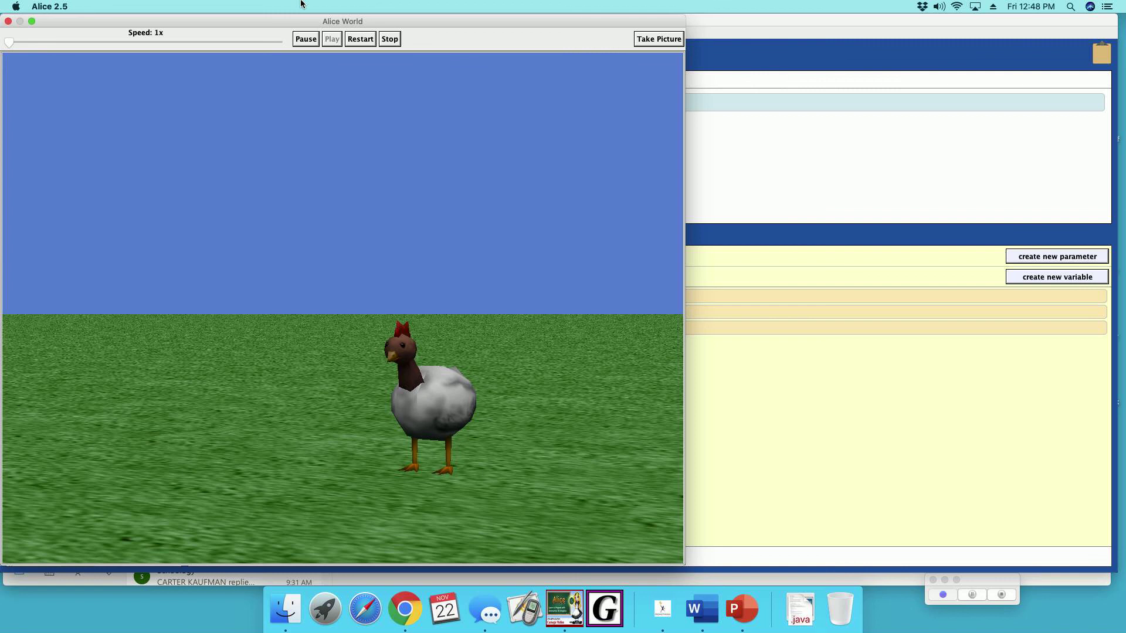
Close the Alice World window and reopen coolChicken's dance and walk methods.
left_click(391, 40)
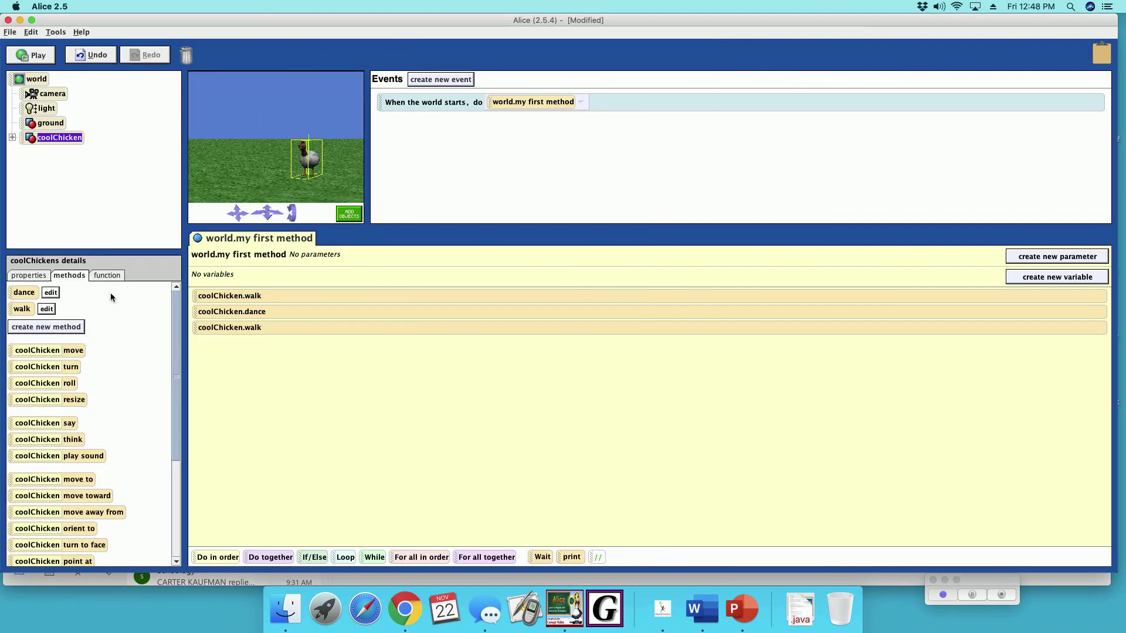
left_click(231, 312)
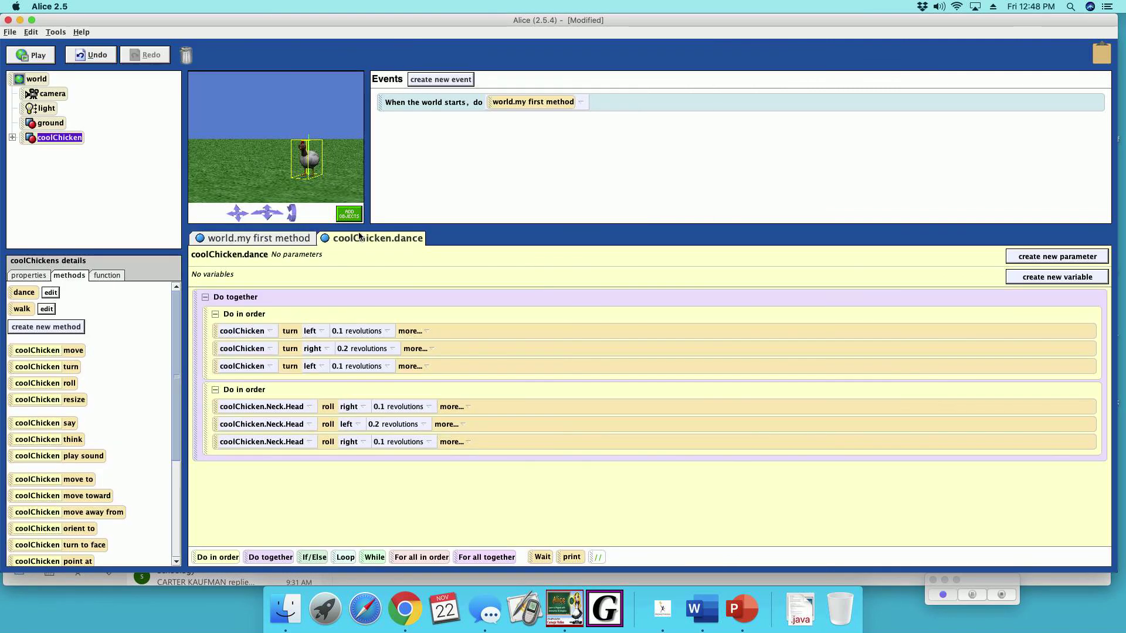
left_click(47, 308)
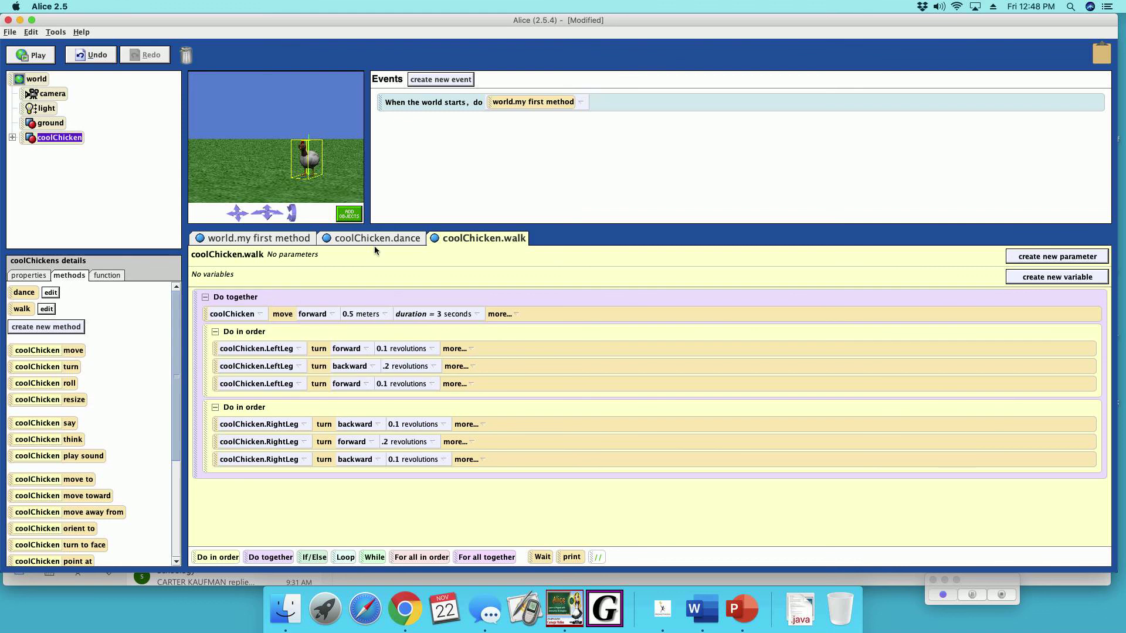
mouse_move(242, 340)
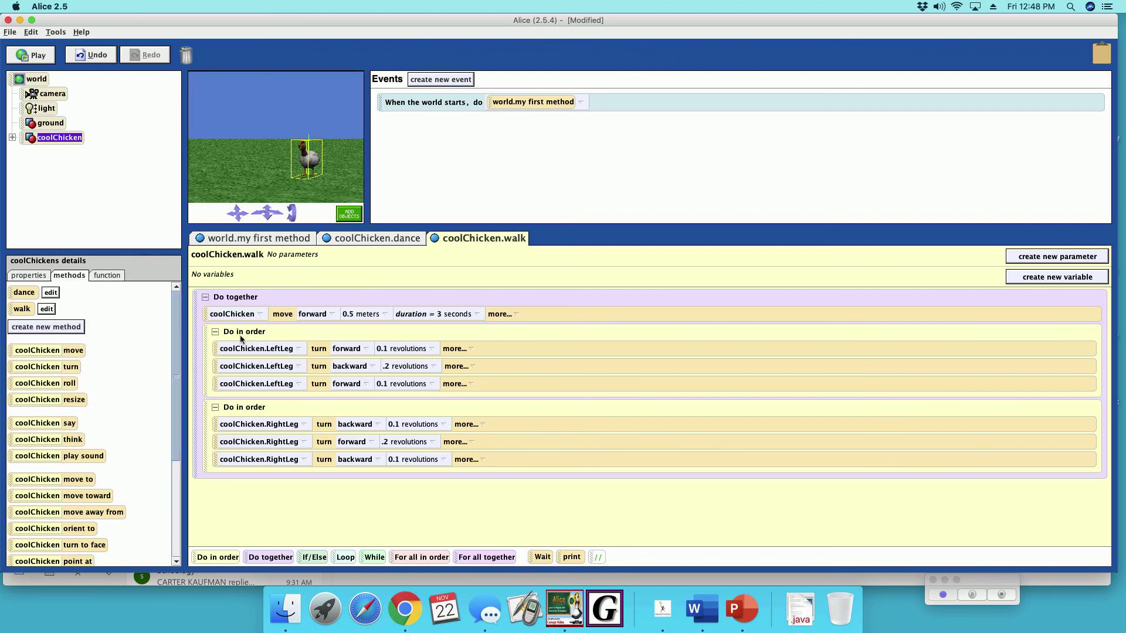
mouse_move(902, 465)
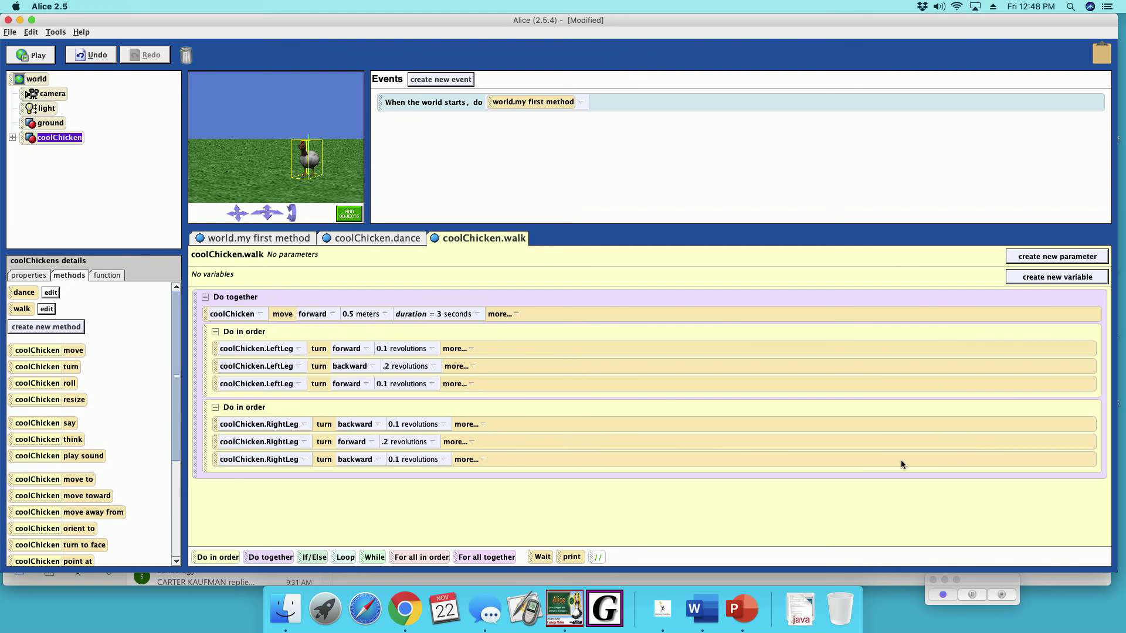
mouse_move(1003, 600)
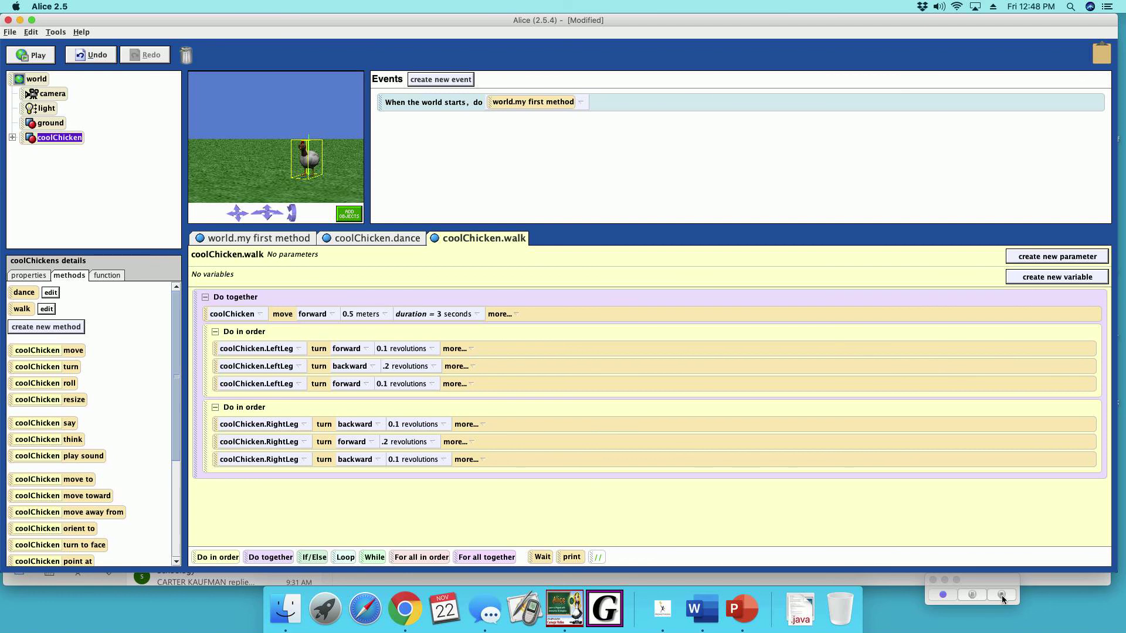